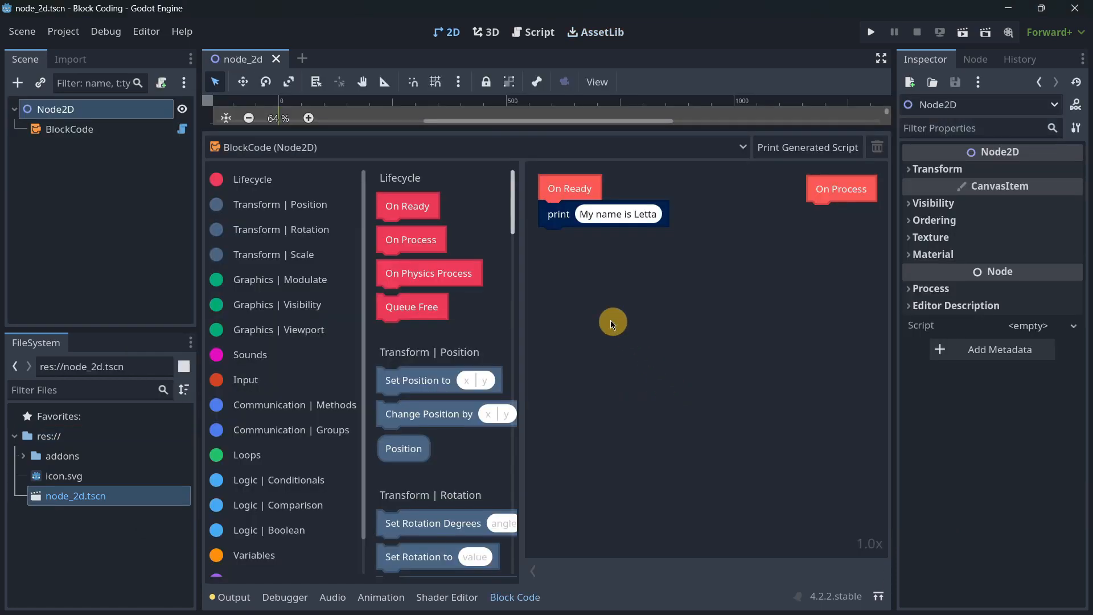
mouse_move(620, 156)
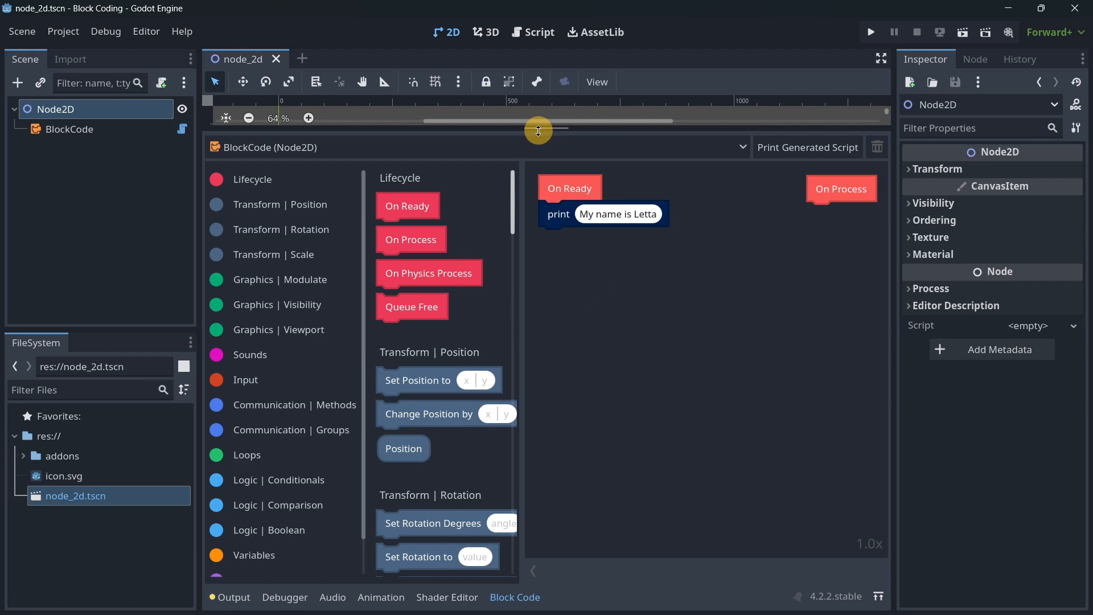
Drop an Is action condition into the if block, checking Ui Accept just pressed
scroll(down, 3)
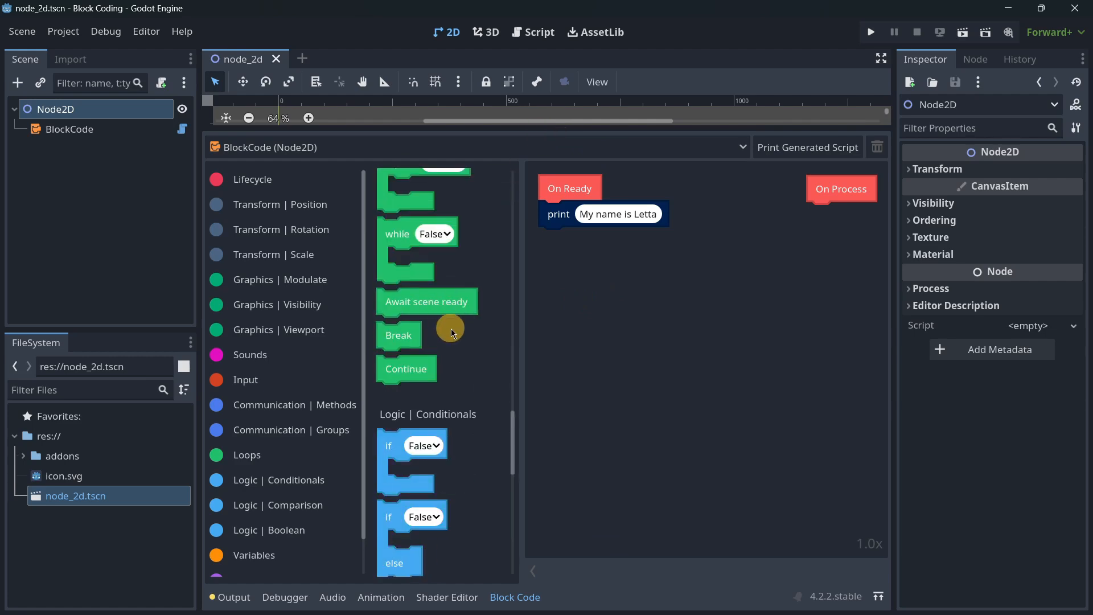
scroll(down, 3)
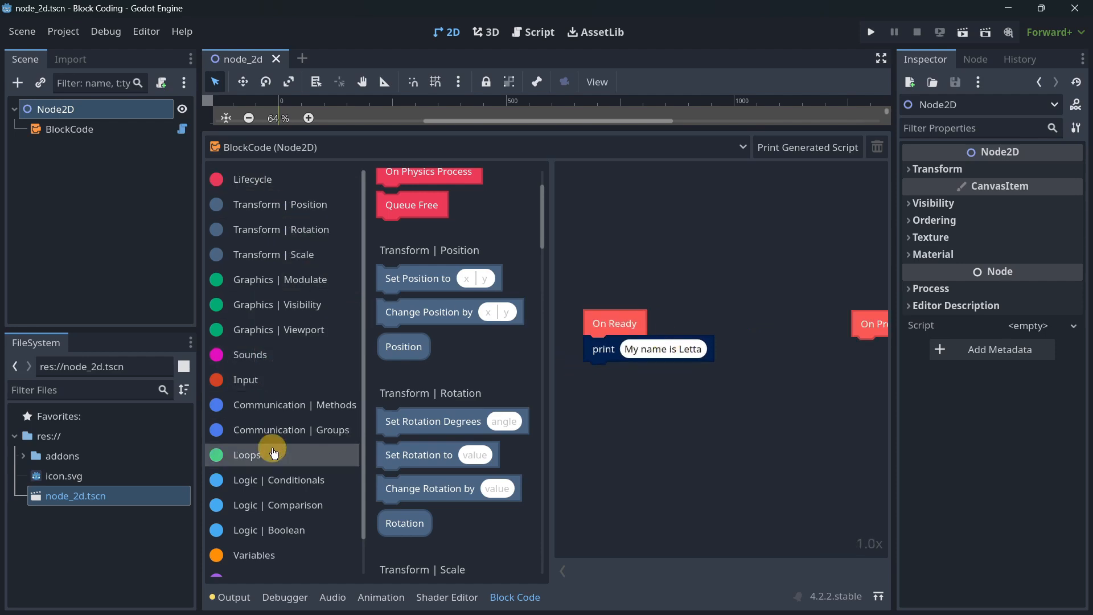
scroll(down, 3)
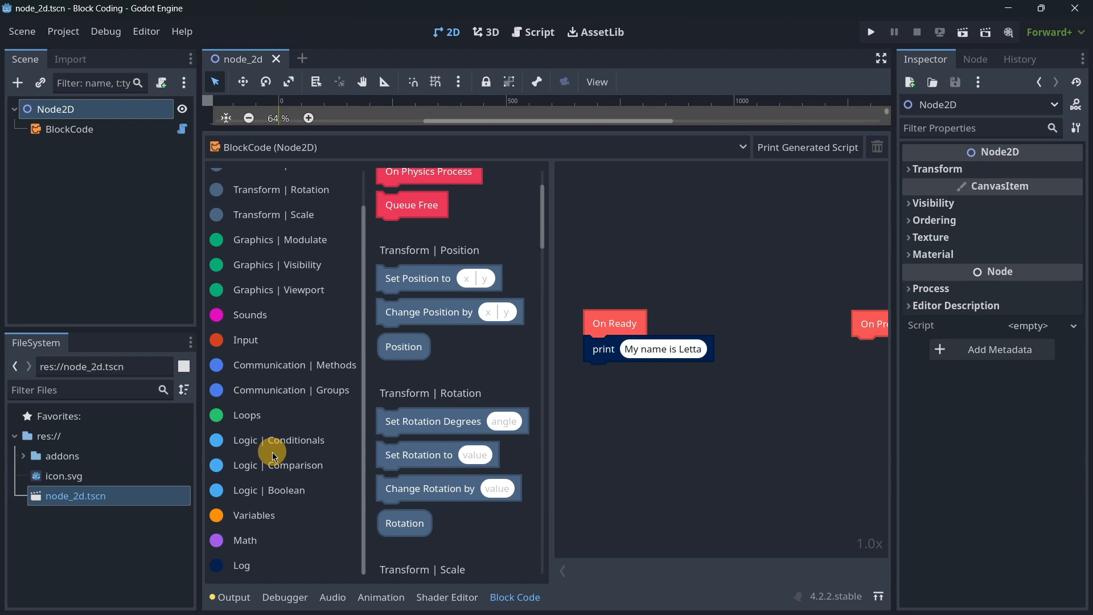
scroll(down, 3)
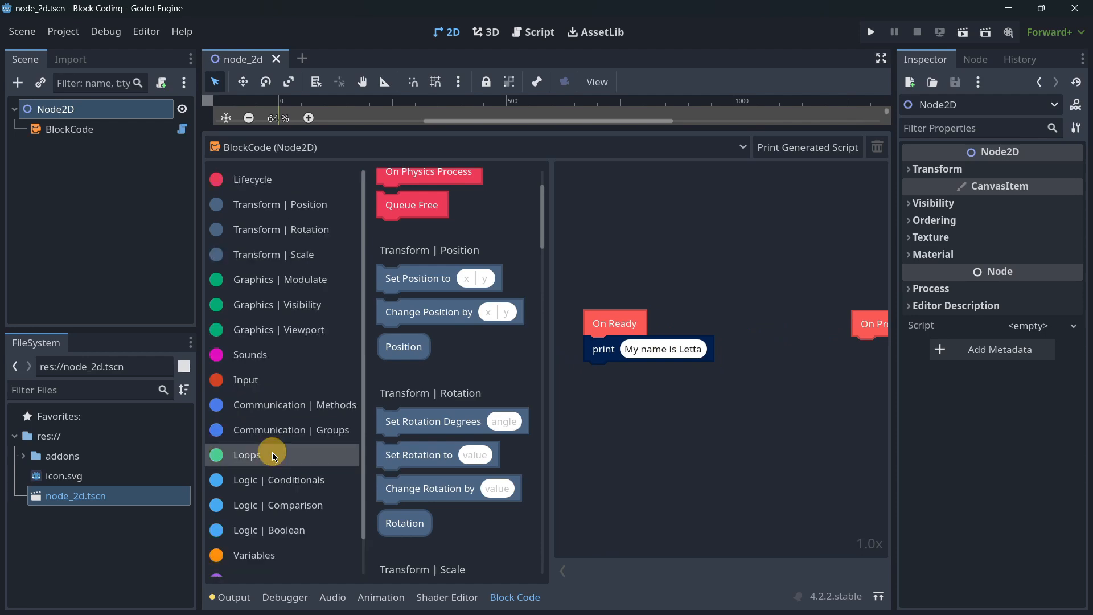
mouse_move(438, 349)
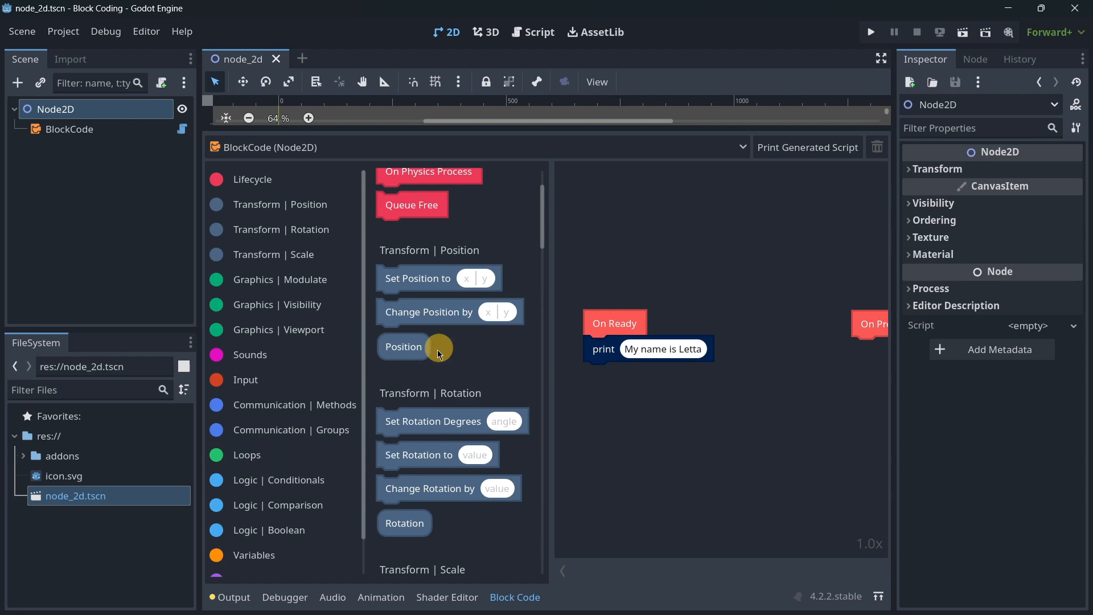
mouse_move(312, 398)
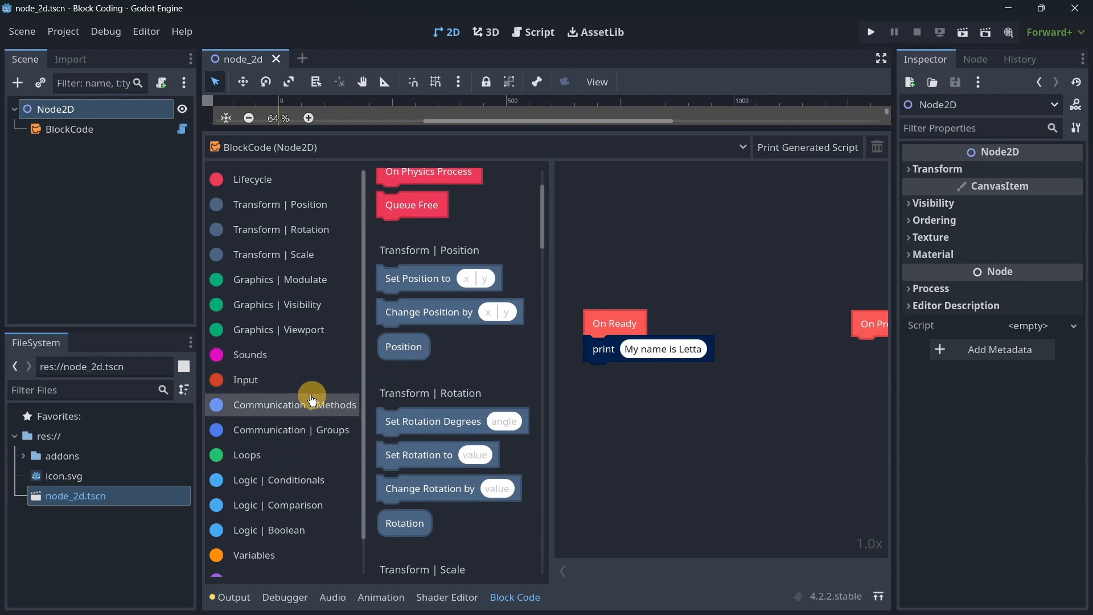
click(282, 405)
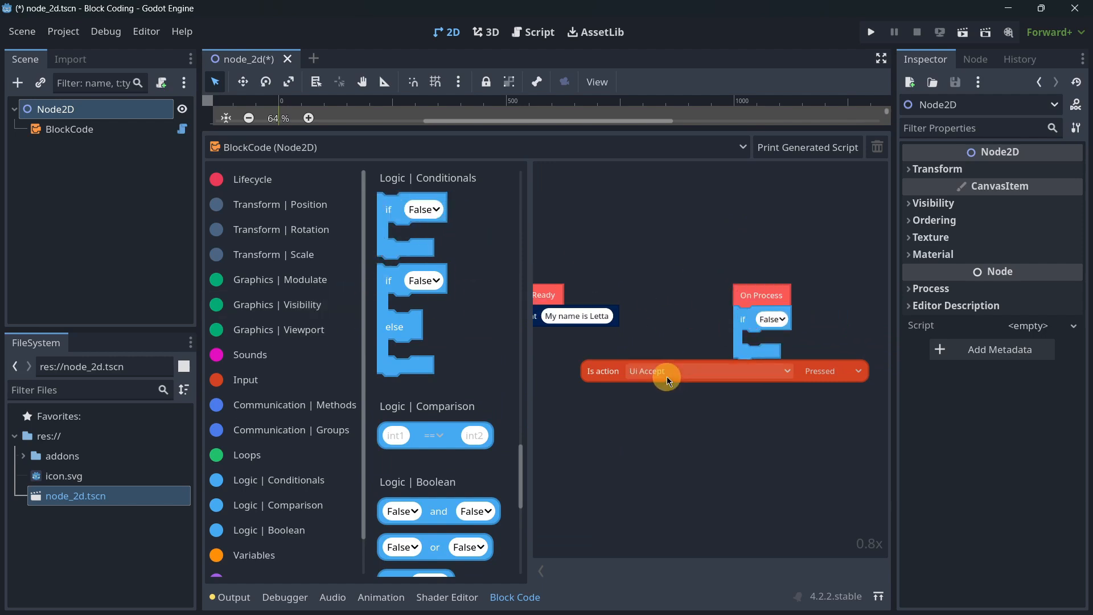
drag(666, 371, 788, 314)
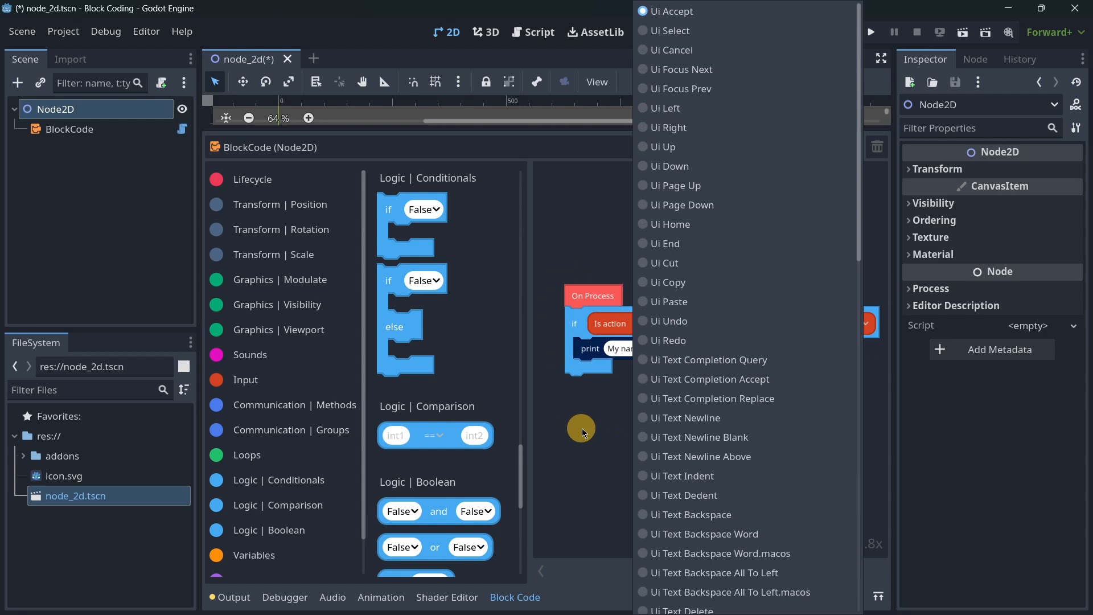
click(665, 11)
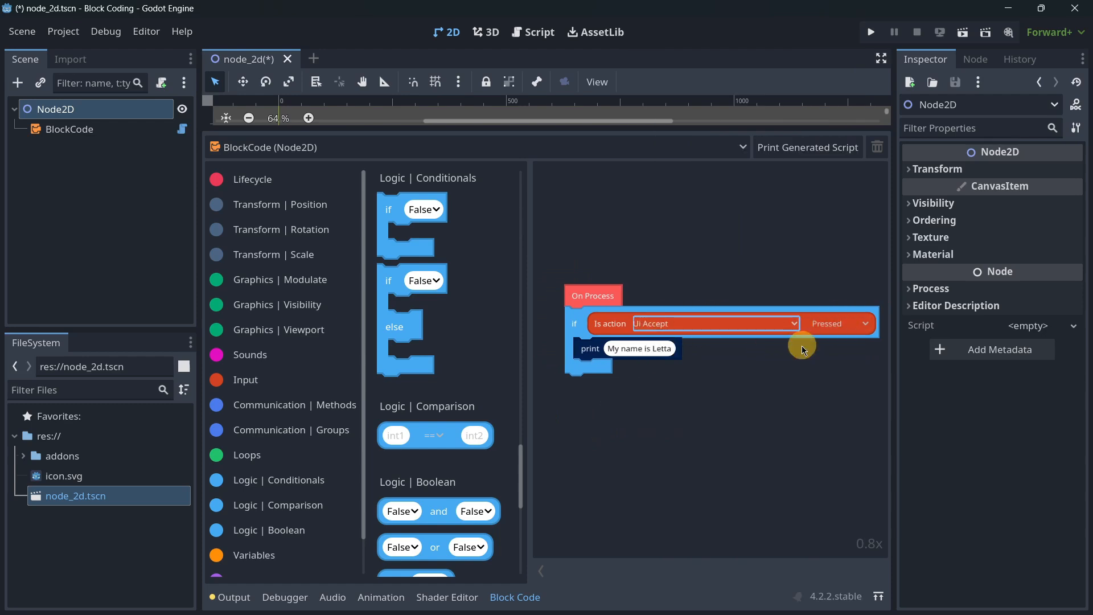
click(864, 323)
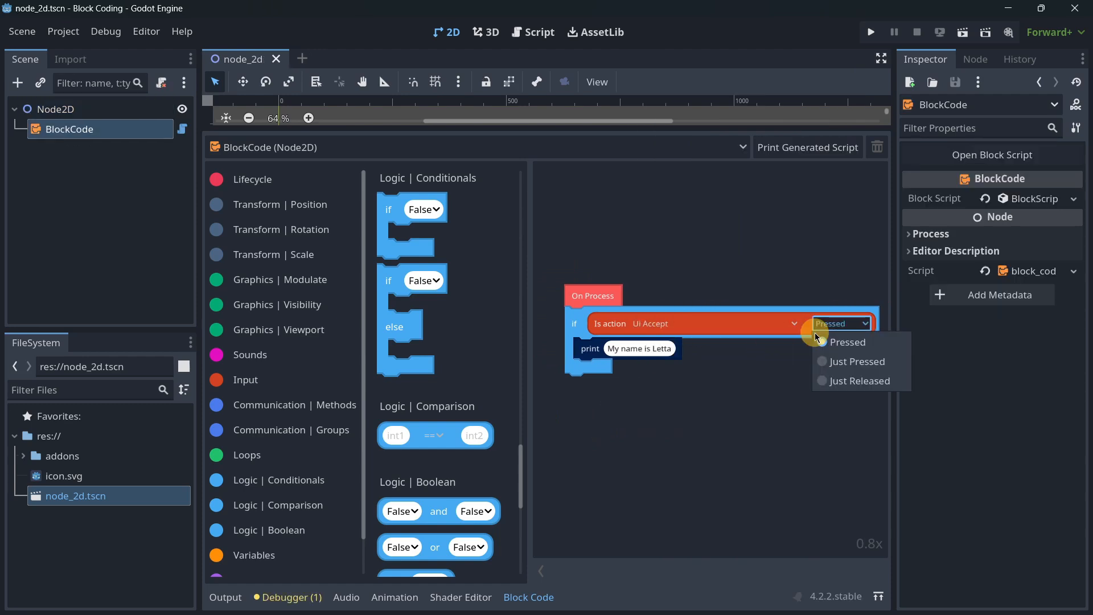
click(857, 361)
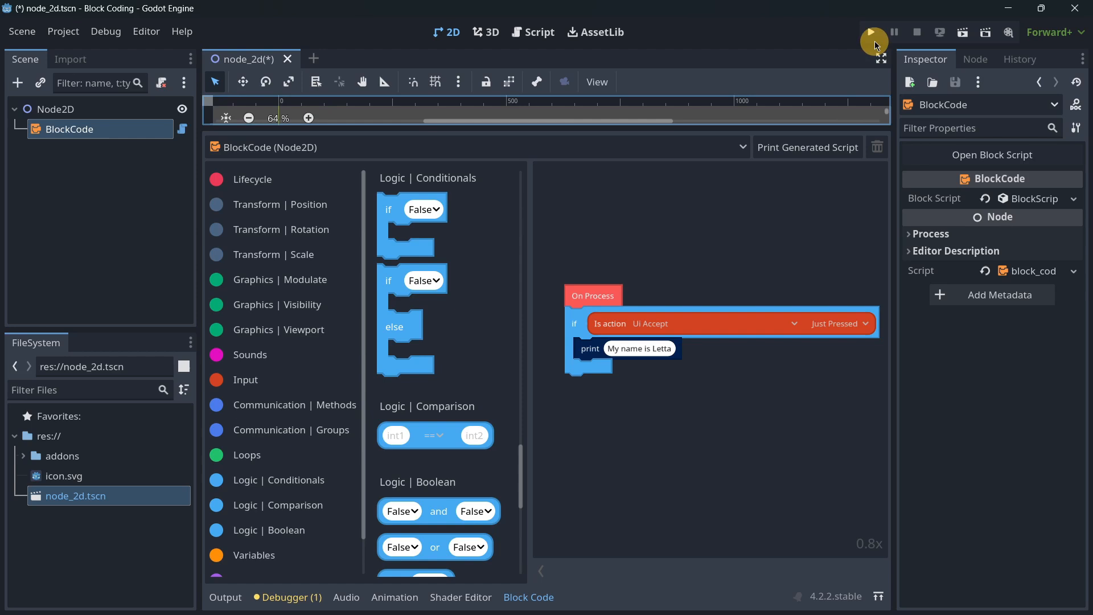
Run the scene, then move the print block out of the if body
click(874, 32)
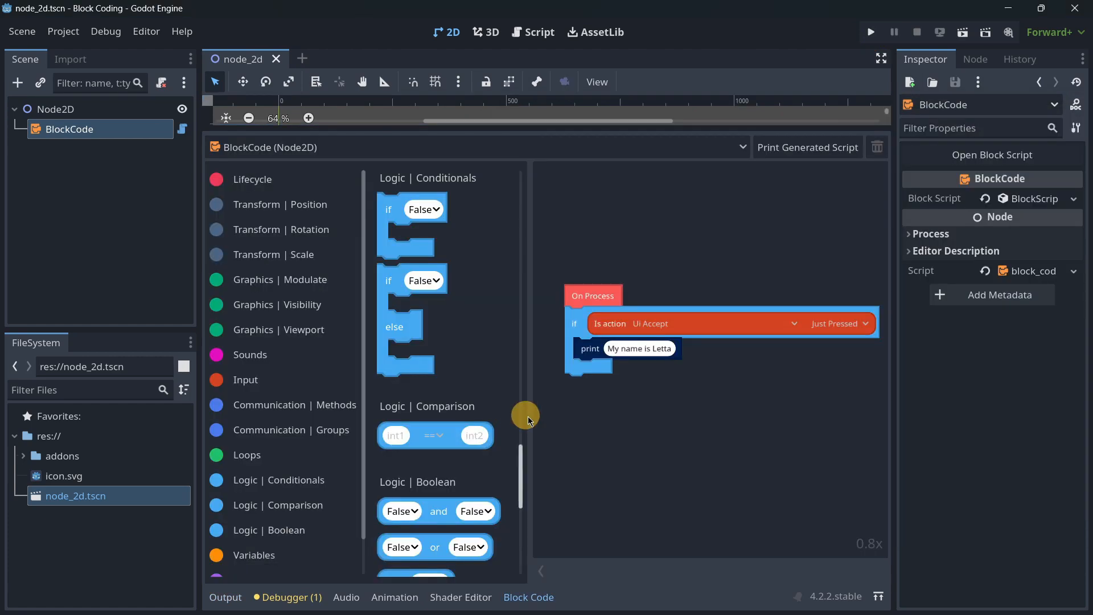
drag(526, 415, 618, 379)
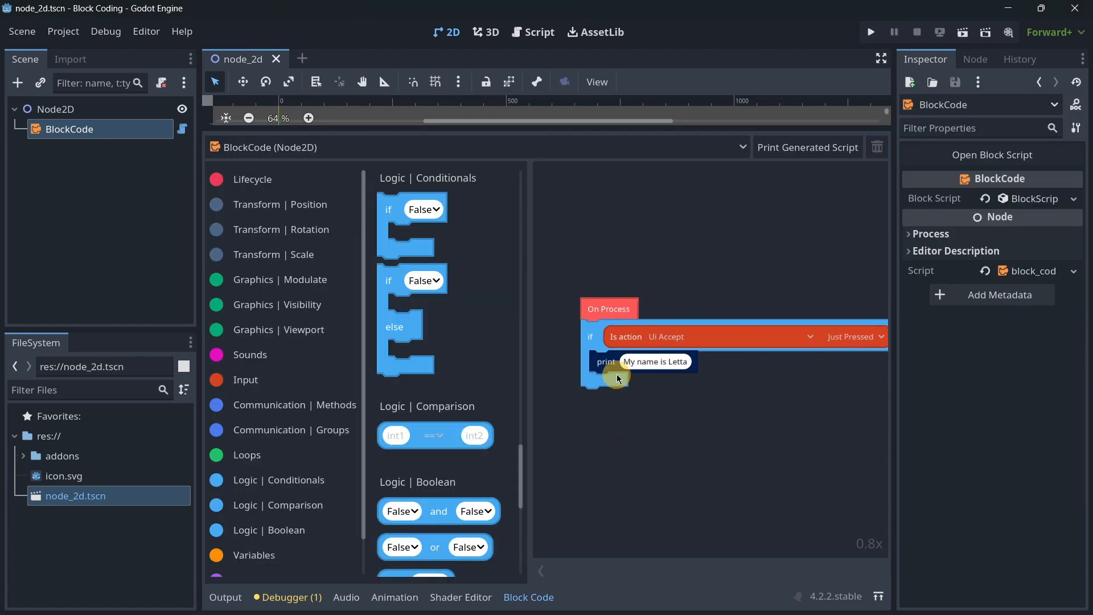
drag(618, 377, 614, 407)
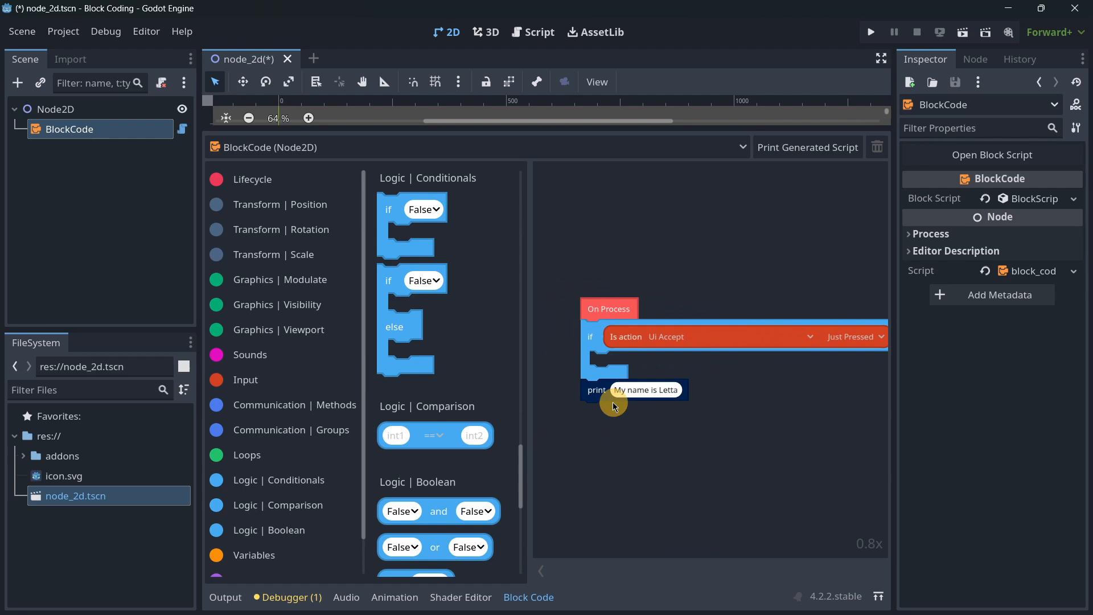
drag(614, 389, 659, 445)
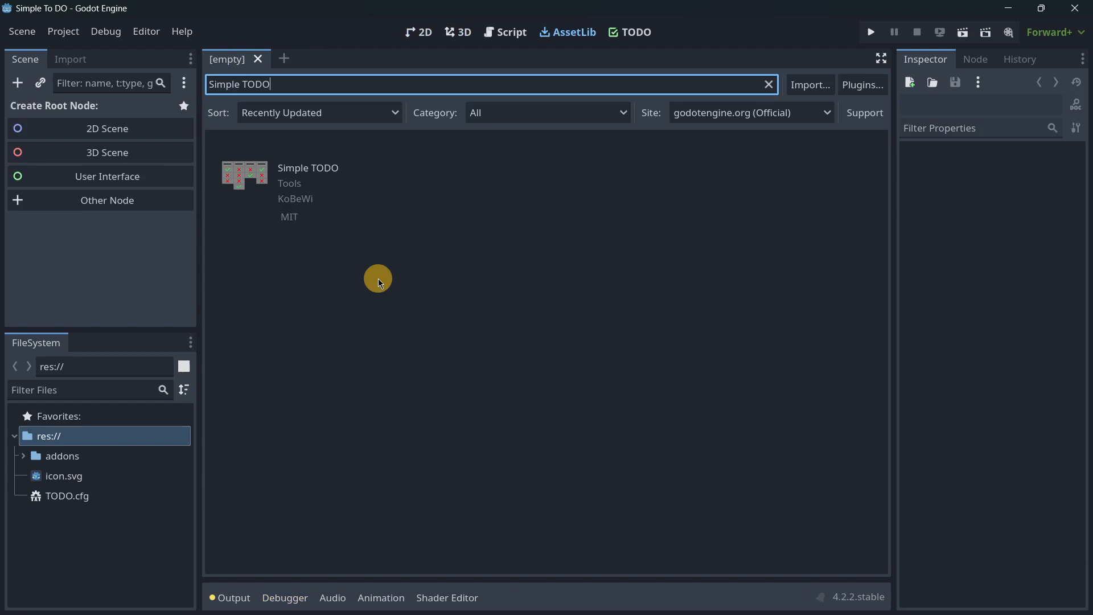
mouse_move(314, 229)
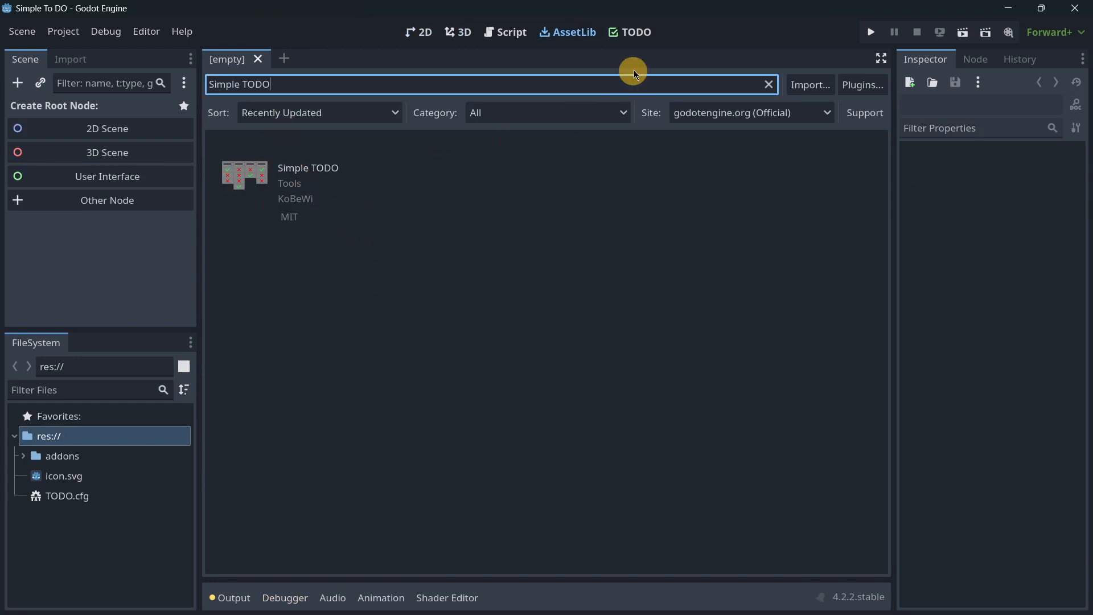
Add board columns and name them To Do, Doing and Finished
click(628, 32)
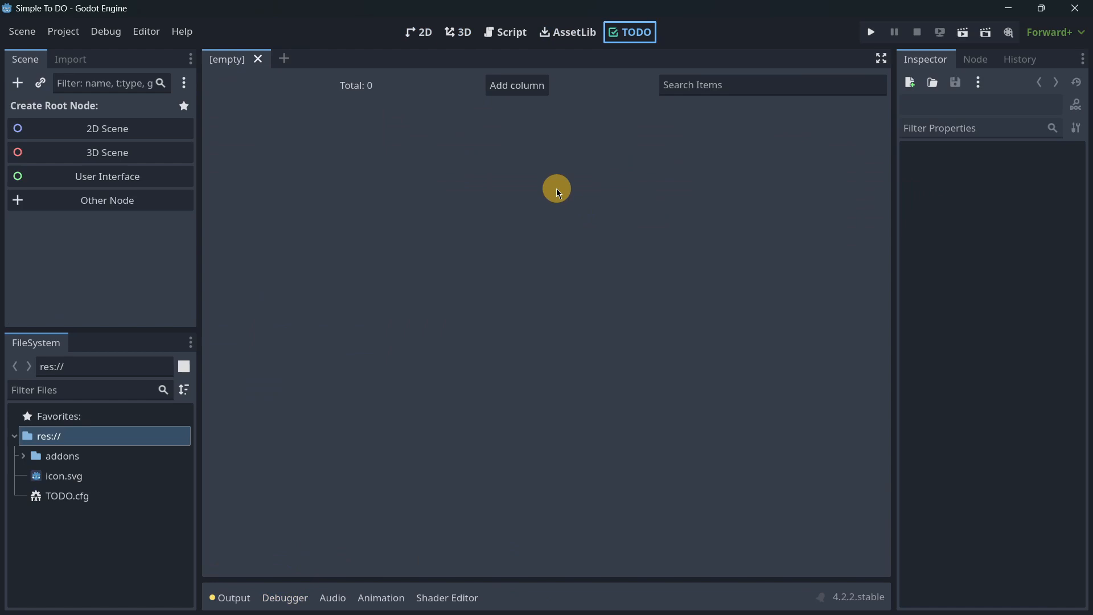
mouse_move(467, 288)
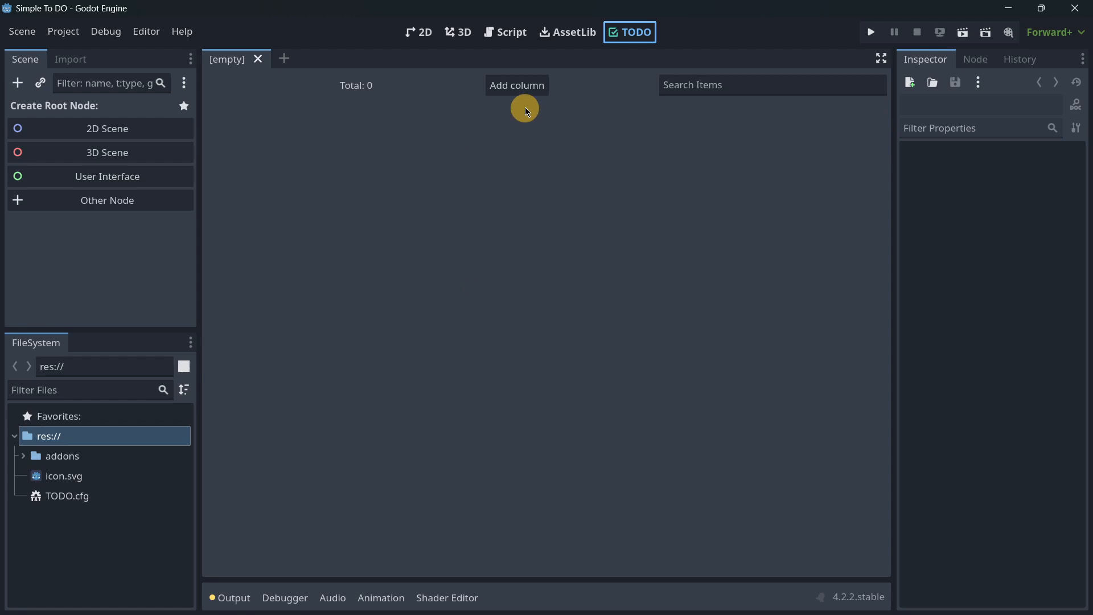
click(516, 85)
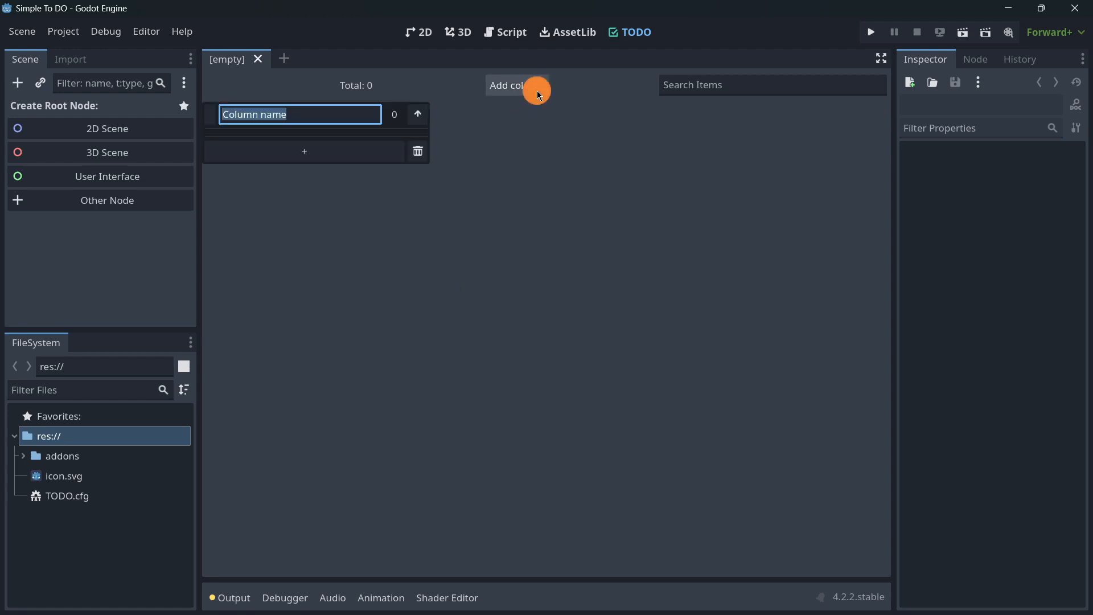
click(516, 85)
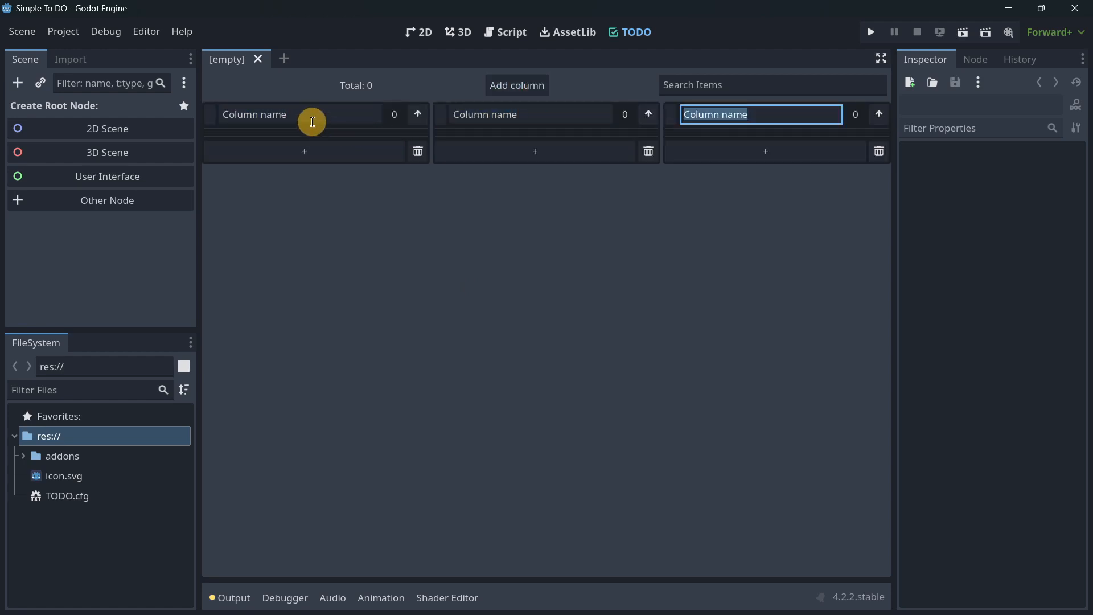
mouse_move(370, 215)
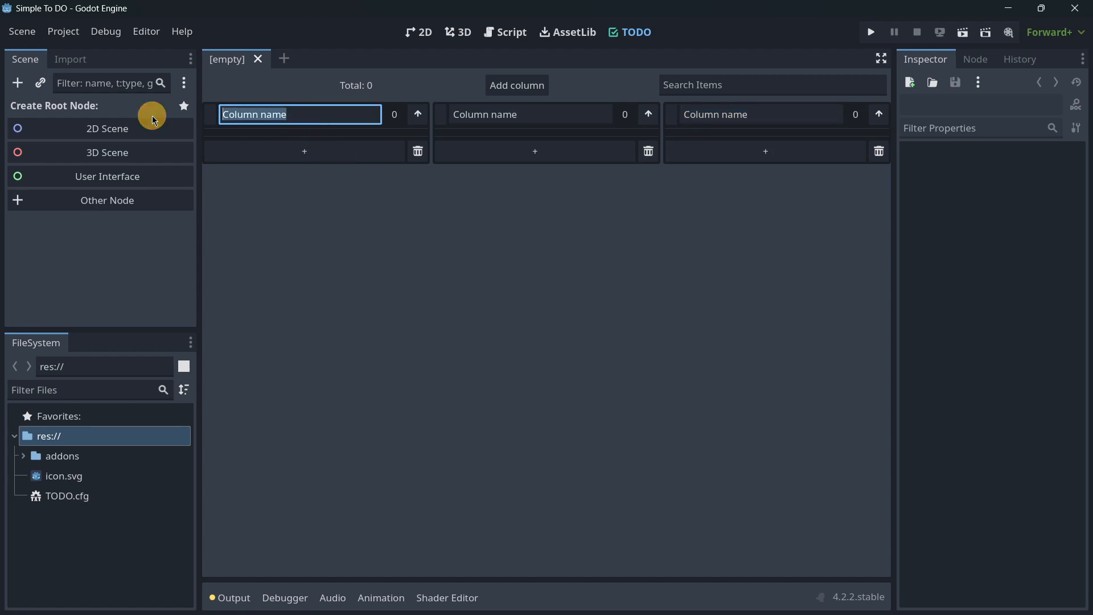
text(To Do)
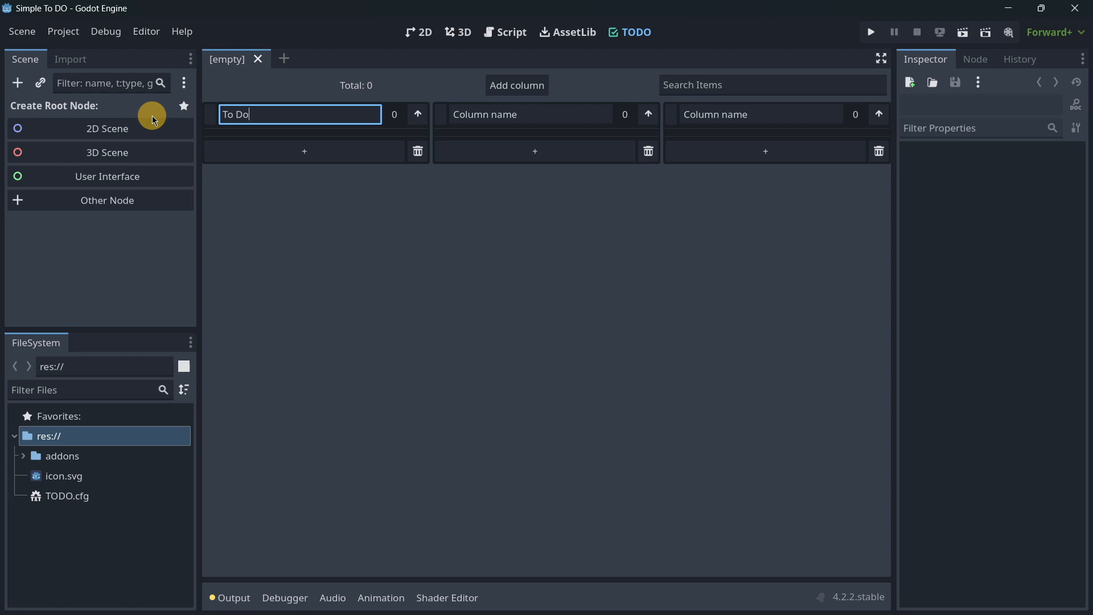
click(530, 115)
text(Doing)
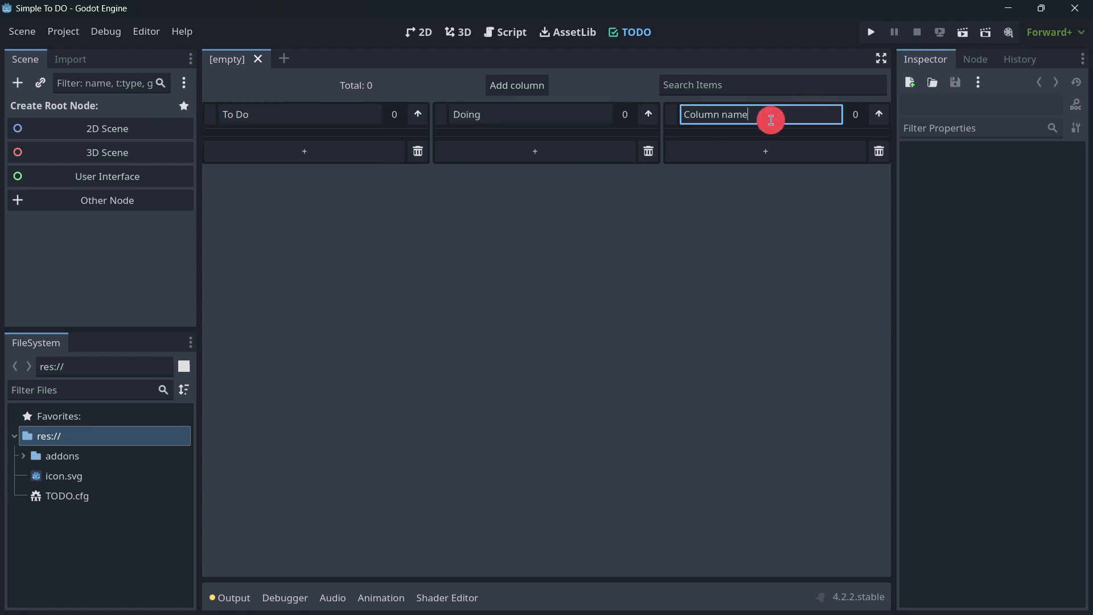
text(Finished)
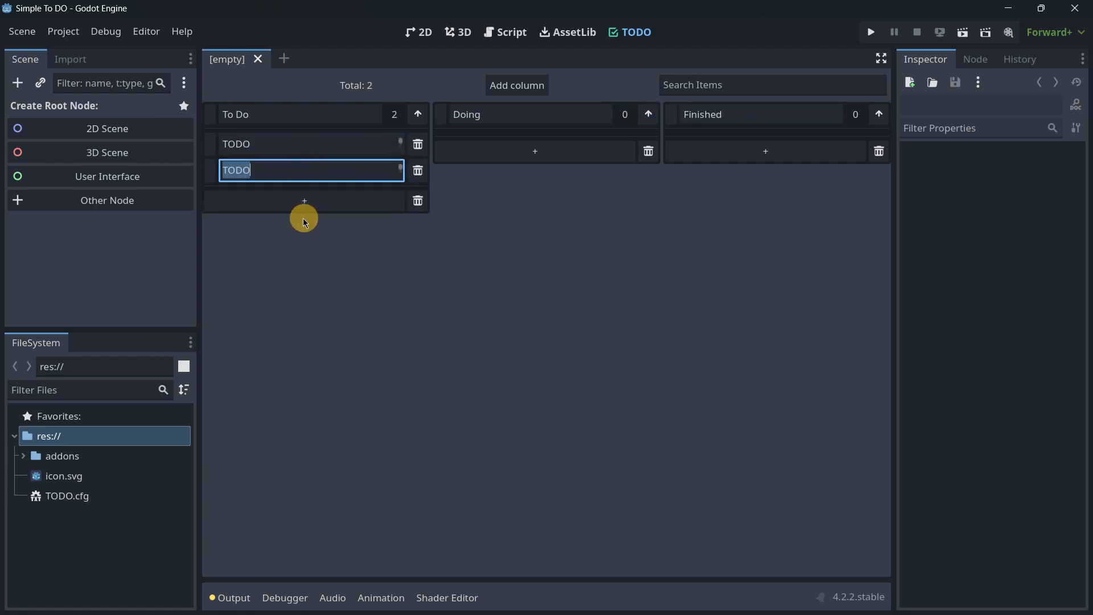
Add another To Do item and name the tasks Movement, Collision and Scoring
click(304, 201)
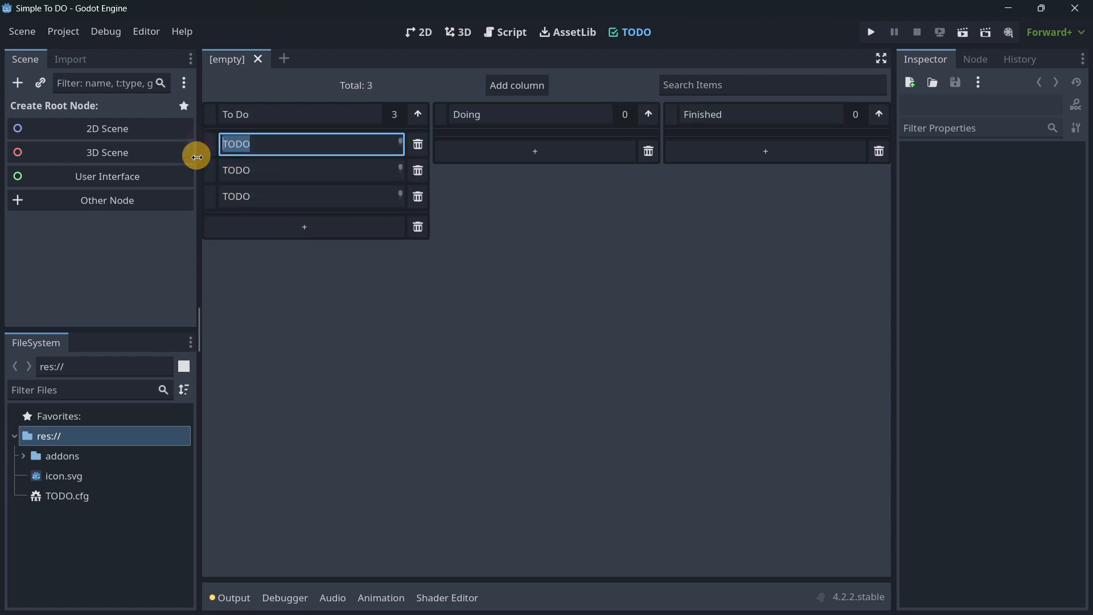
mouse_move(344, 381)
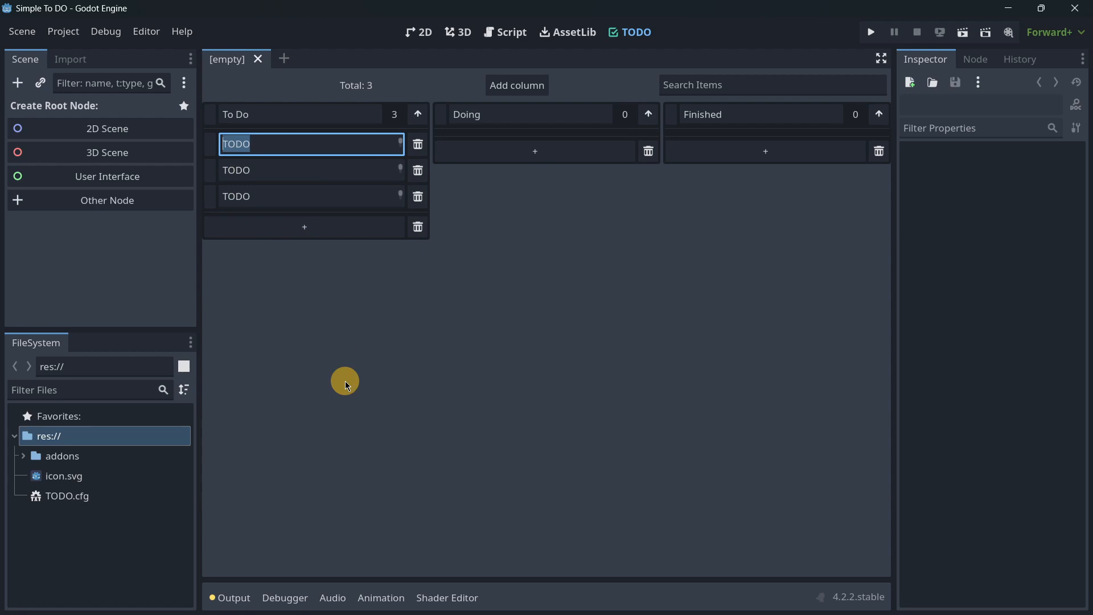
text(Movement)
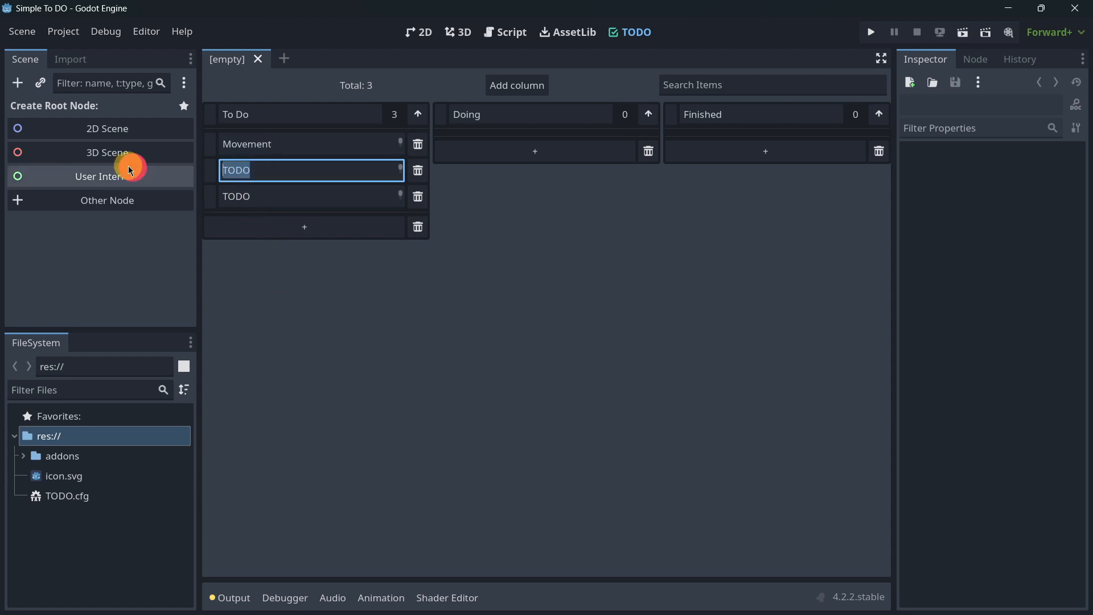
text(Collision)
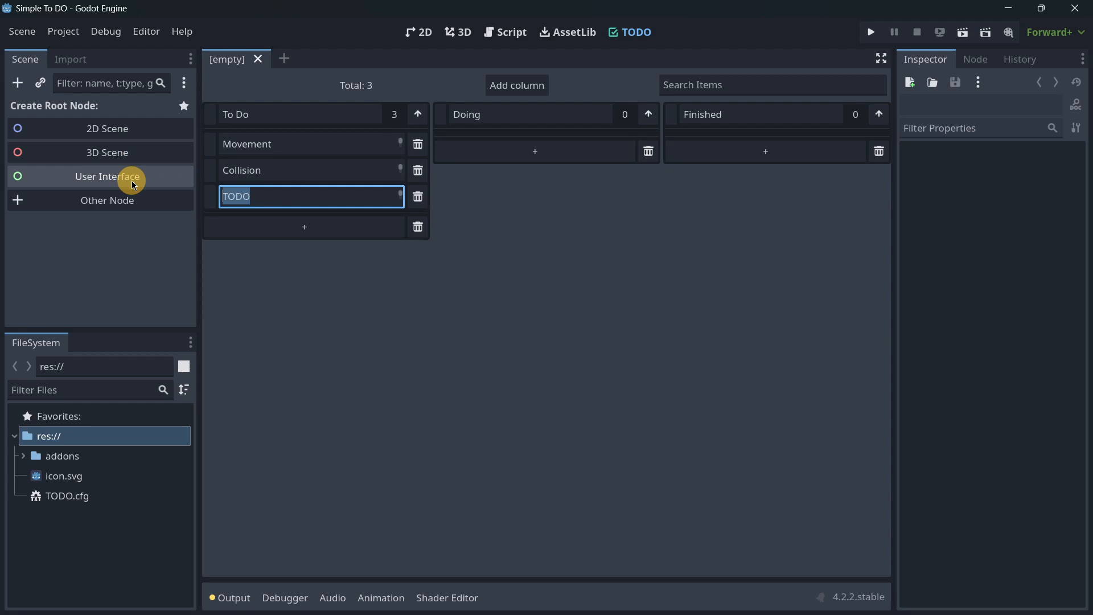
text(Sc)
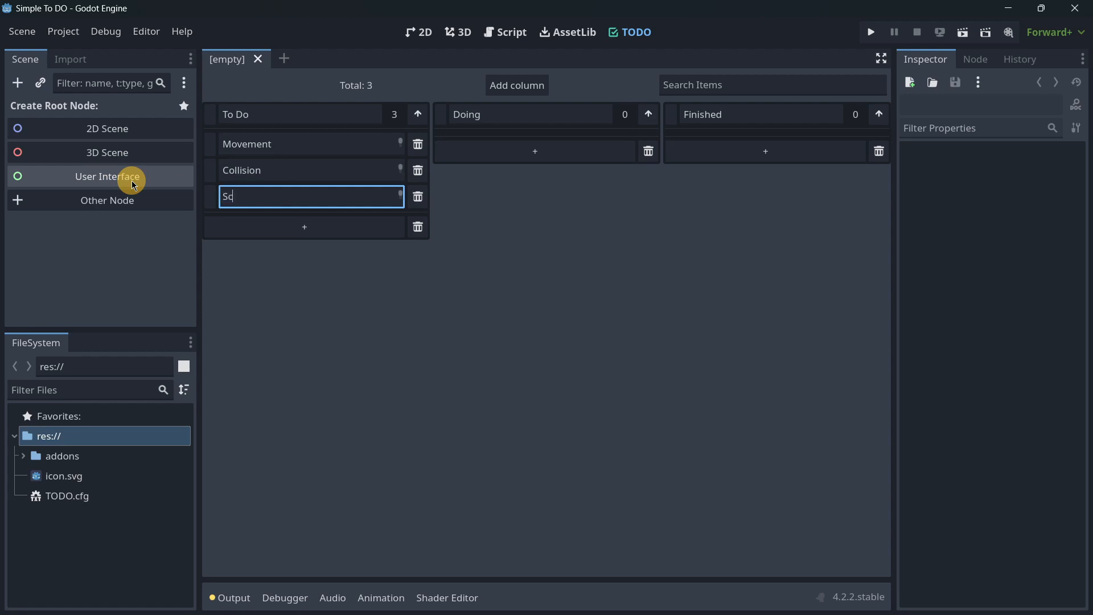
text(oring)
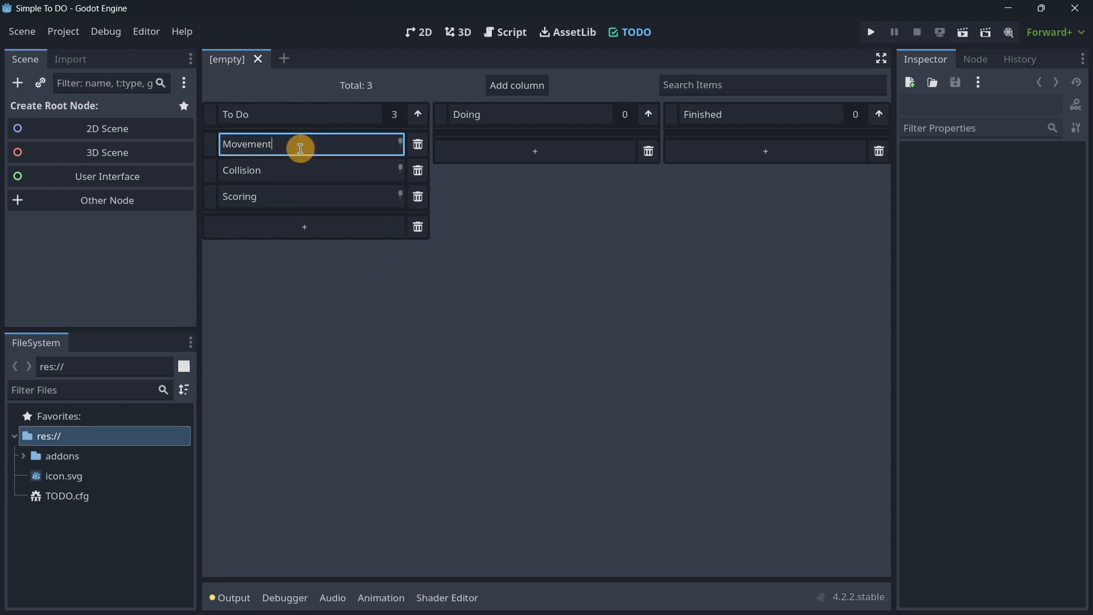
mouse_move(250, 189)
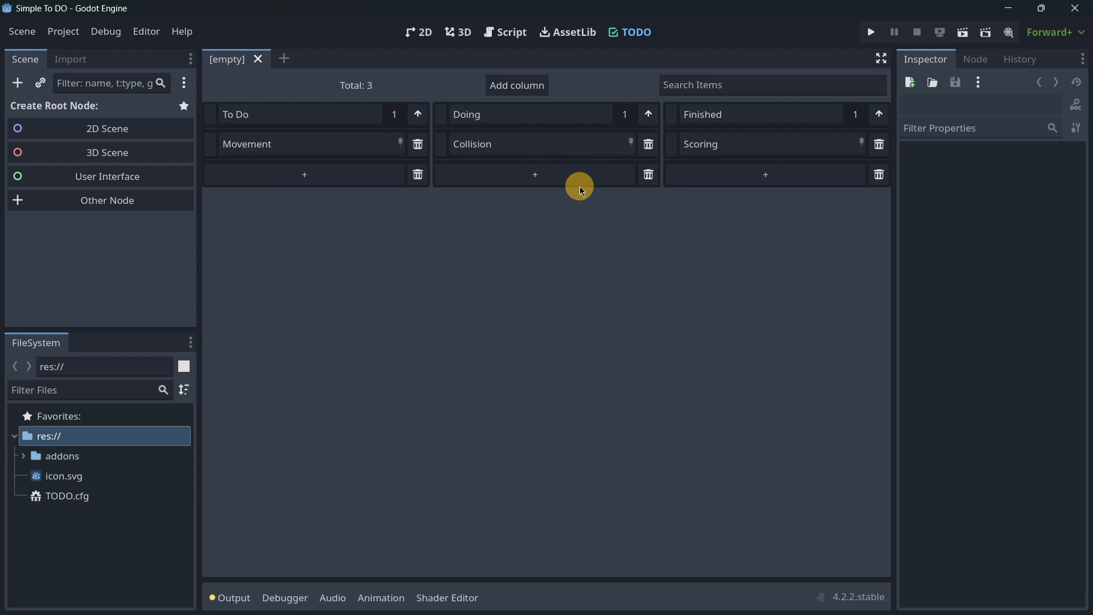
mouse_move(417, 114)
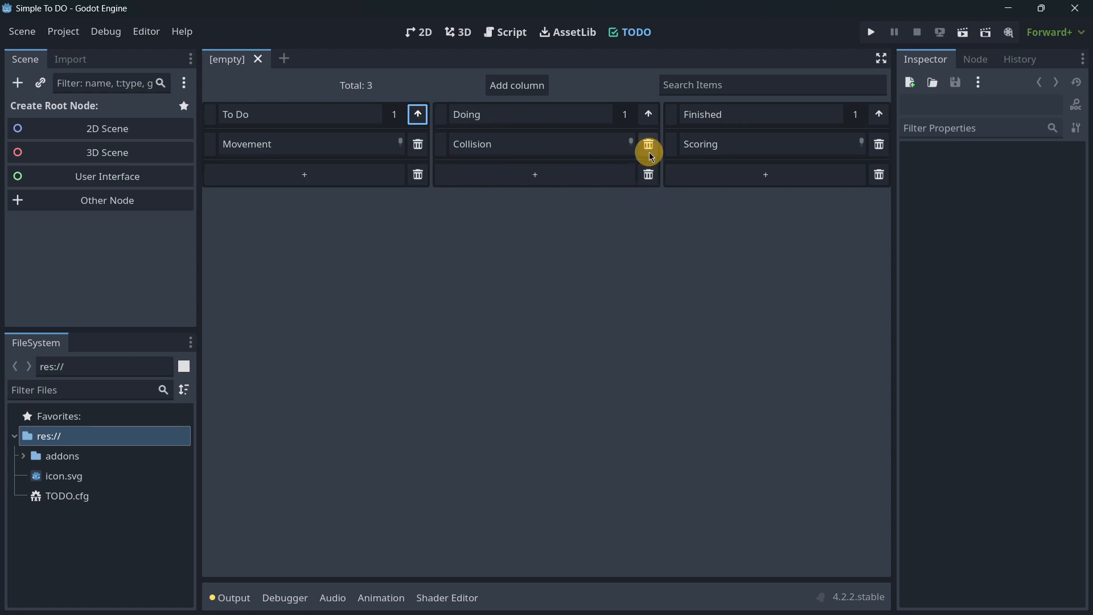
Add new To Do tasks and name one of them Character
click(648, 144)
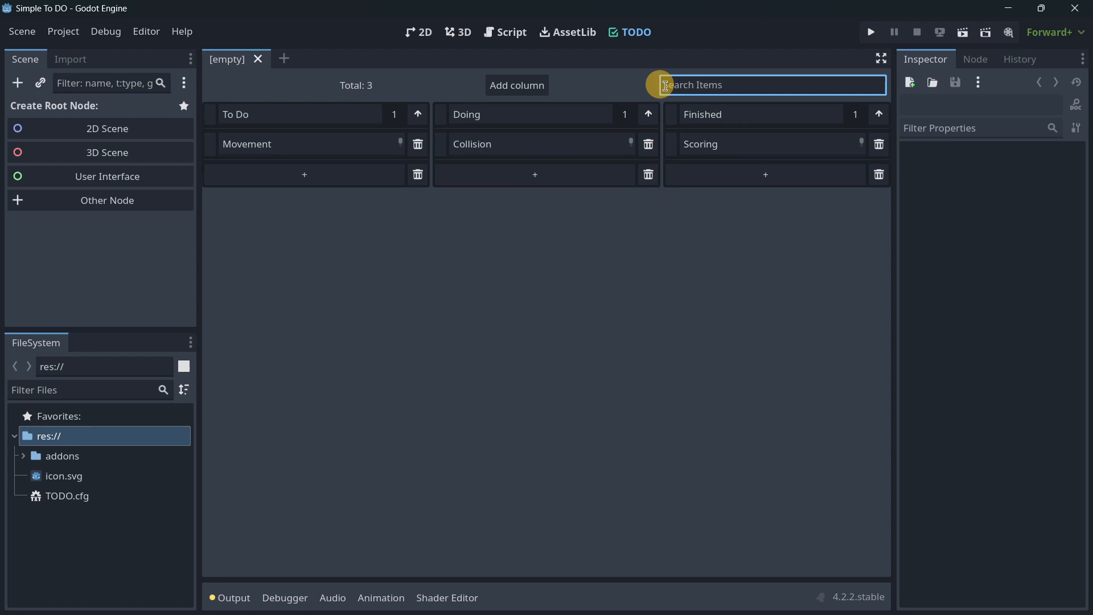
click(304, 174)
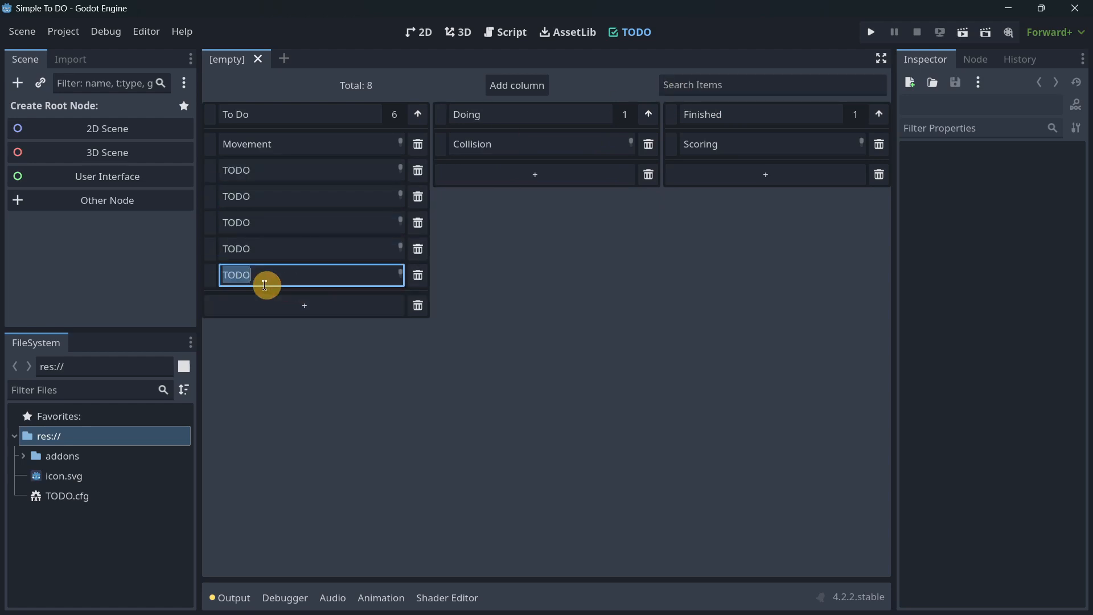
text(Ch)
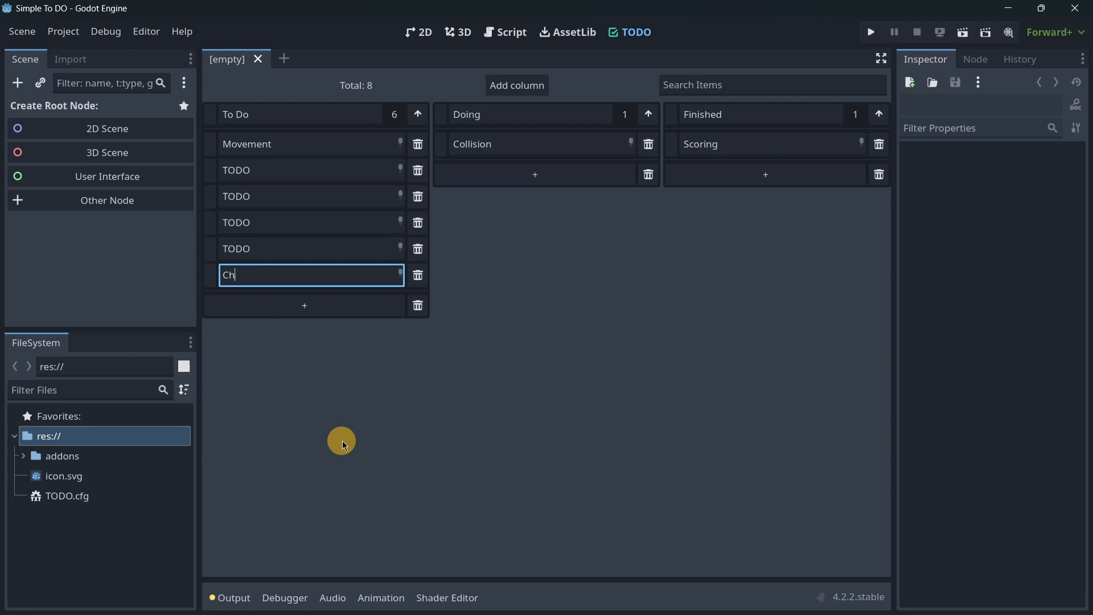
text(aracter)
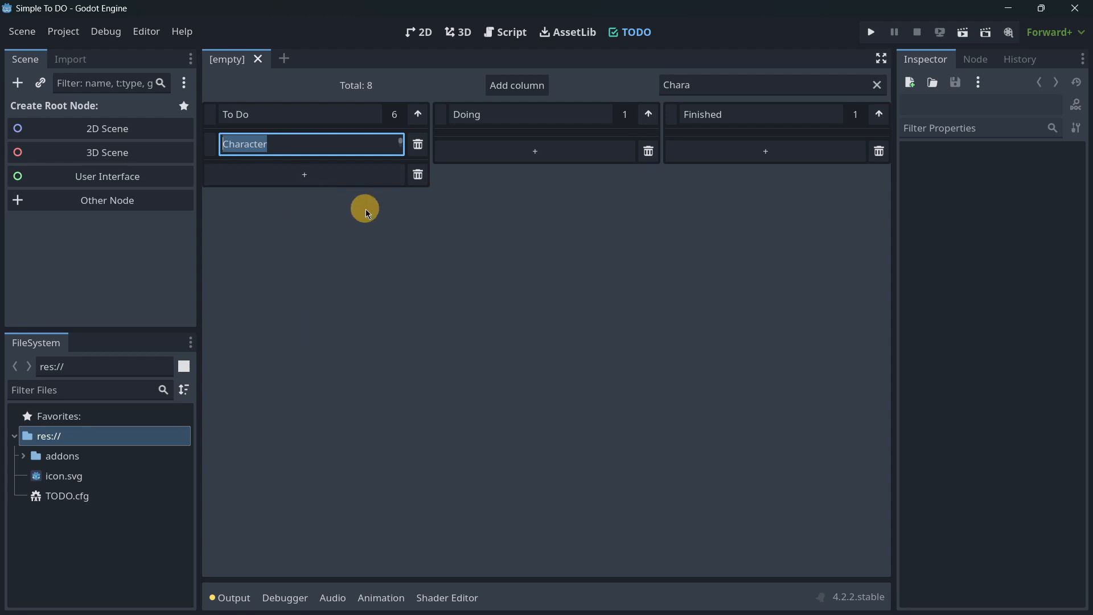
mouse_move(507, 284)
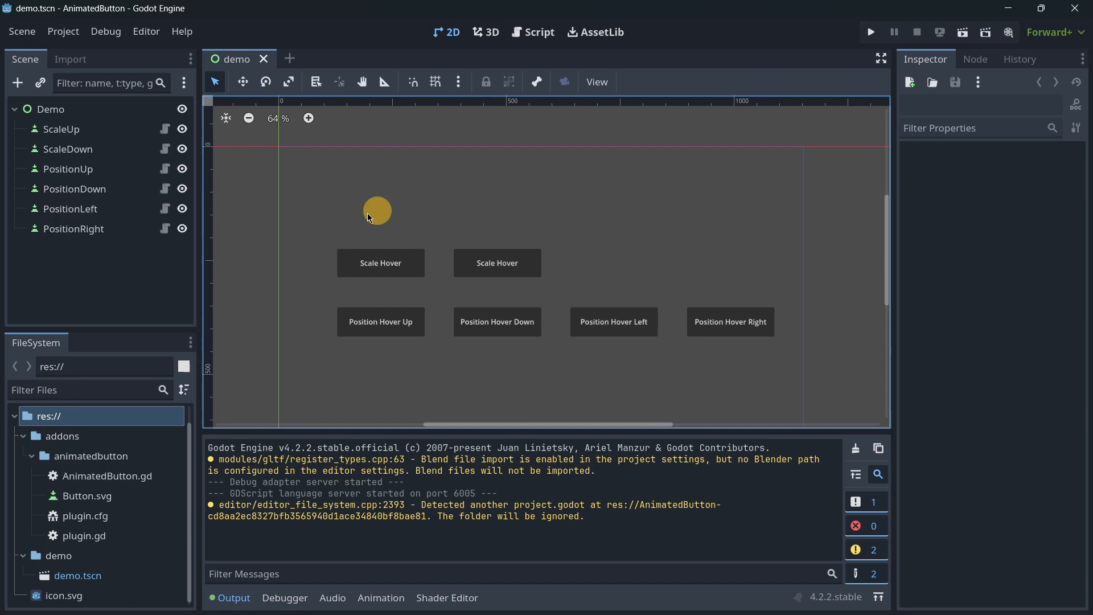
Run the AnimatedButton demo to preview the hover animations
click(870, 32)
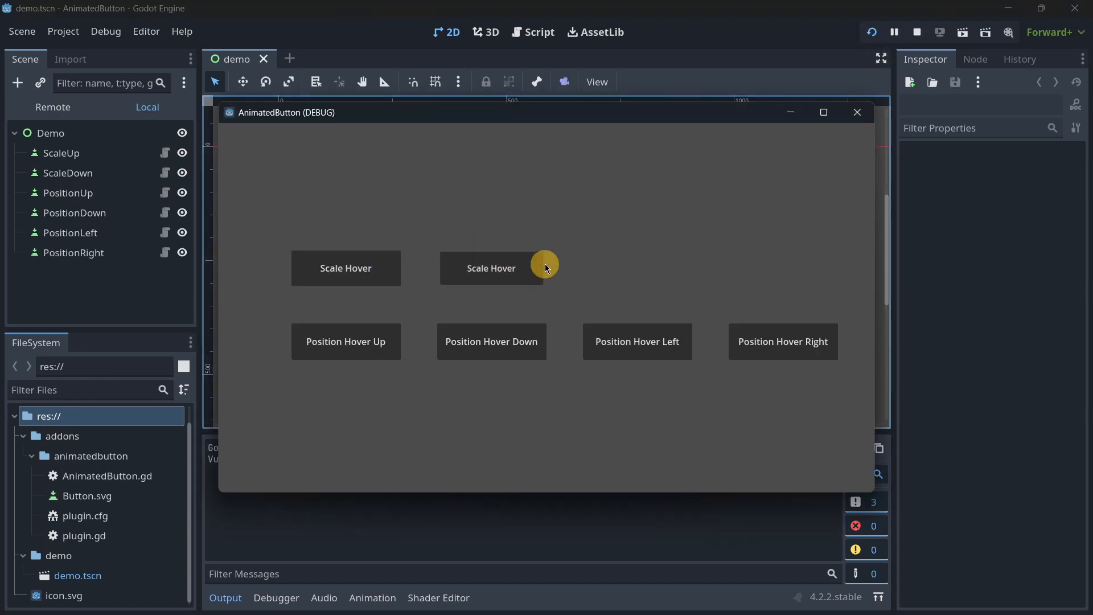
mouse_move(376, 351)
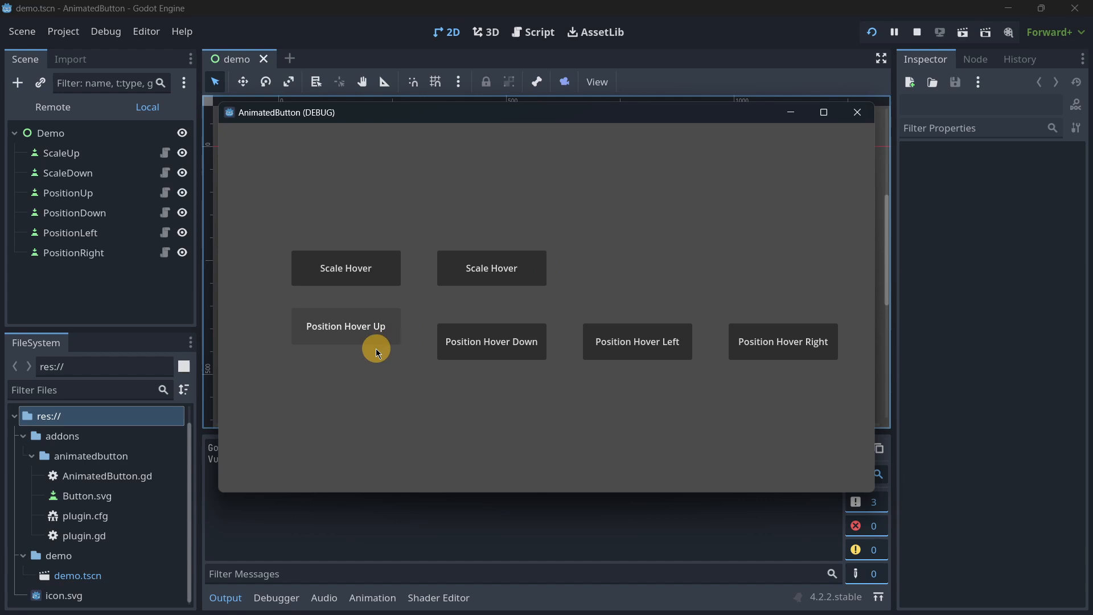
mouse_move(484, 350)
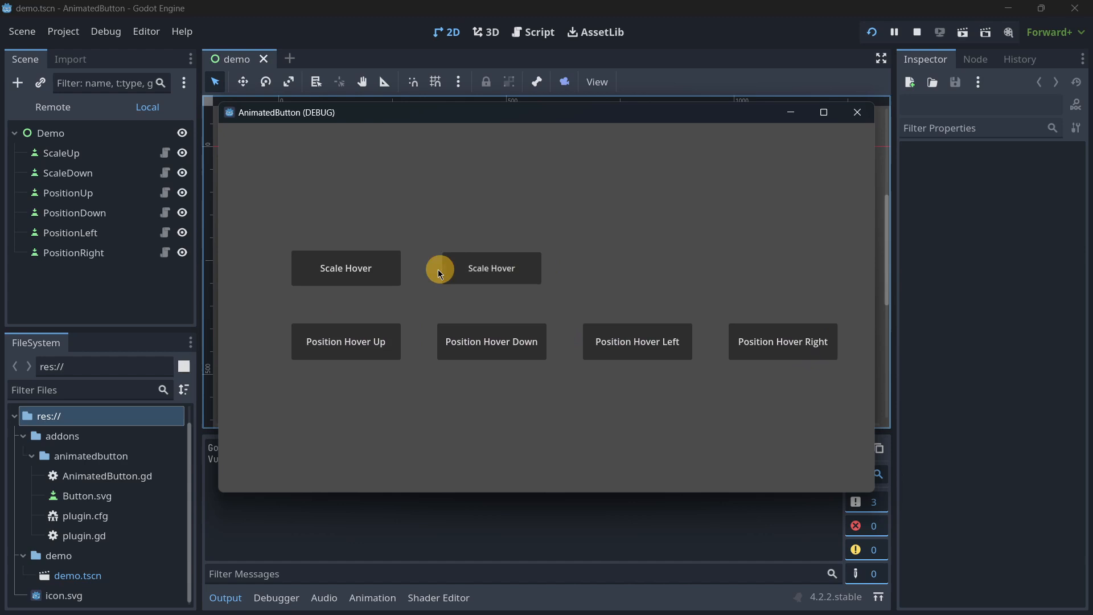
mouse_move(414, 267)
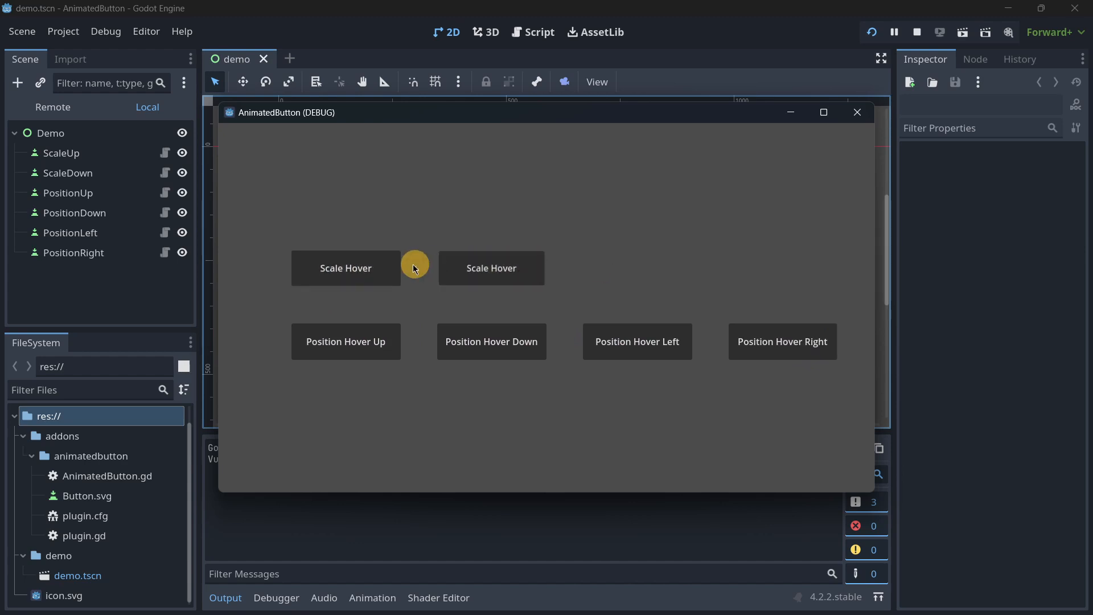
mouse_move(491, 268)
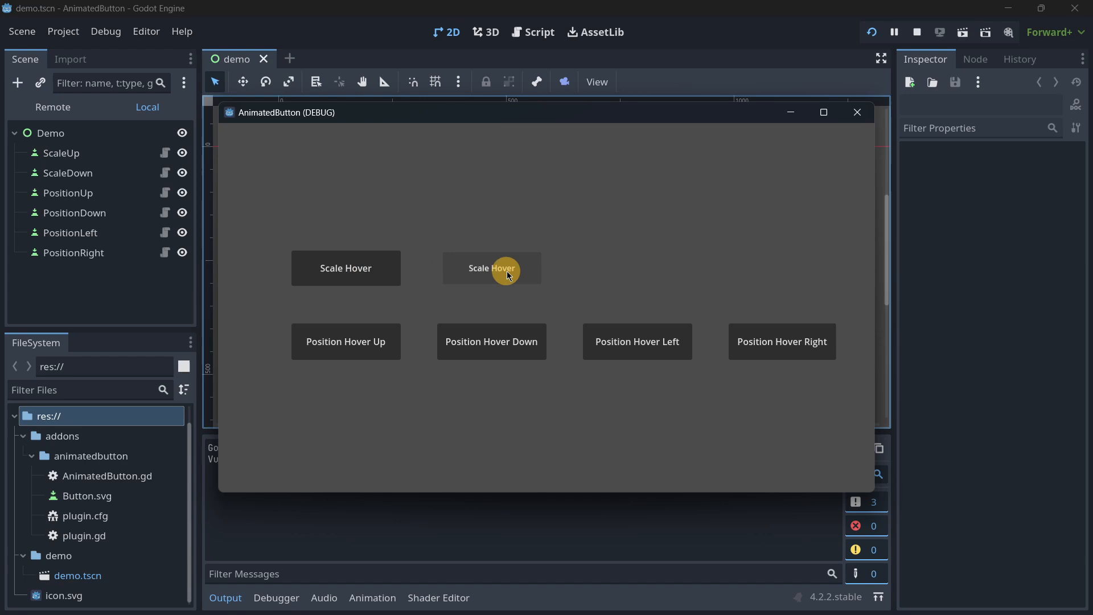
mouse_move(598, 190)
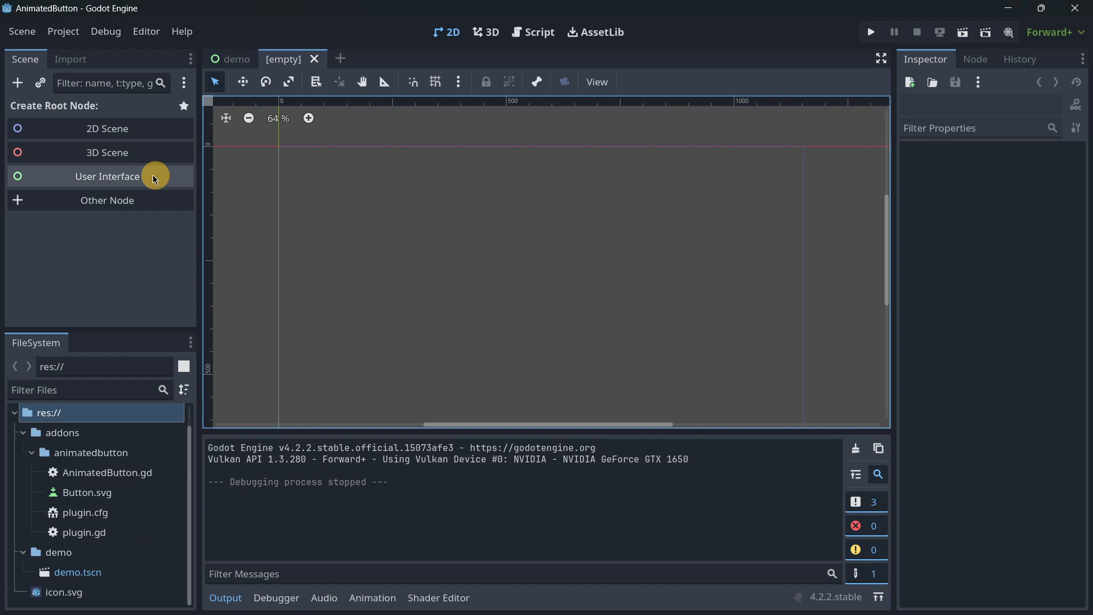
Create control.tscn with a User Interface root and add an AnimatedButton node
click(106, 176)
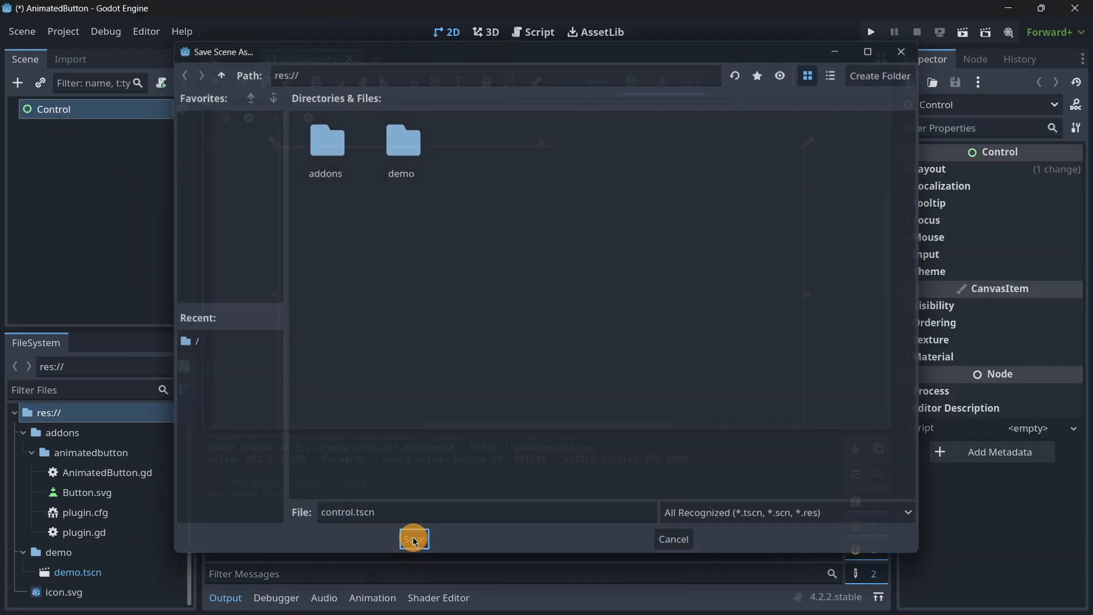
click(414, 538)
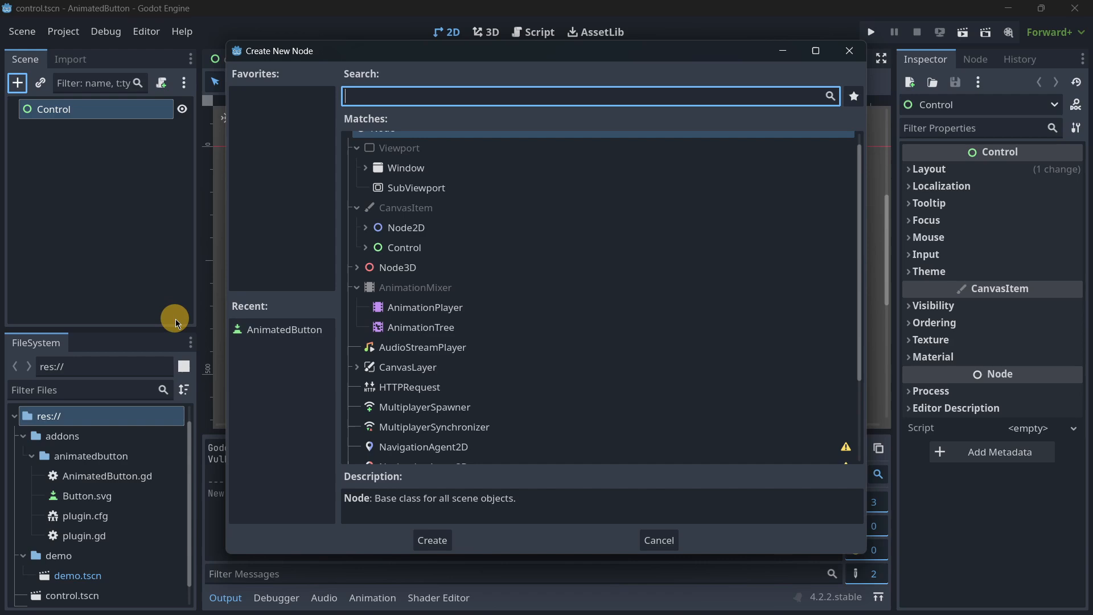
text(animat)
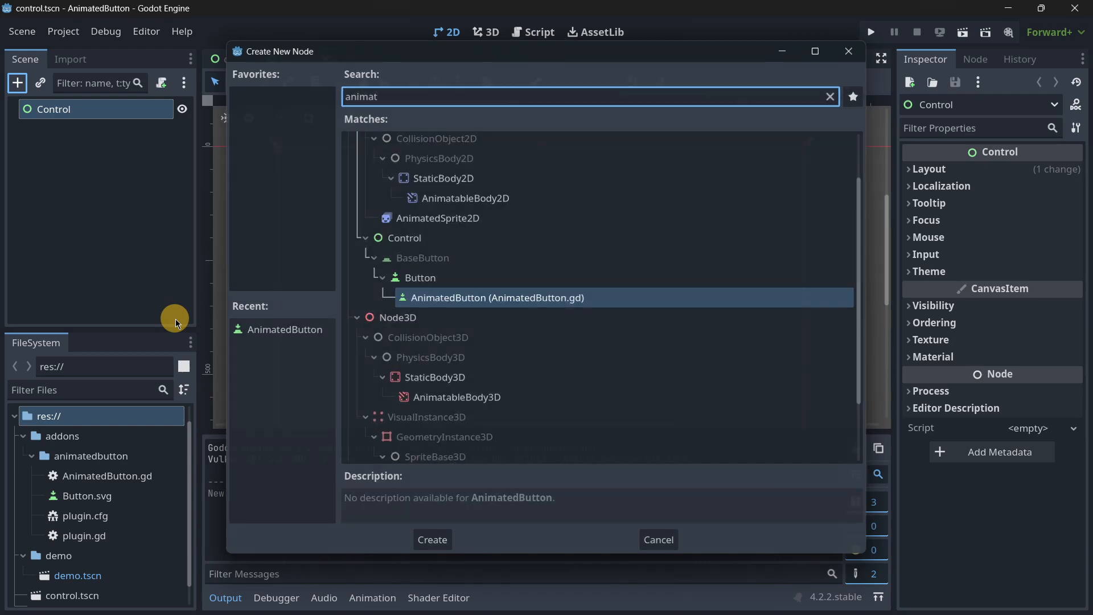
click(431, 539)
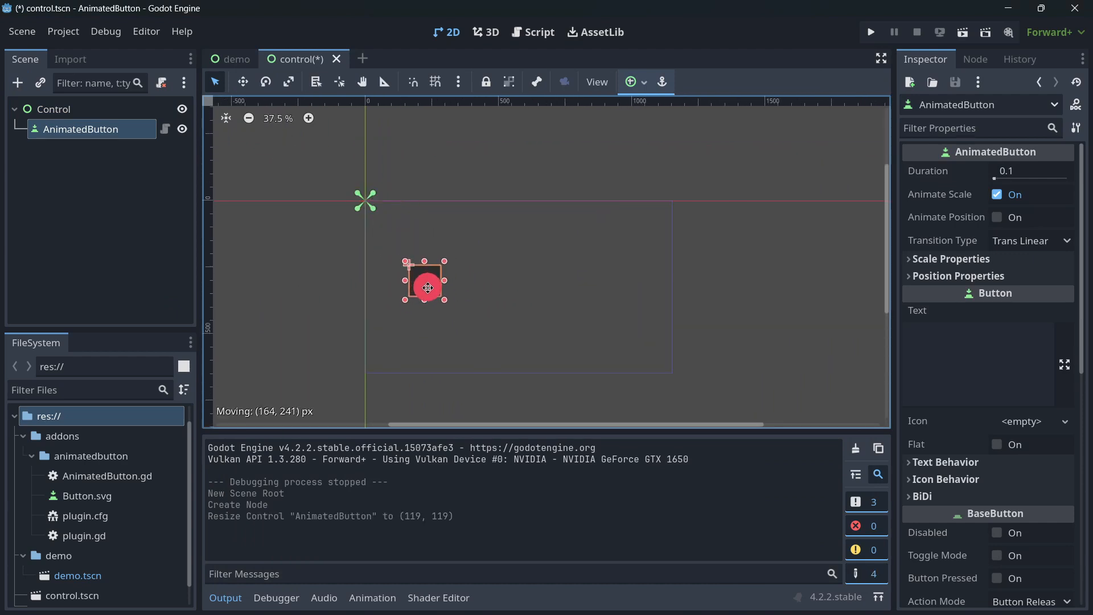
Reposition the AnimatedButton and set its duration to 0.2 and scale intensity to -1.3
drag(428, 289, 422, 285)
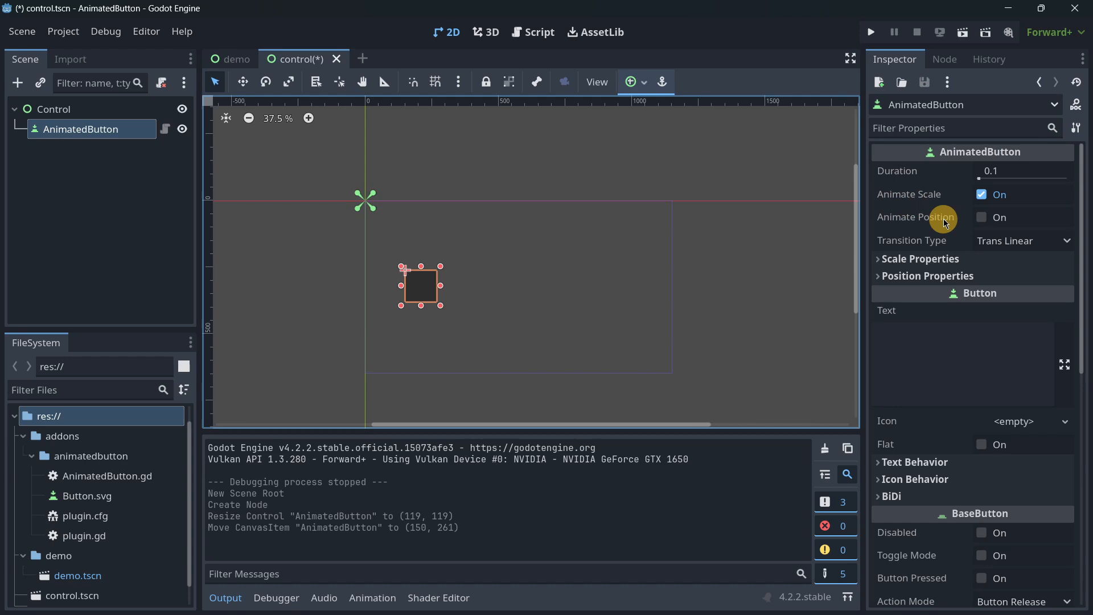
click(1022, 241)
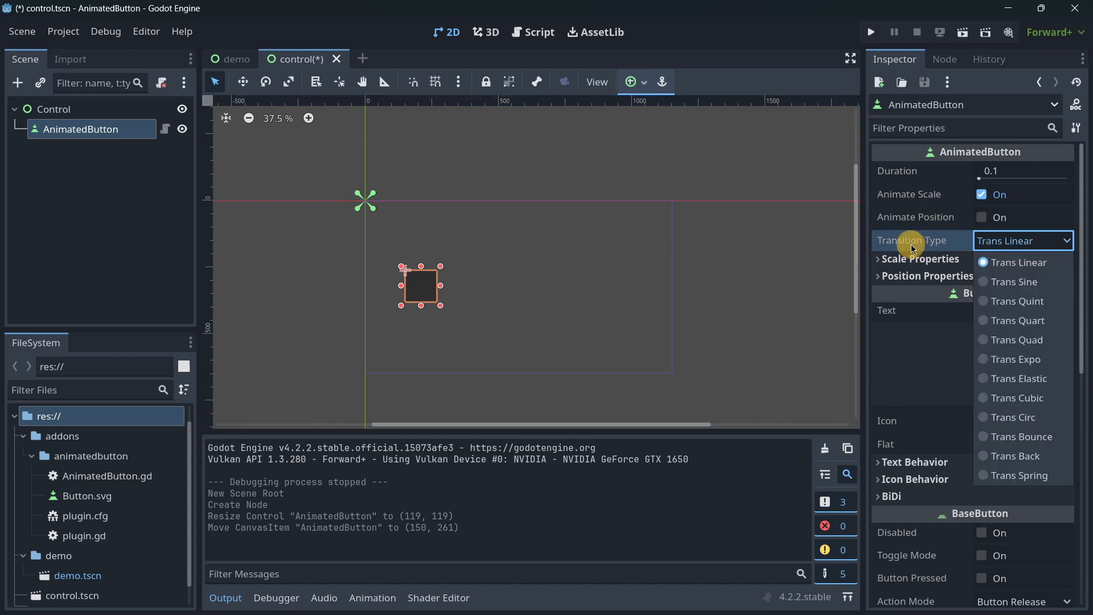
click(1018, 262)
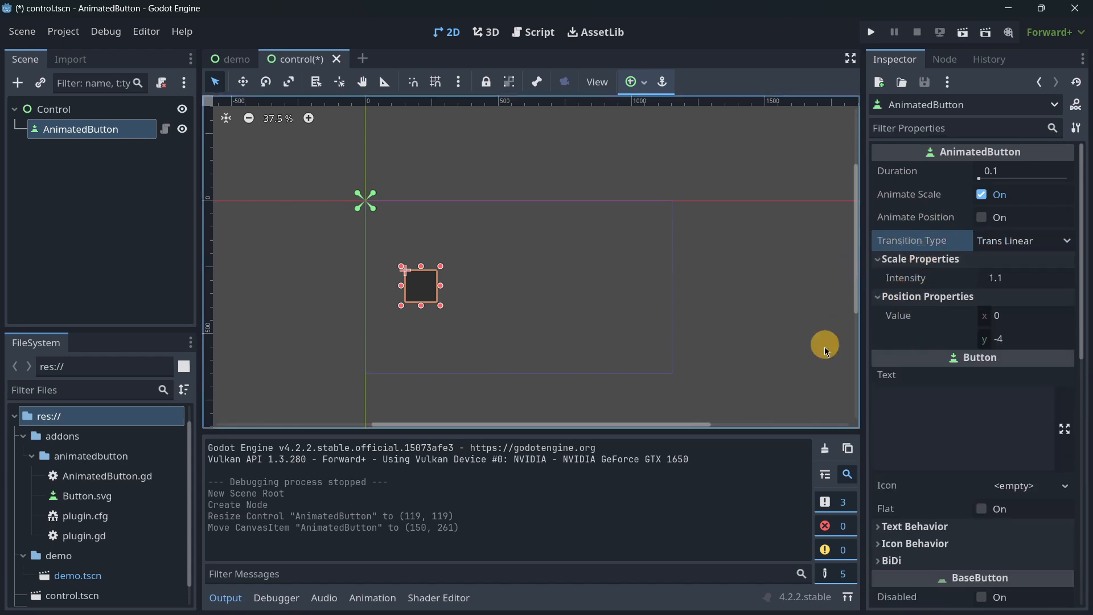
mouse_move(823, 368)
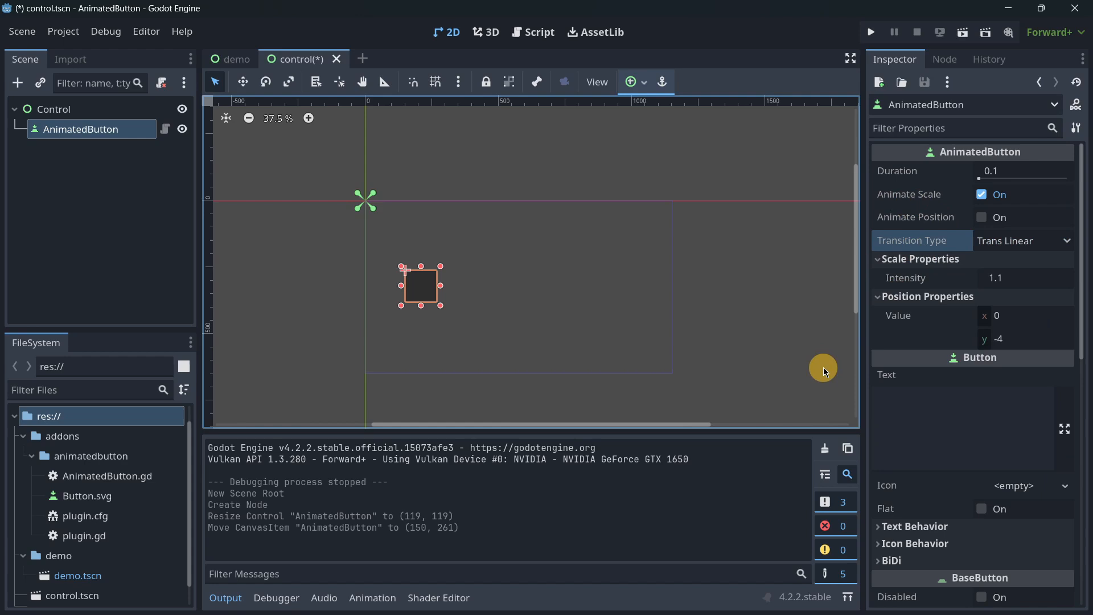
mouse_move(882, 205)
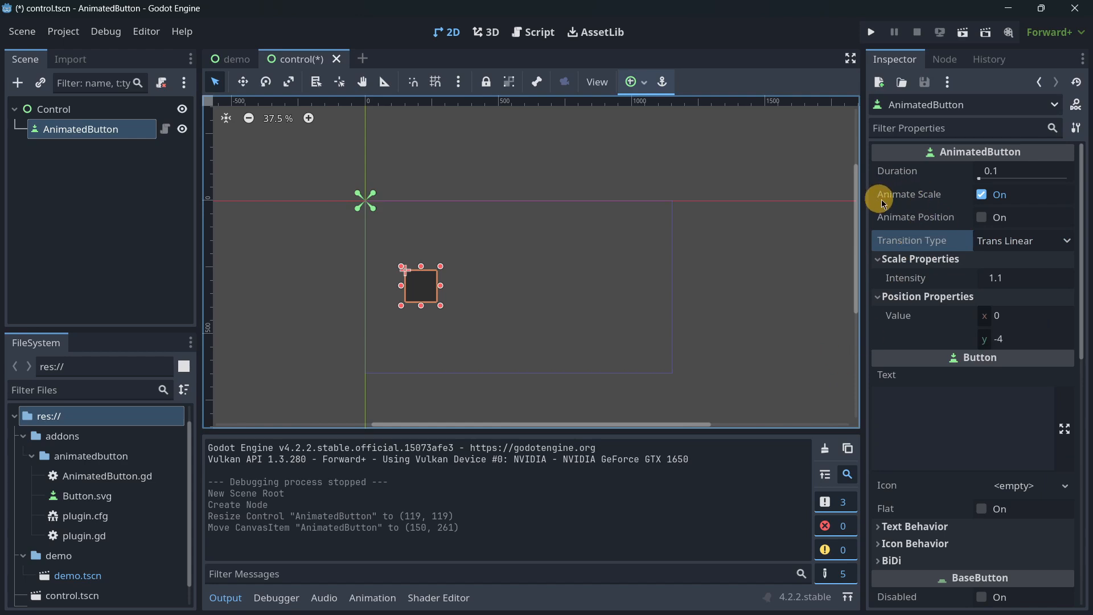
click(1022, 171)
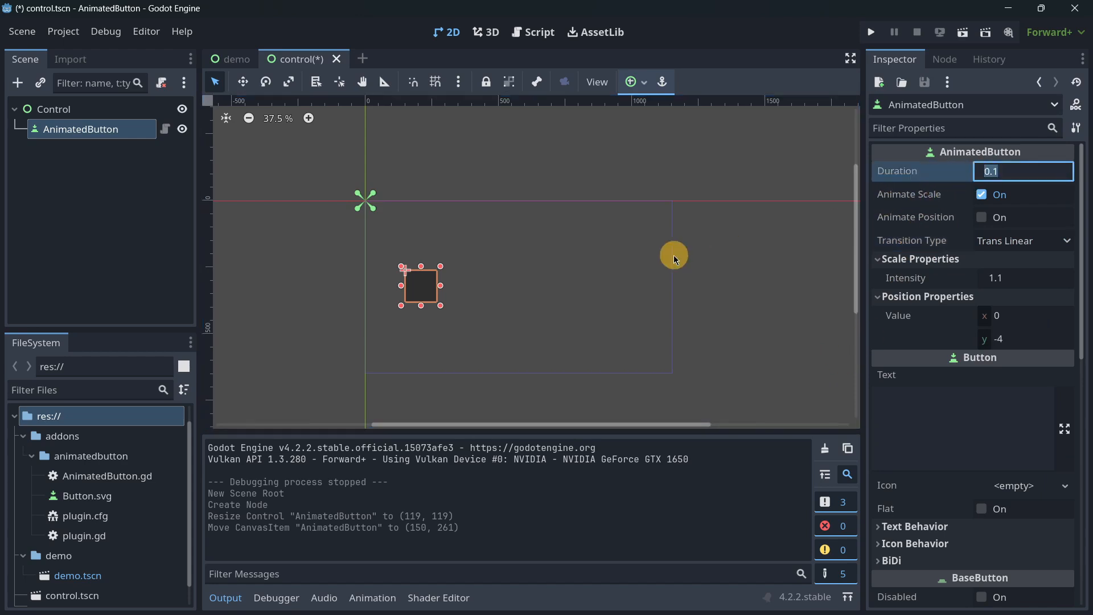
text(0.2)
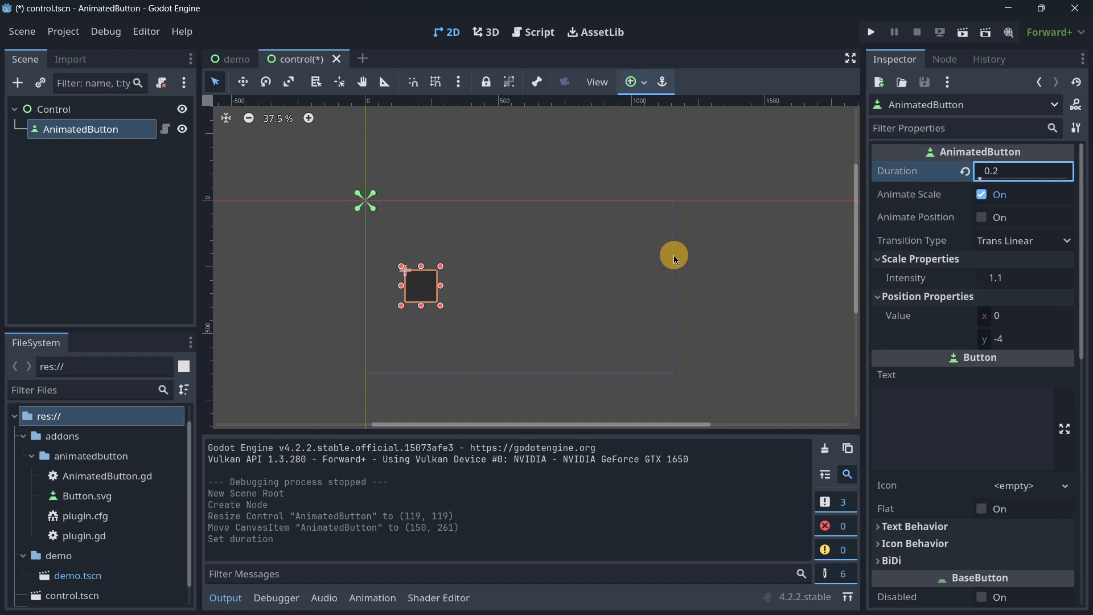
click(1025, 277)
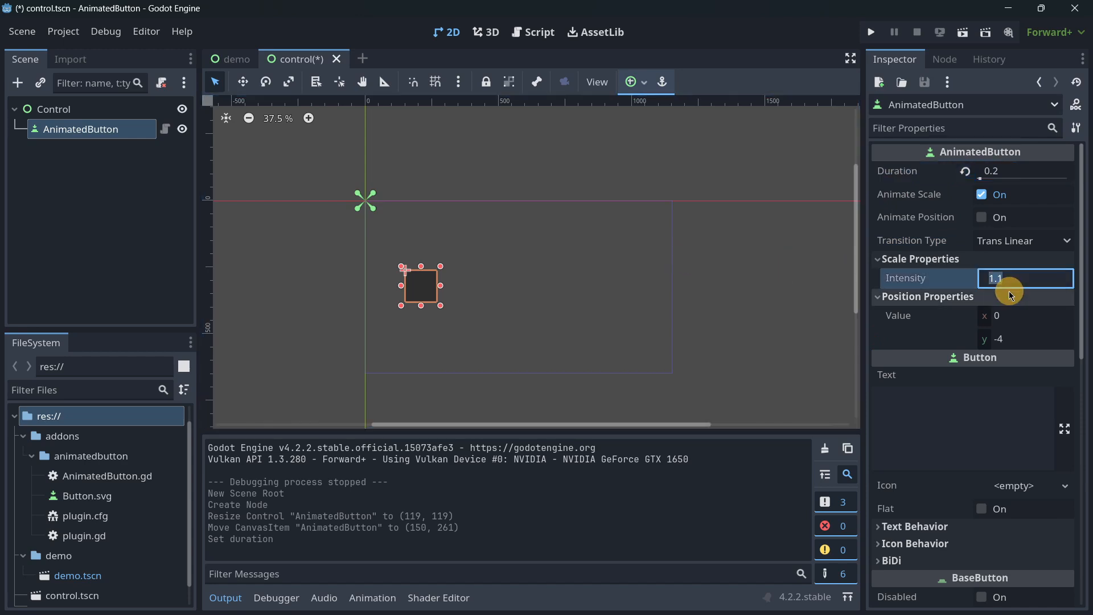
text(1.3)
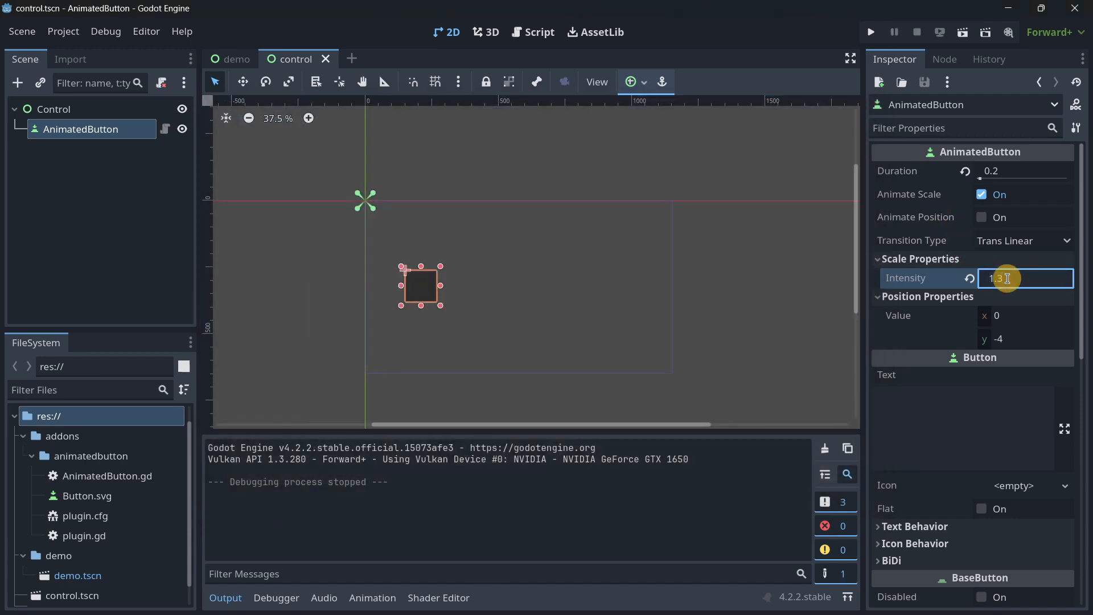
text(-1.3)
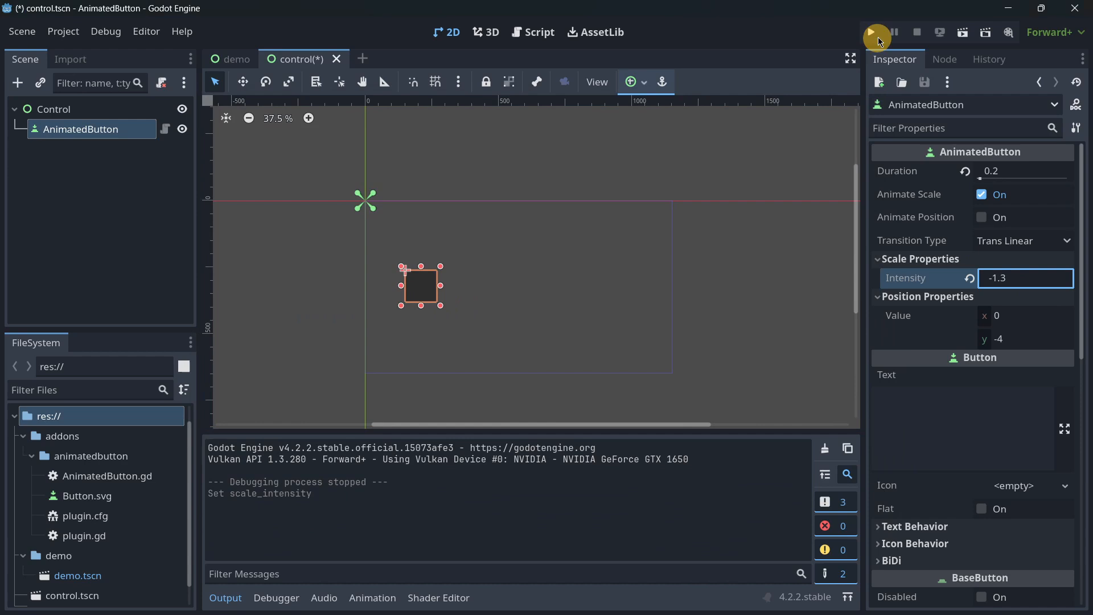
Run the project to try the shrinking hover, then run the demo scene
click(877, 32)
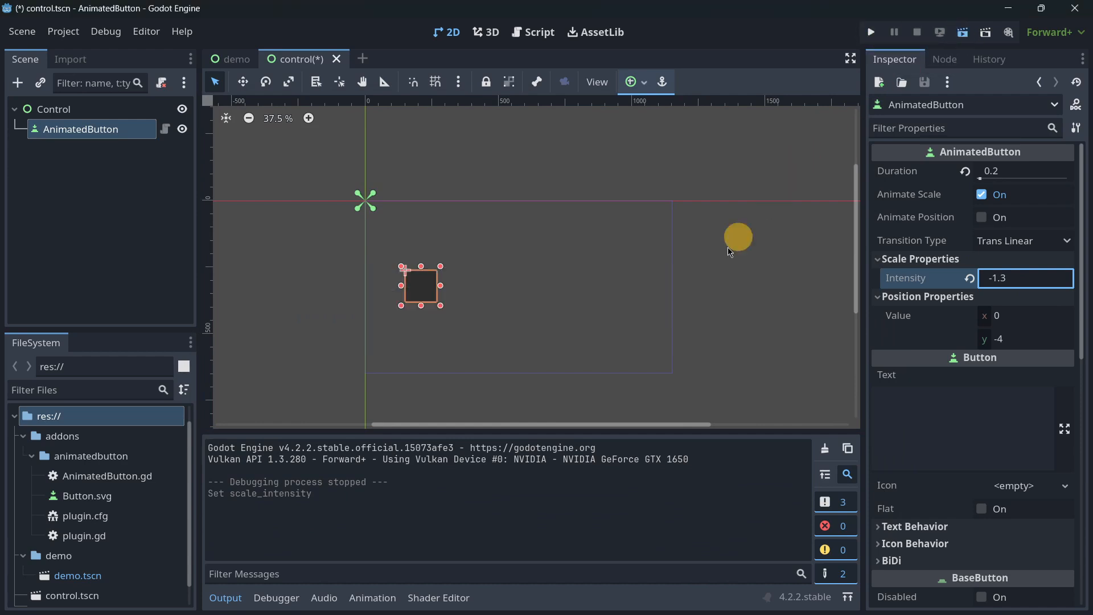
click(870, 32)
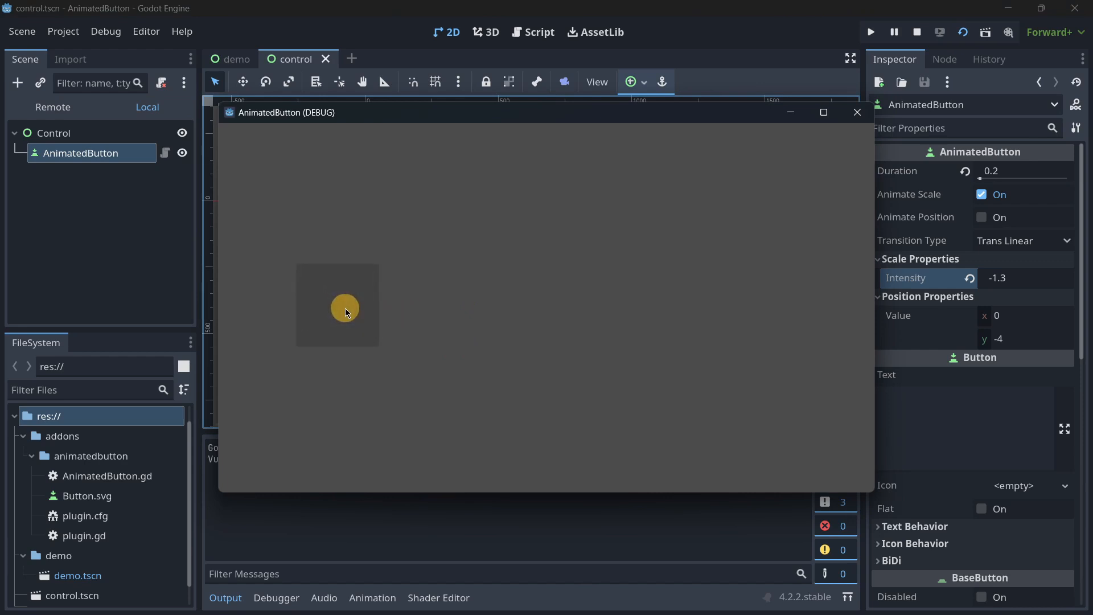
click(918, 32)
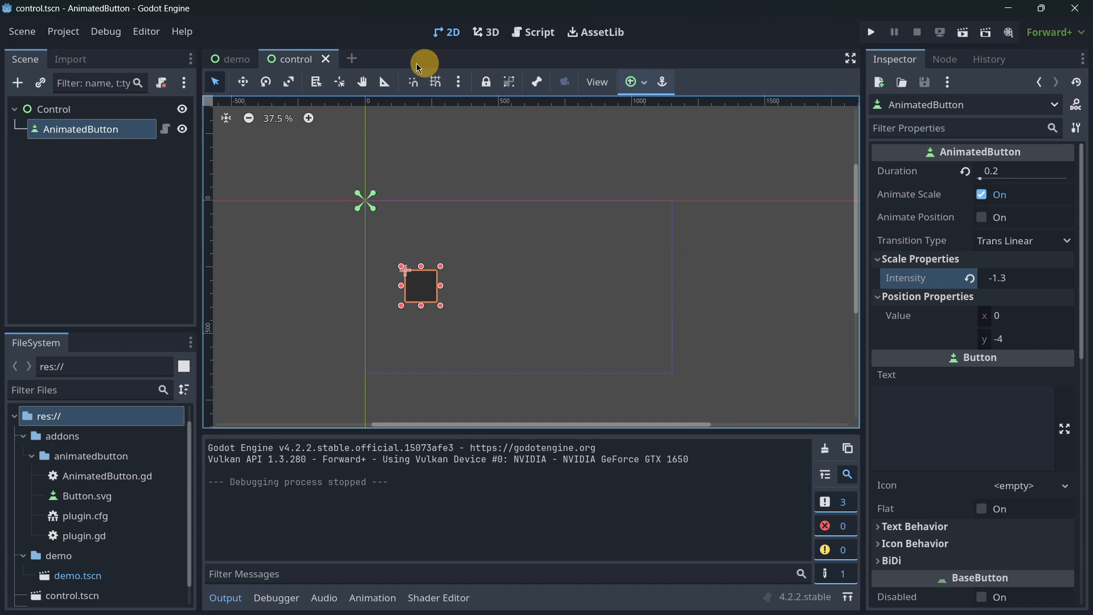
click(237, 59)
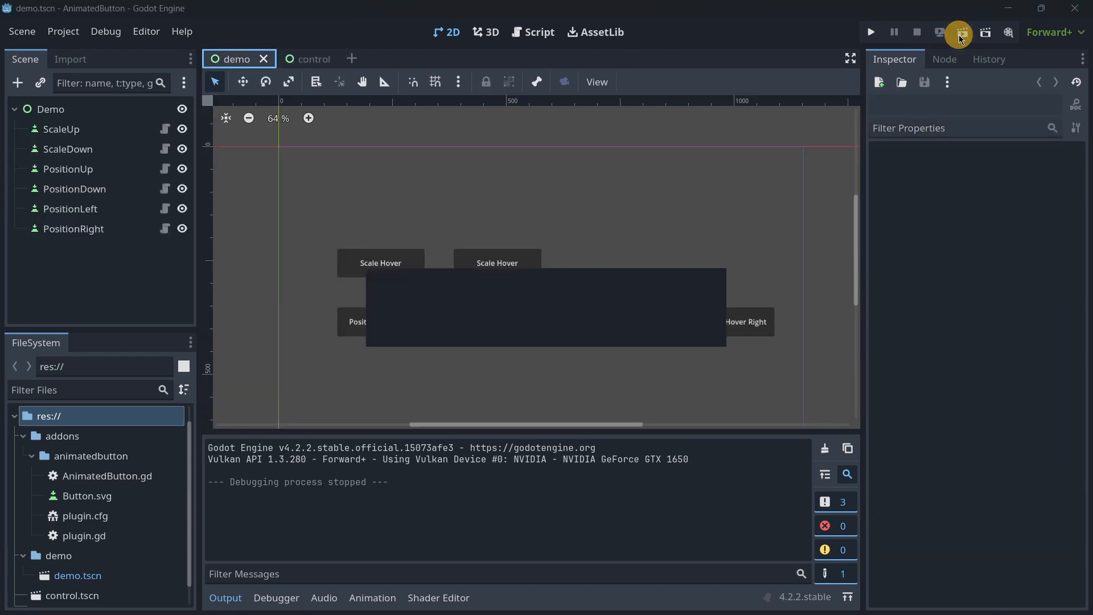
click(871, 32)
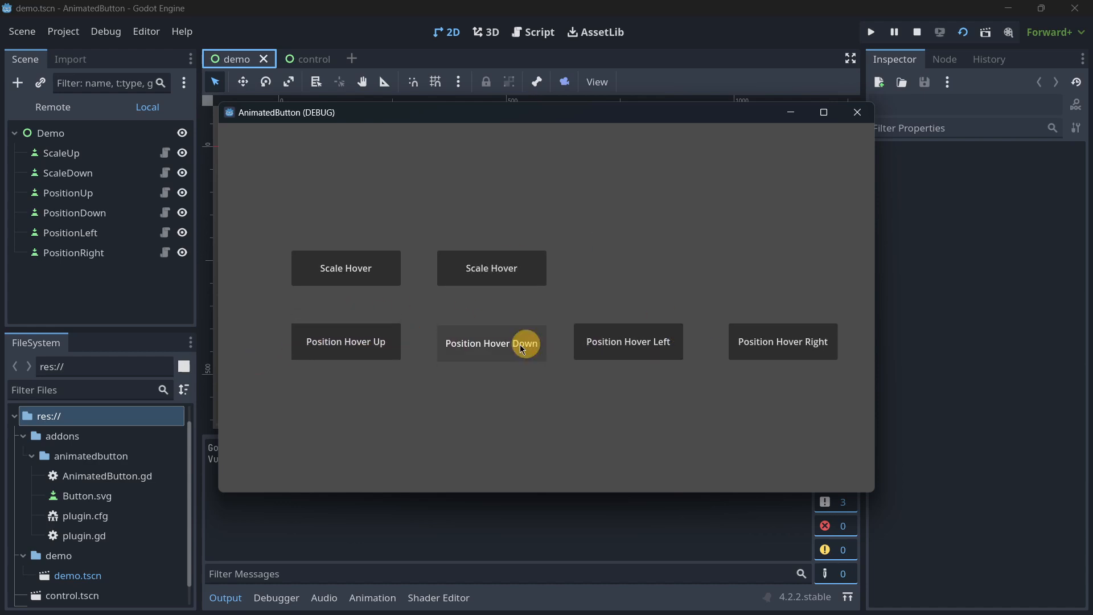
mouse_move(338, 360)
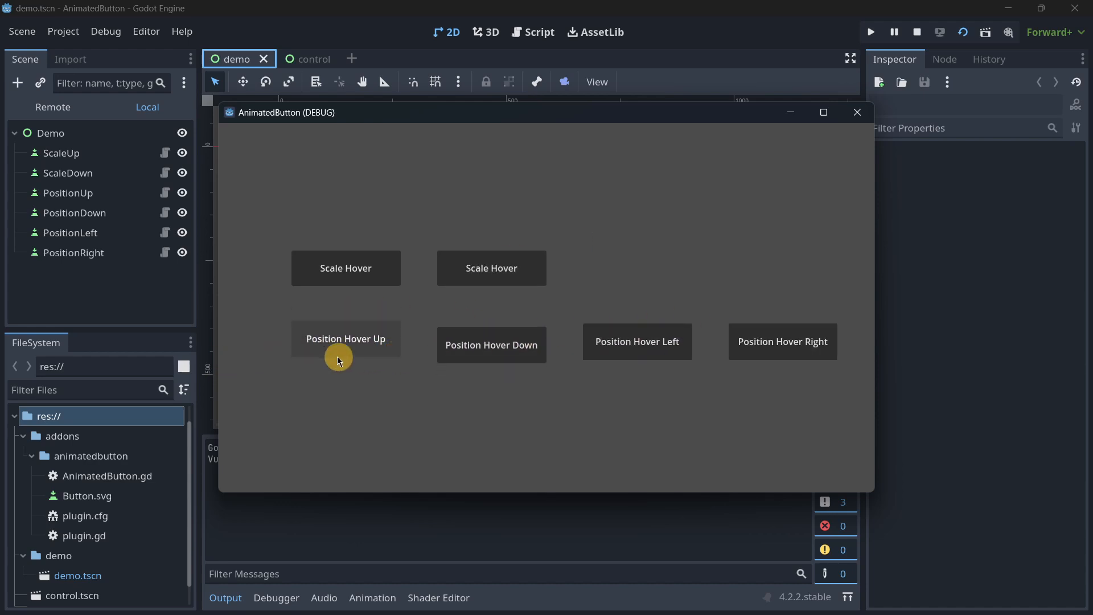
mouse_move(450, 335)
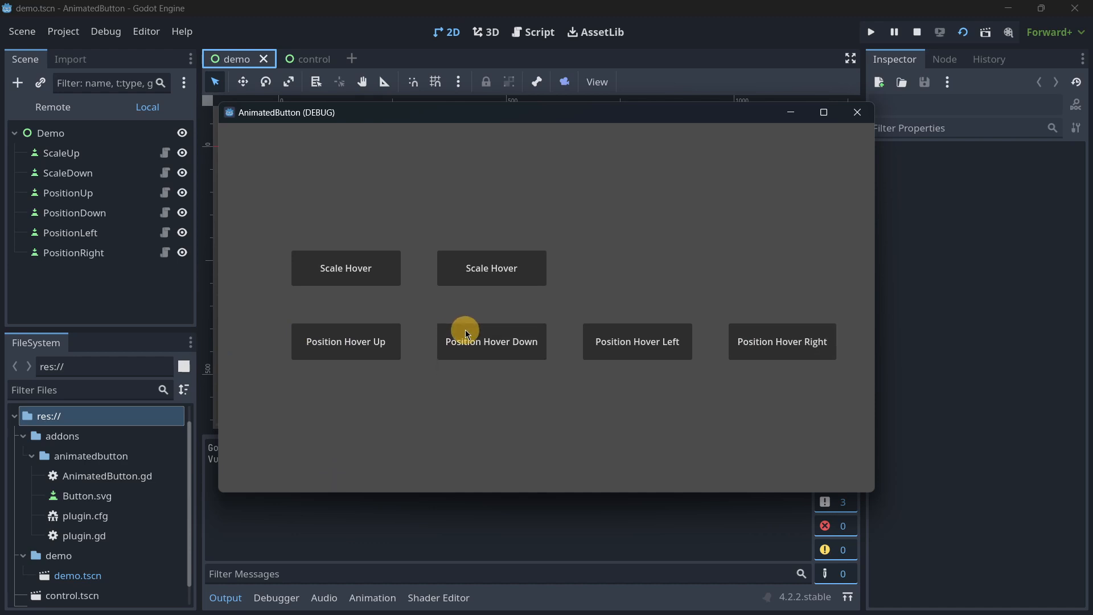
mouse_move(836, 110)
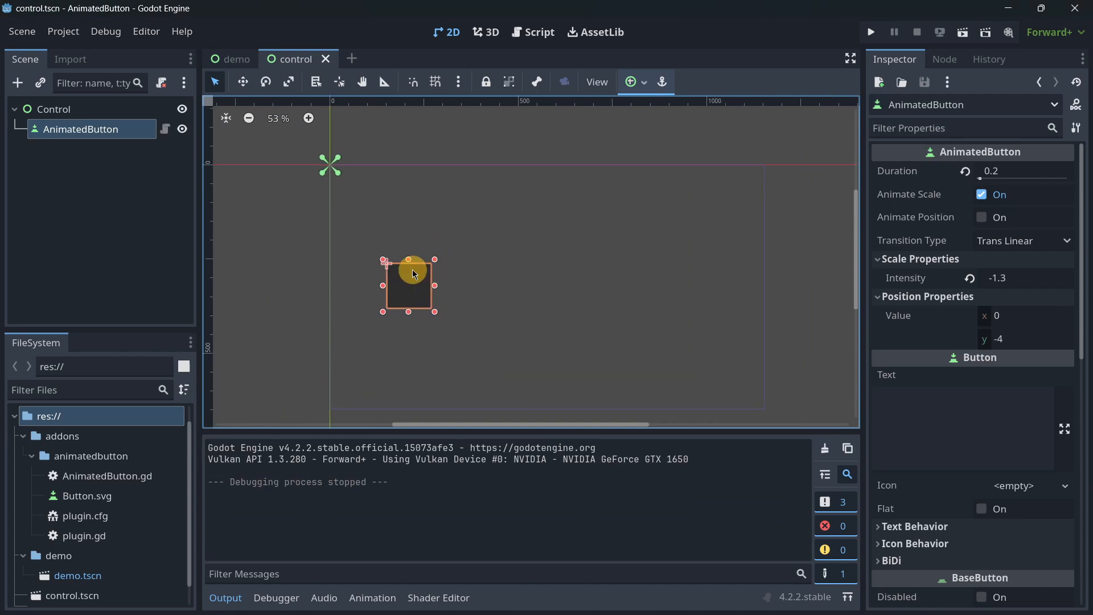
Return to the 2D view and run the Label Font Auto Sizer demo
click(594, 32)
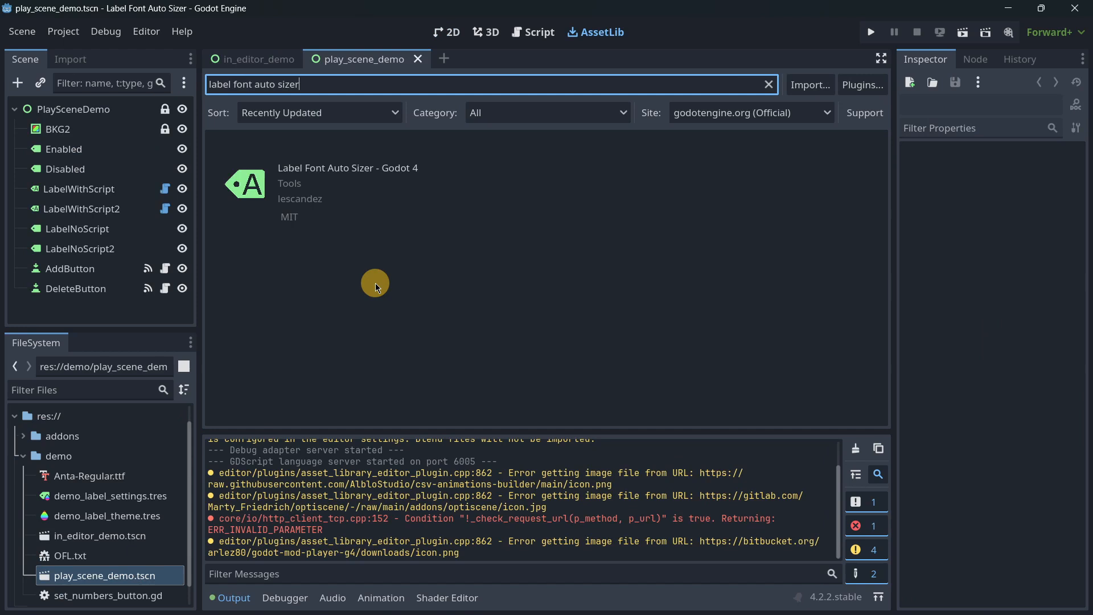
click(445, 32)
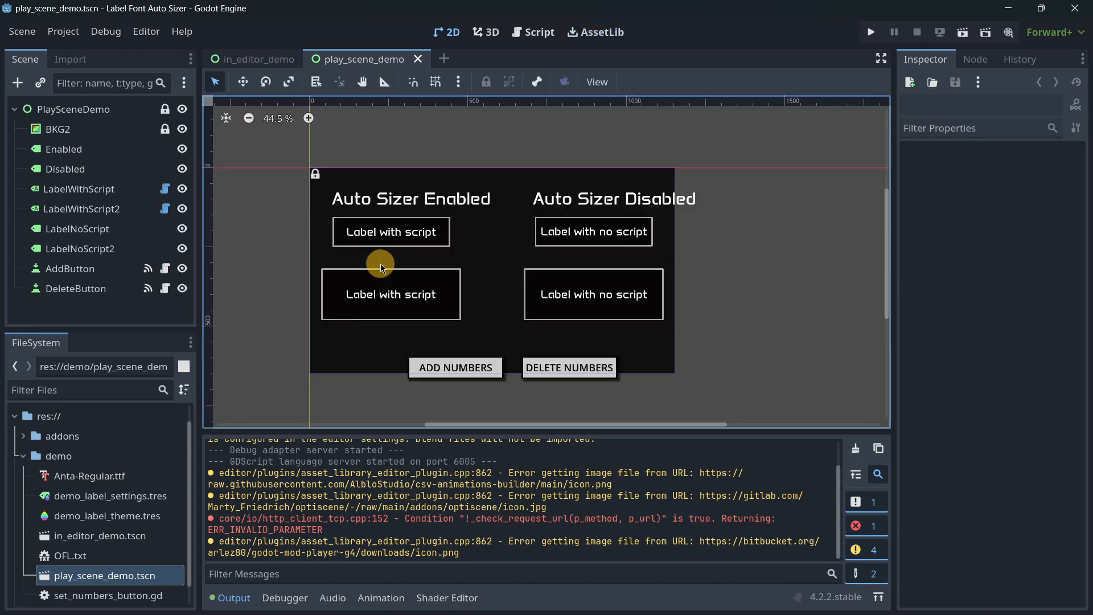
click(964, 32)
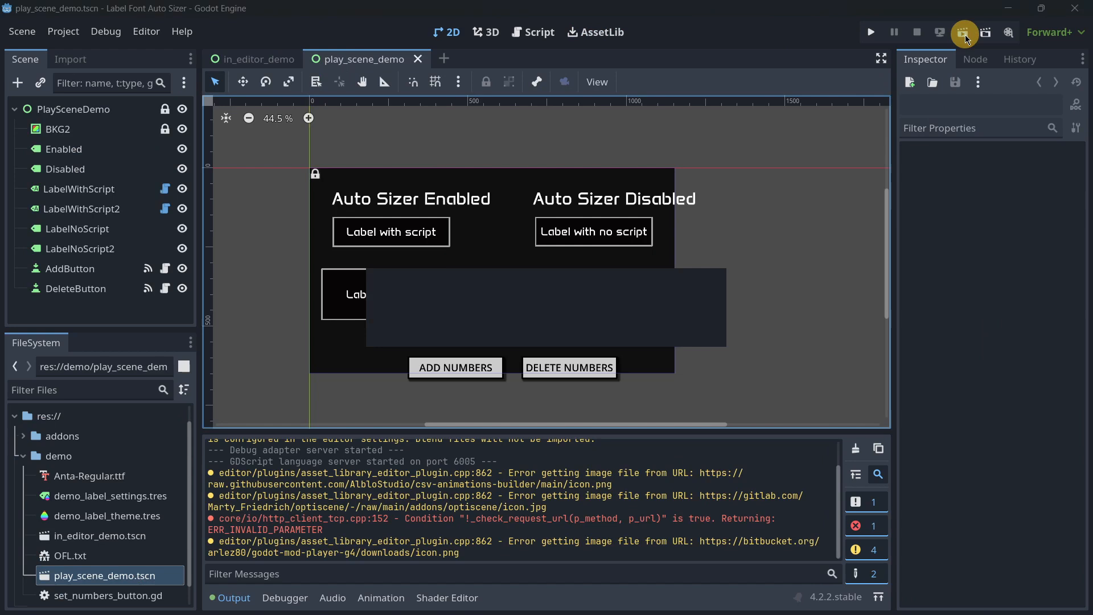
click(871, 32)
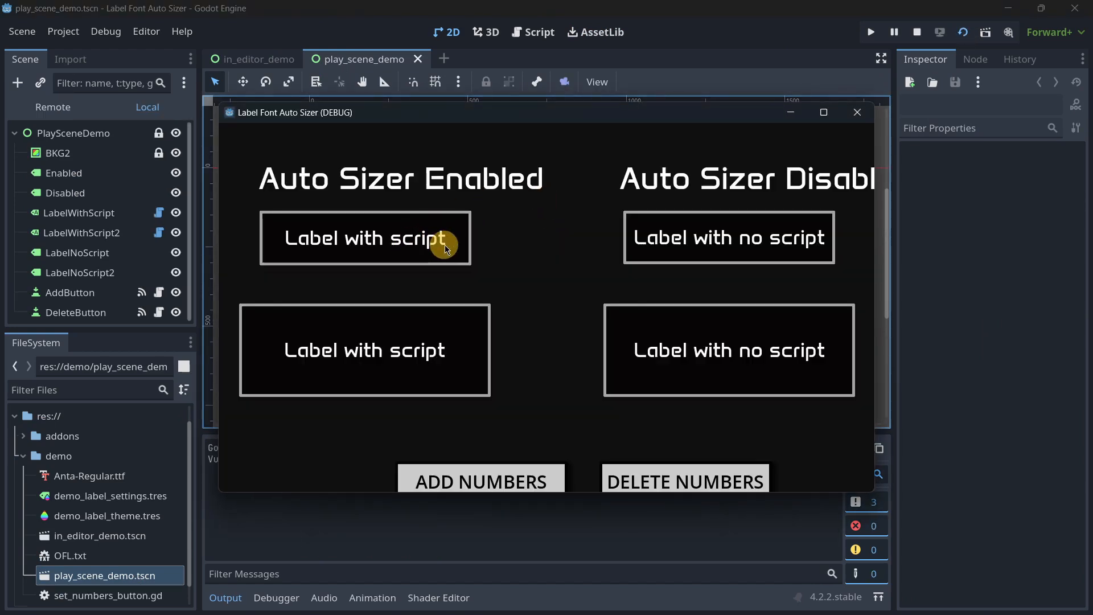
mouse_move(464, 258)
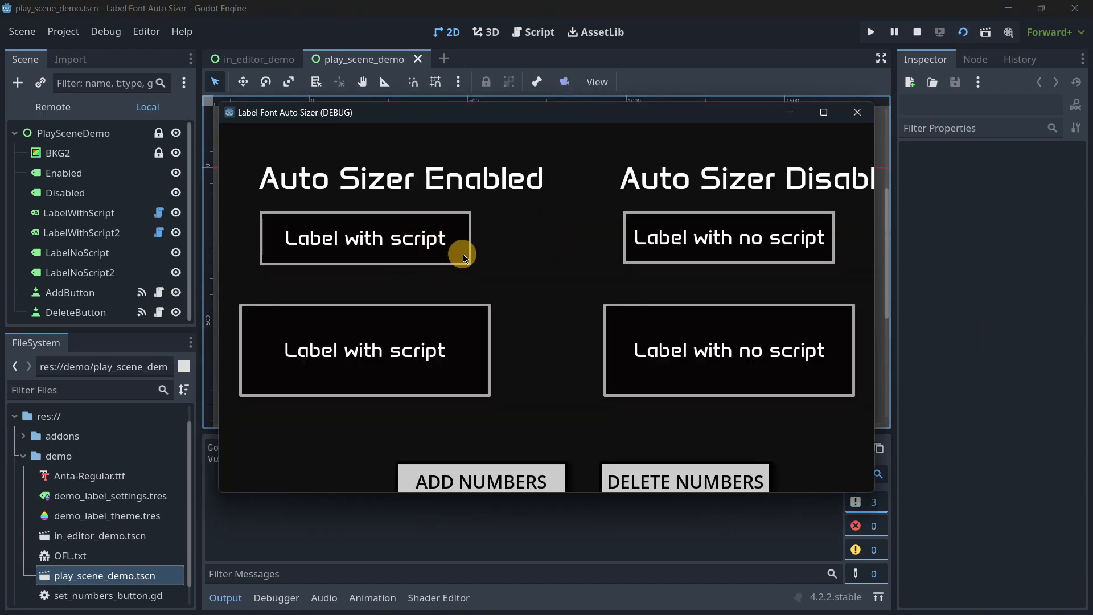
Press ADD NUMBERS repeatedly to watch the label text shrink, then close the demo
click(480, 481)
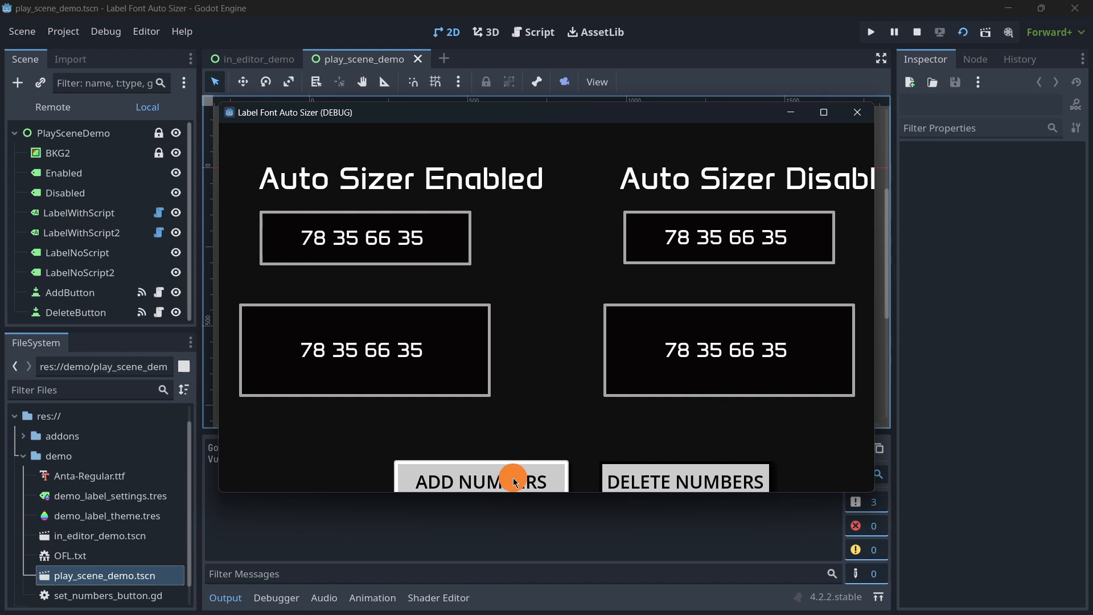
click(480, 482)
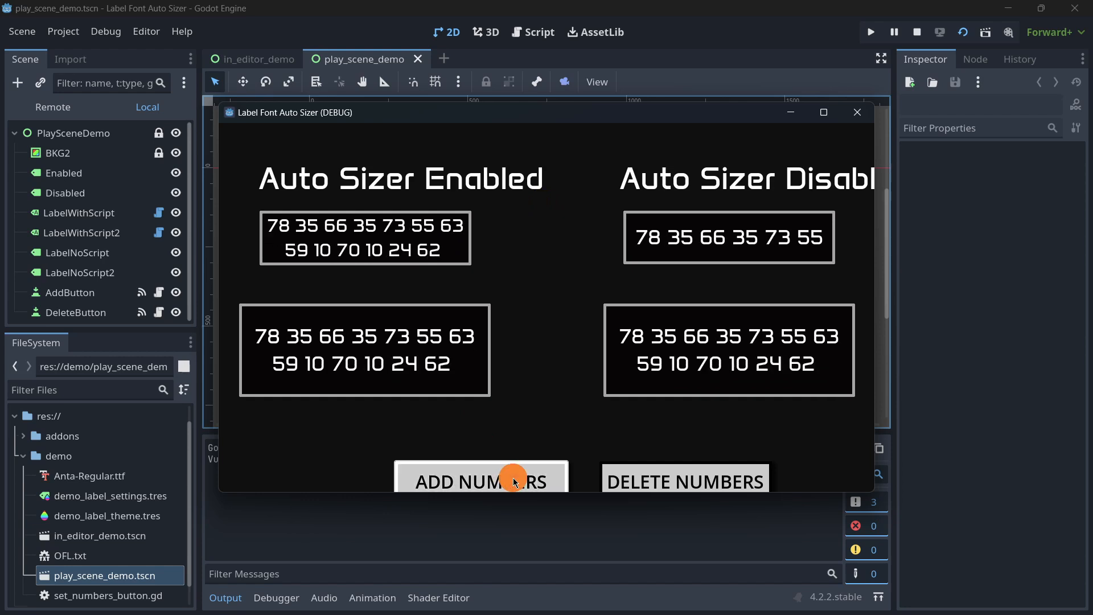
click(480, 481)
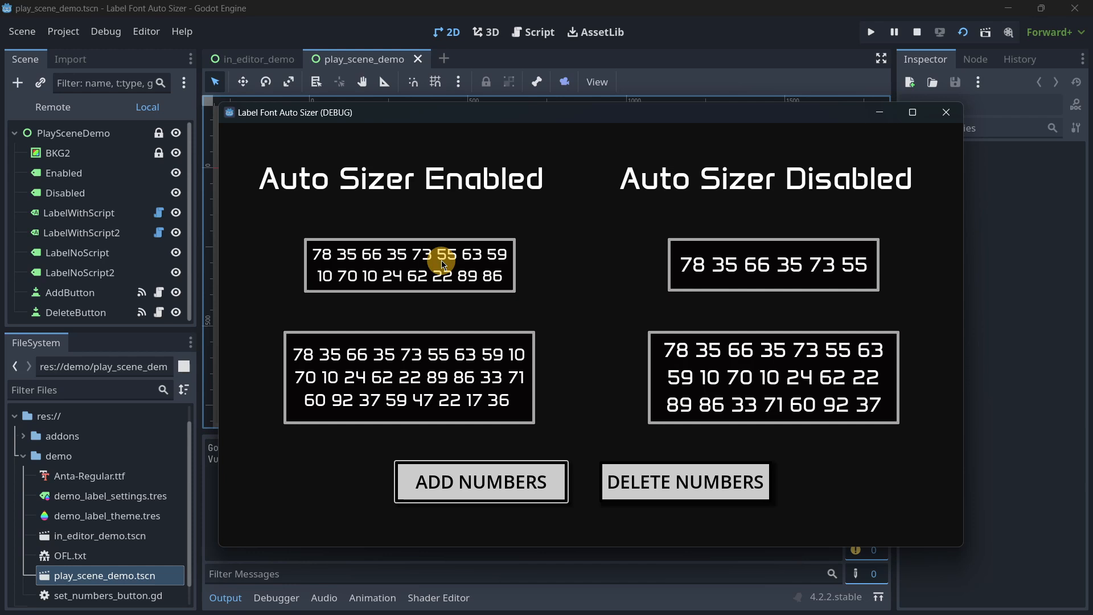
mouse_move(451, 304)
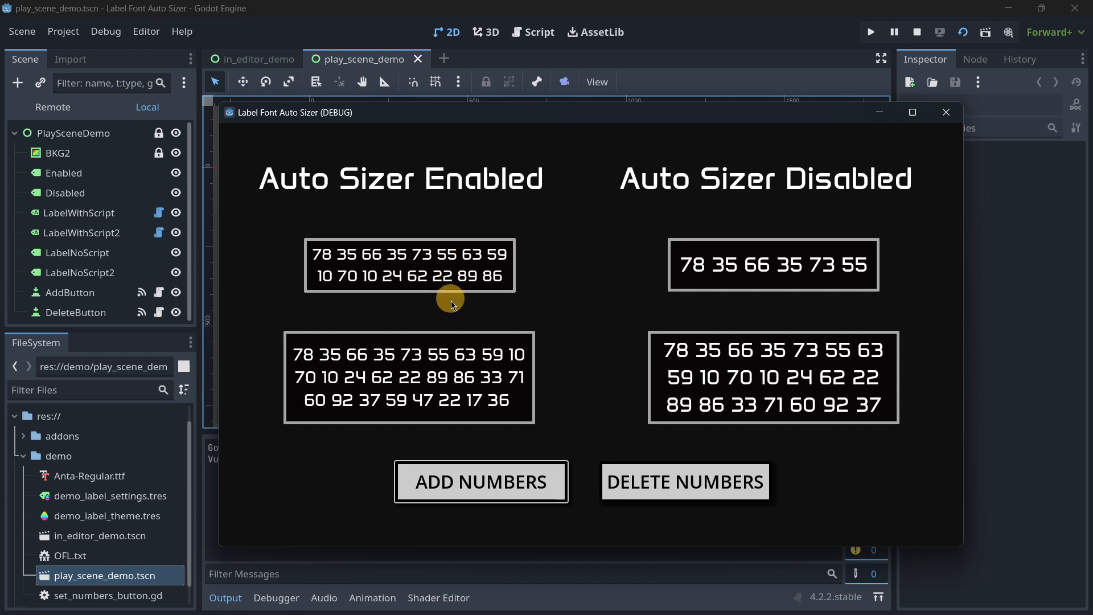
click(480, 482)
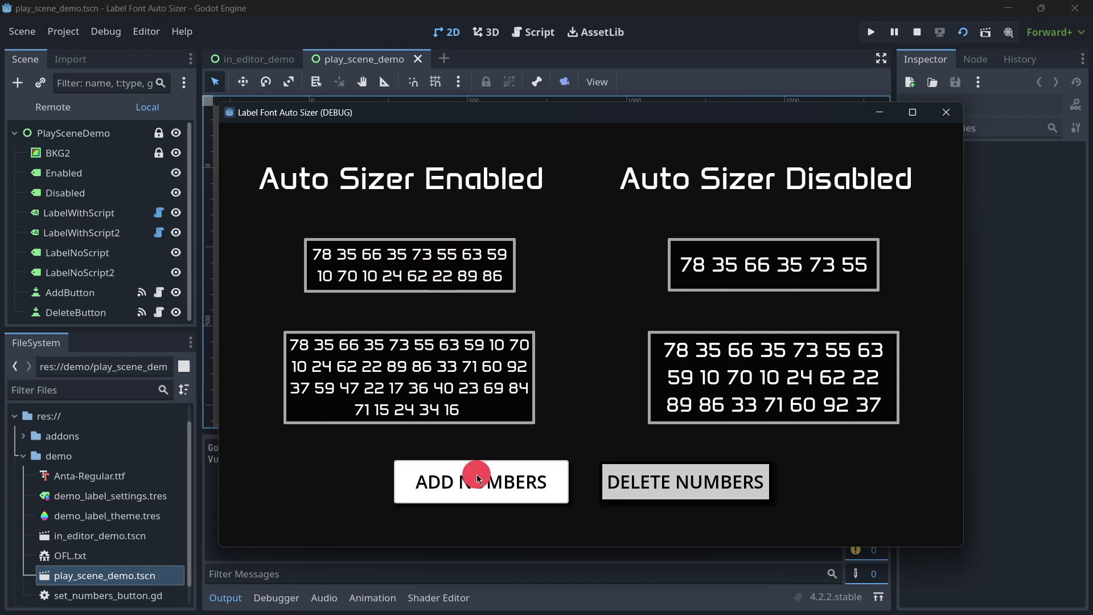
click(481, 481)
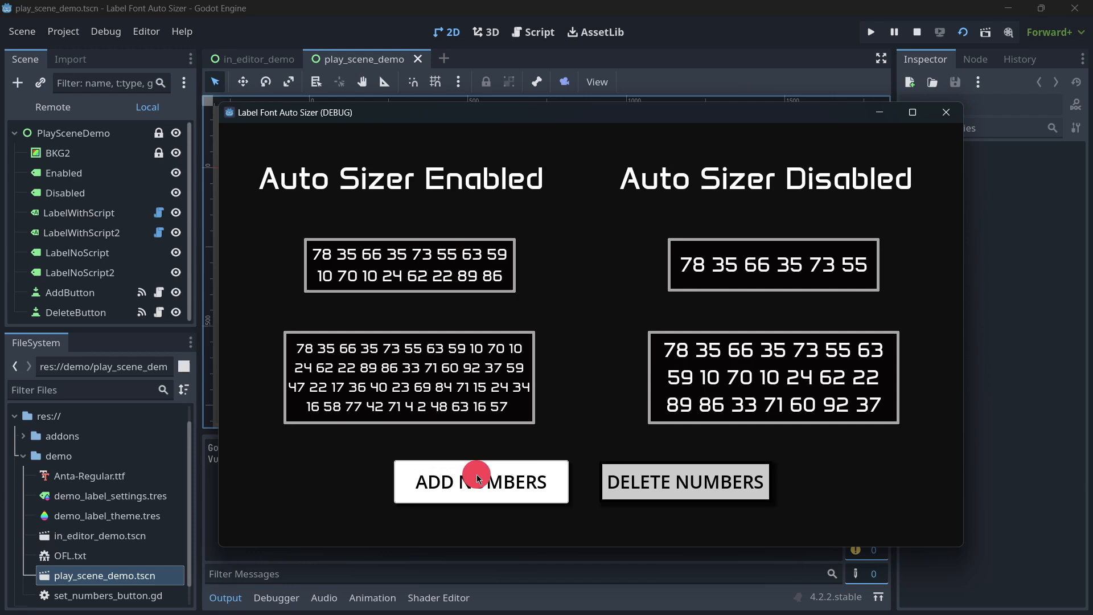
click(481, 481)
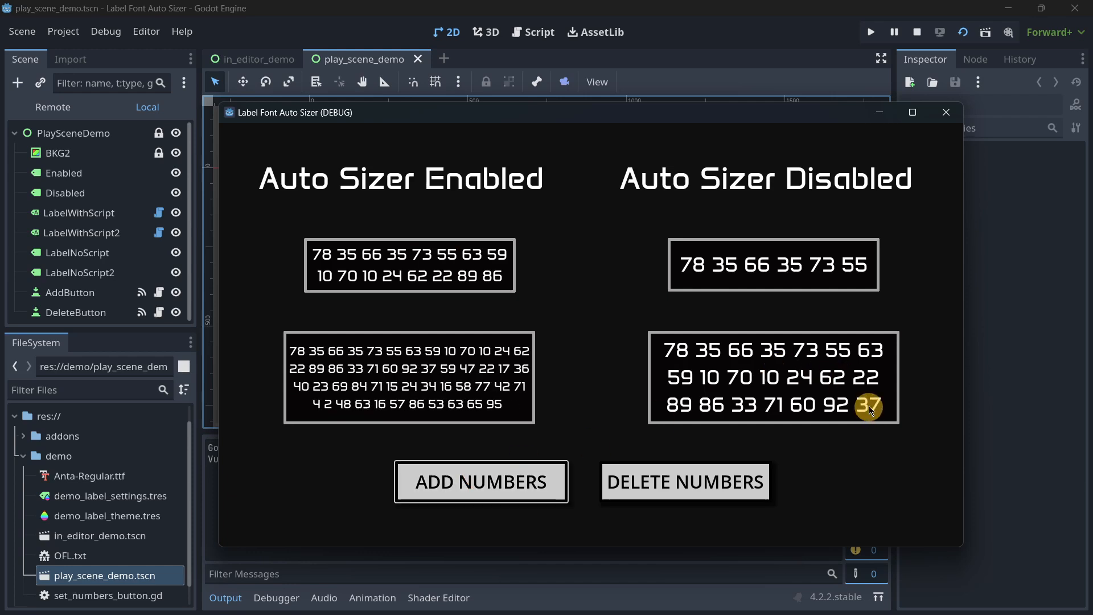
mouse_move(687, 214)
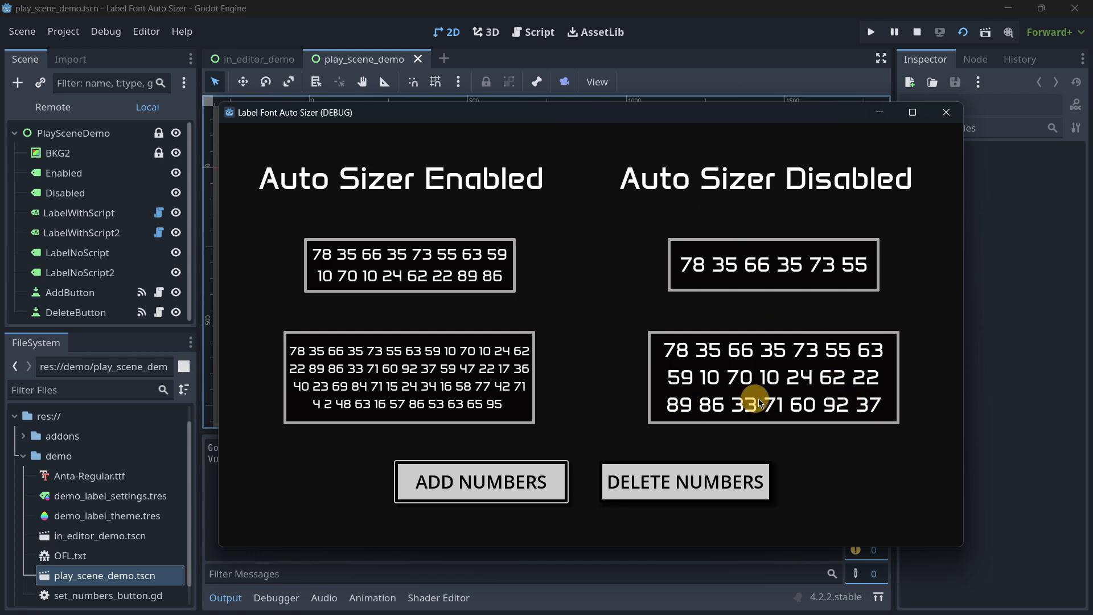
mouse_move(762, 416)
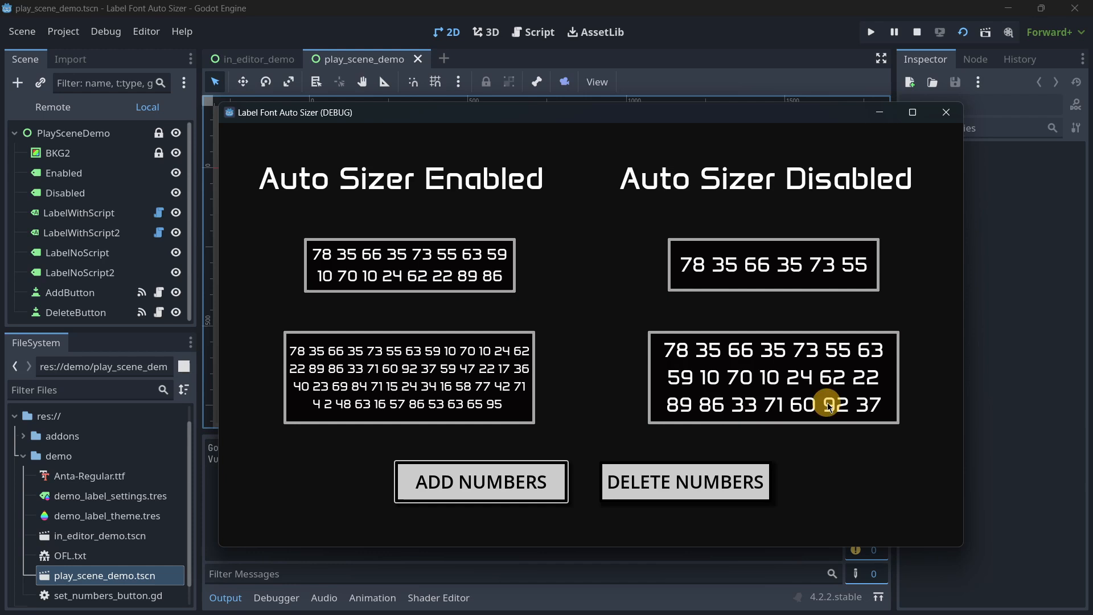
mouse_move(872, 406)
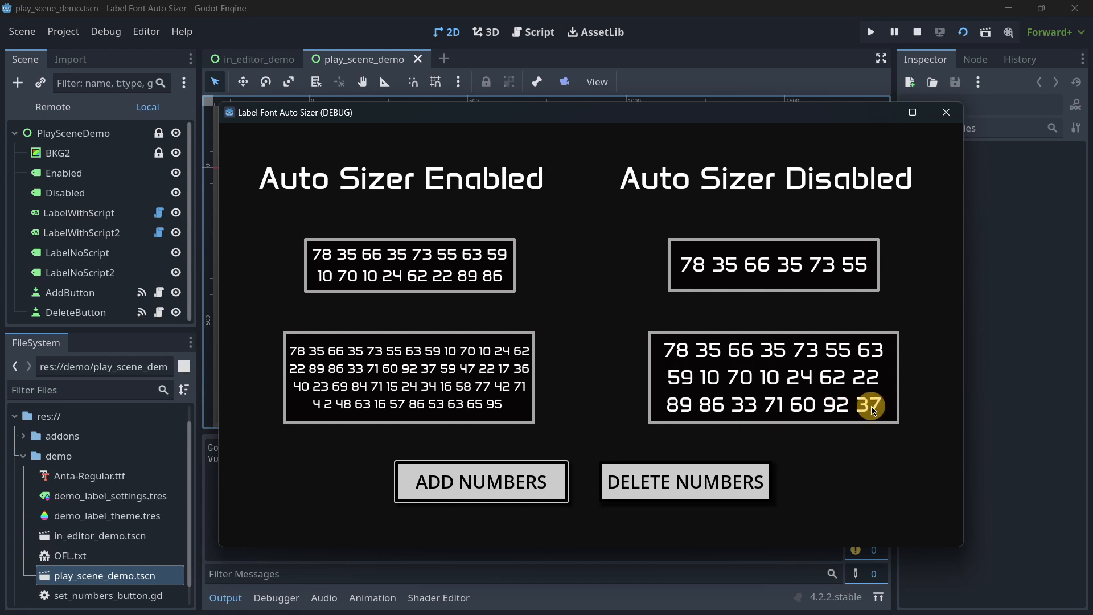
mouse_move(873, 410)
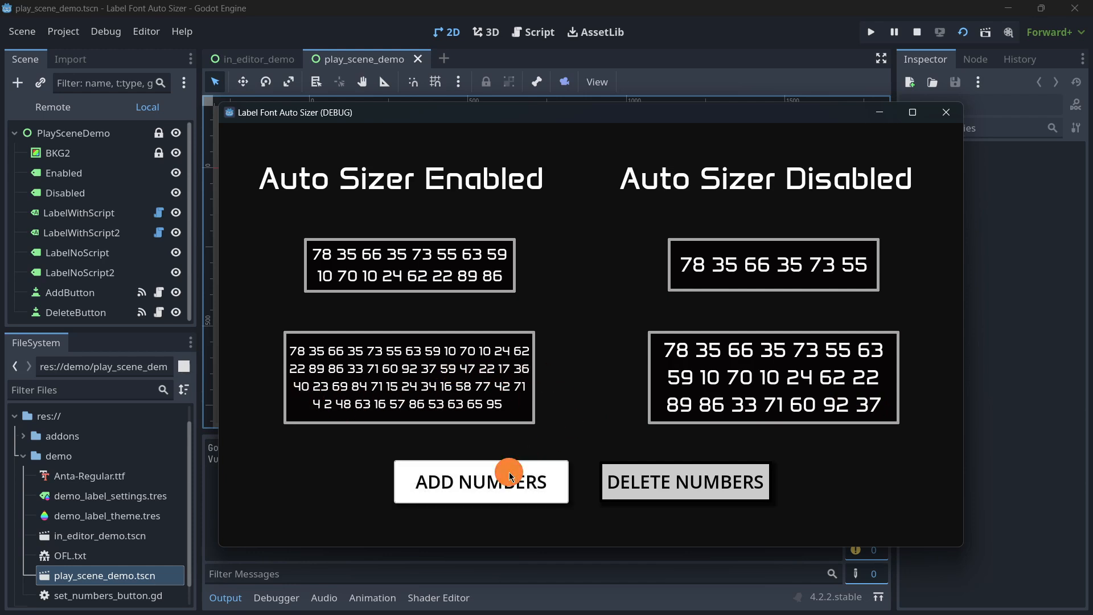
click(481, 481)
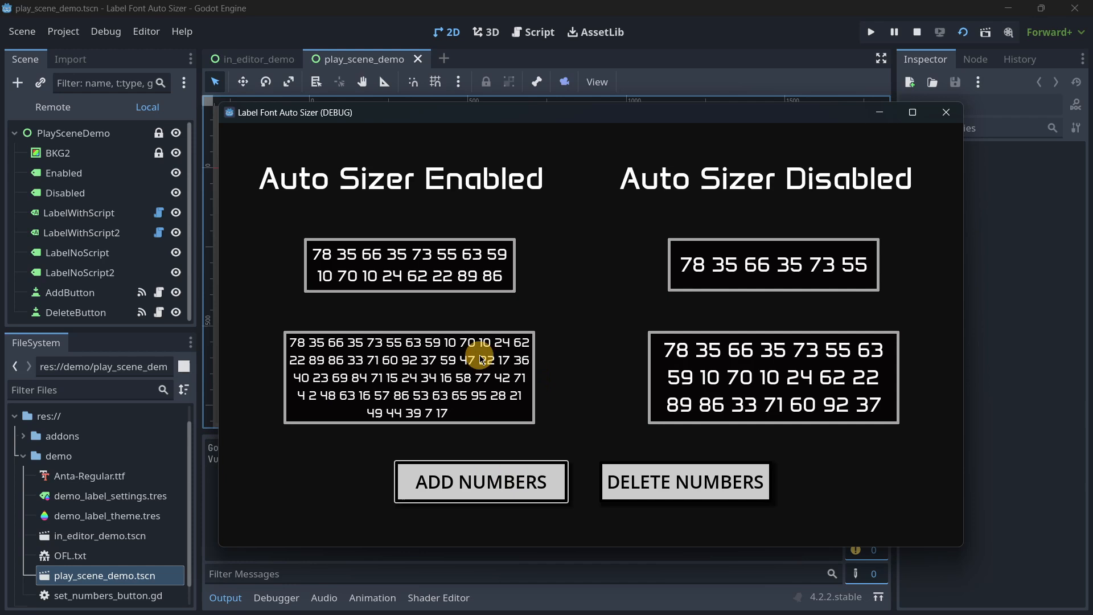
click(480, 481)
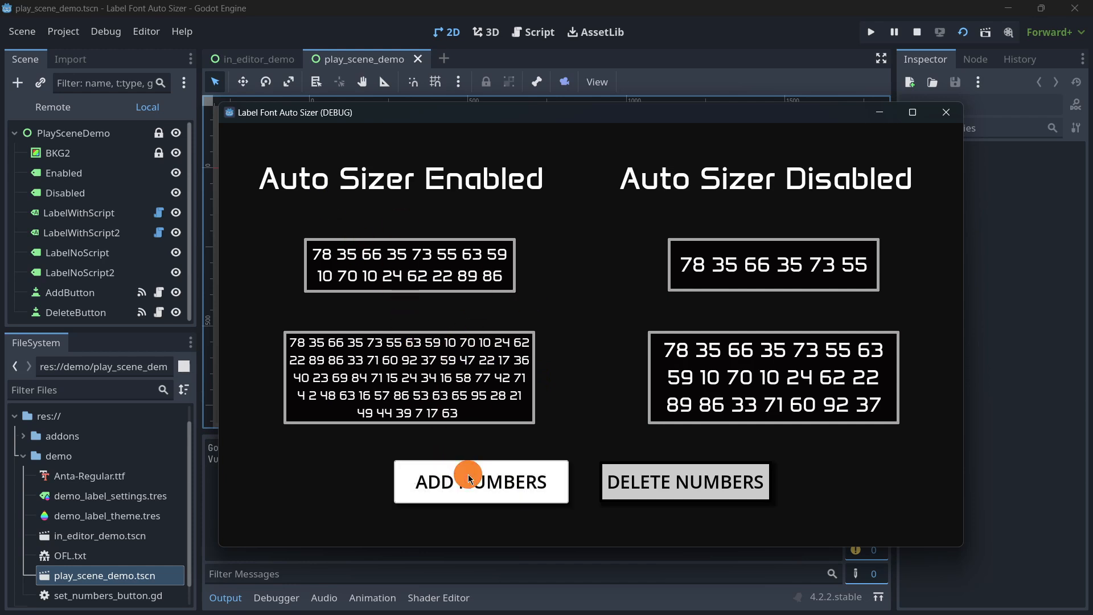
click(482, 481)
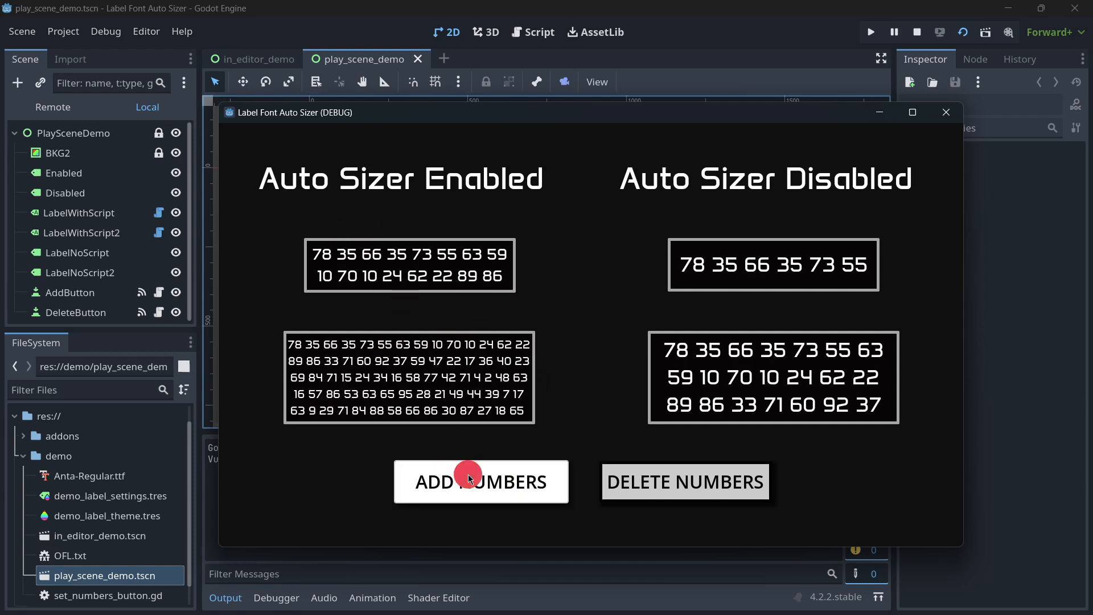
click(481, 481)
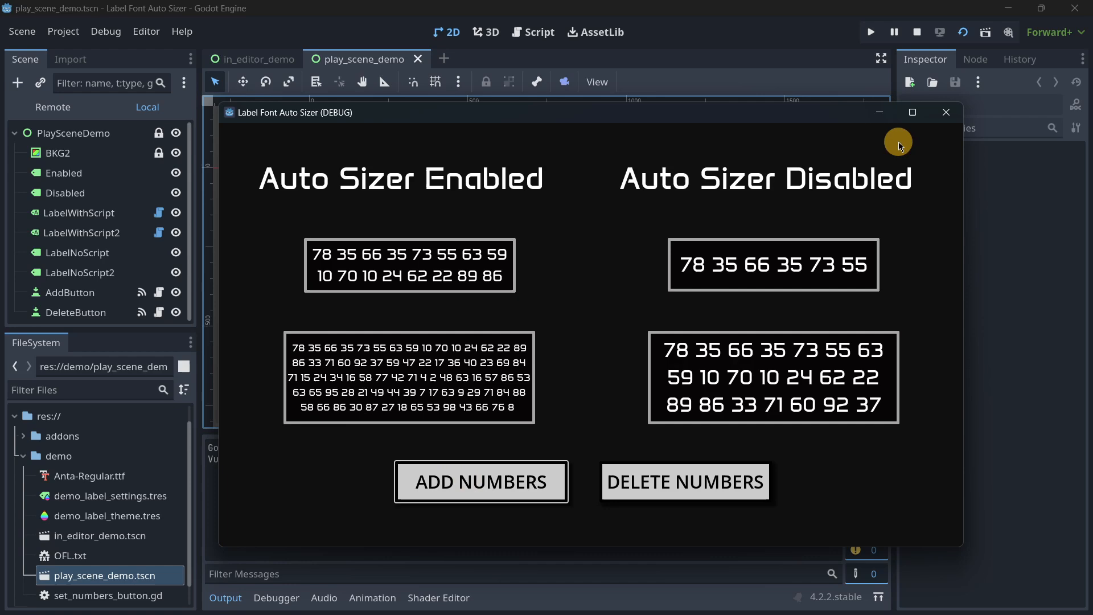
click(917, 32)
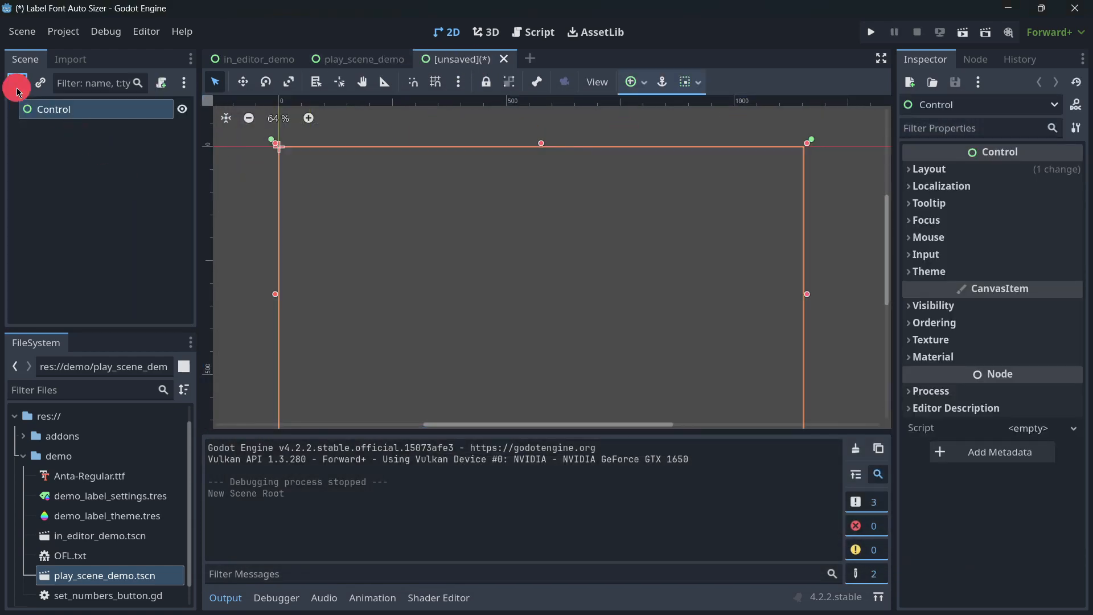
Search 'label' and create a LabelAutoSizer child node under Control
click(16, 83)
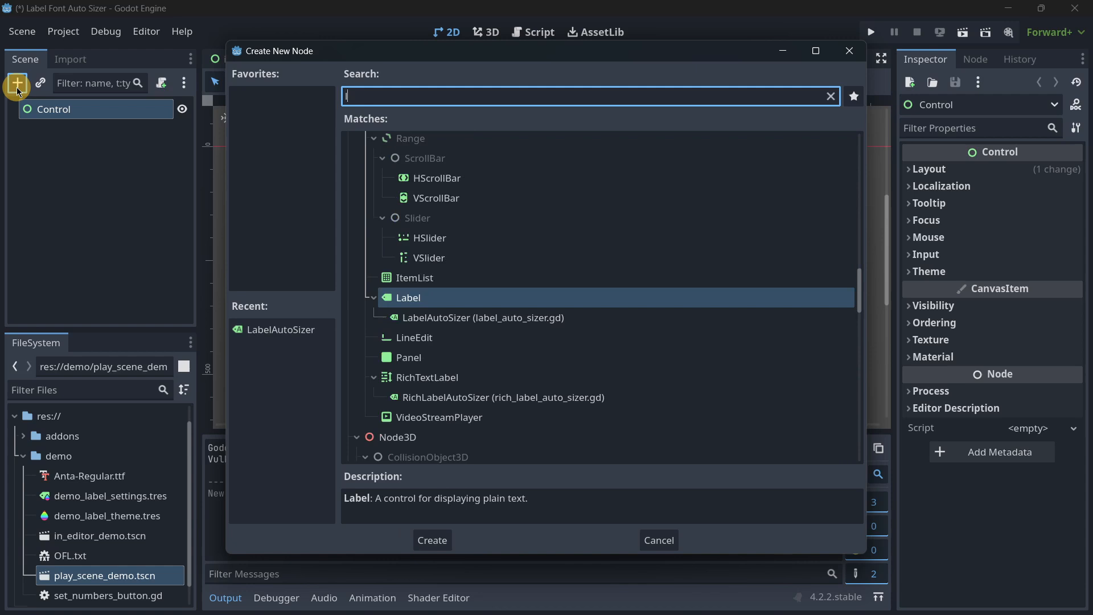
text(label)
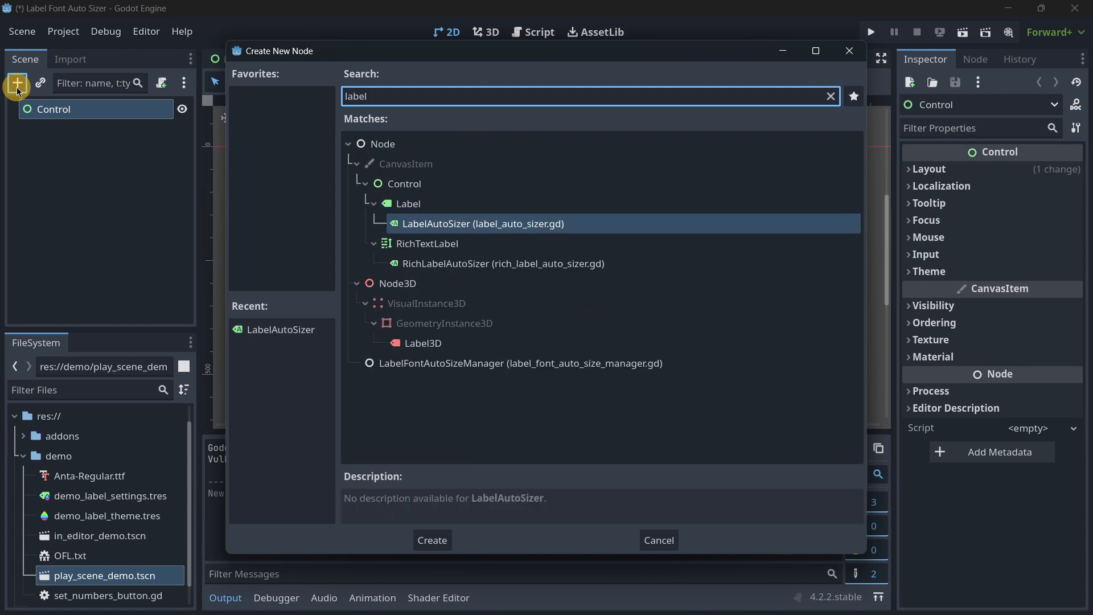
click(503, 264)
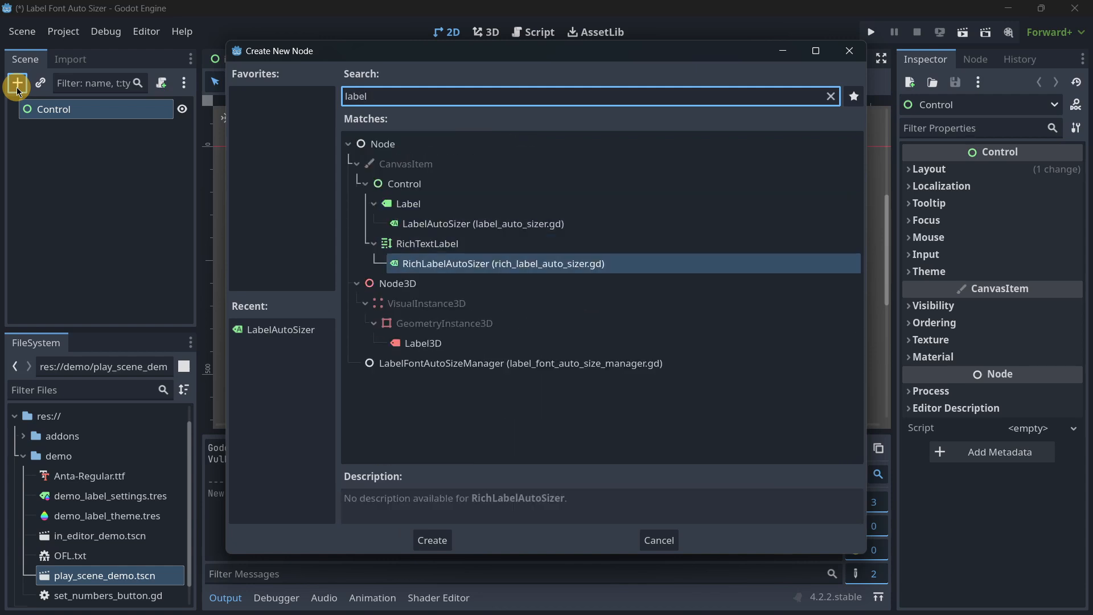
click(426, 243)
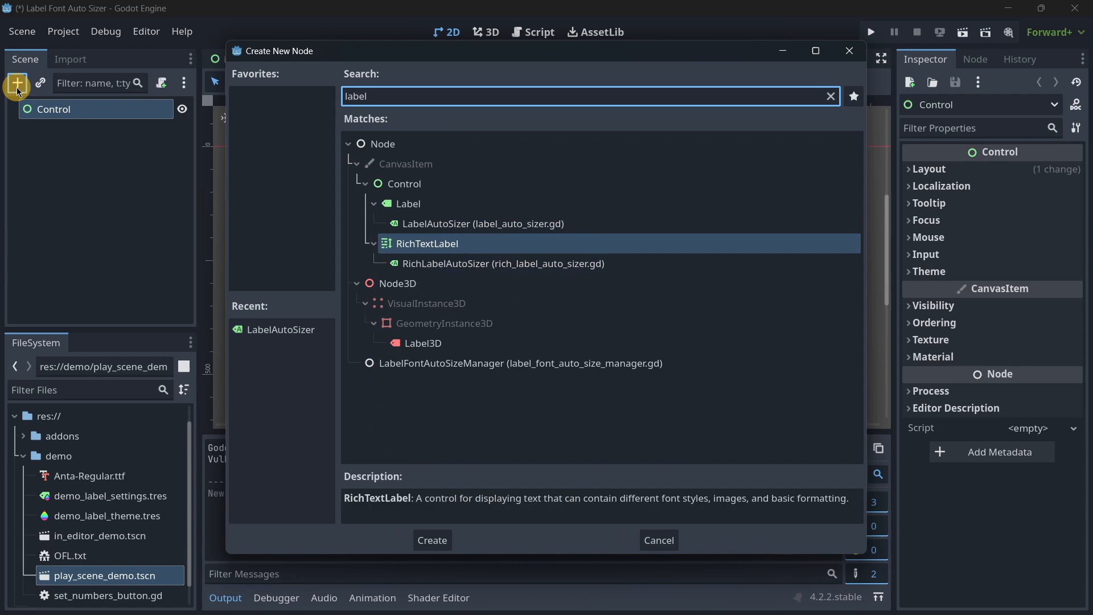
click(431, 540)
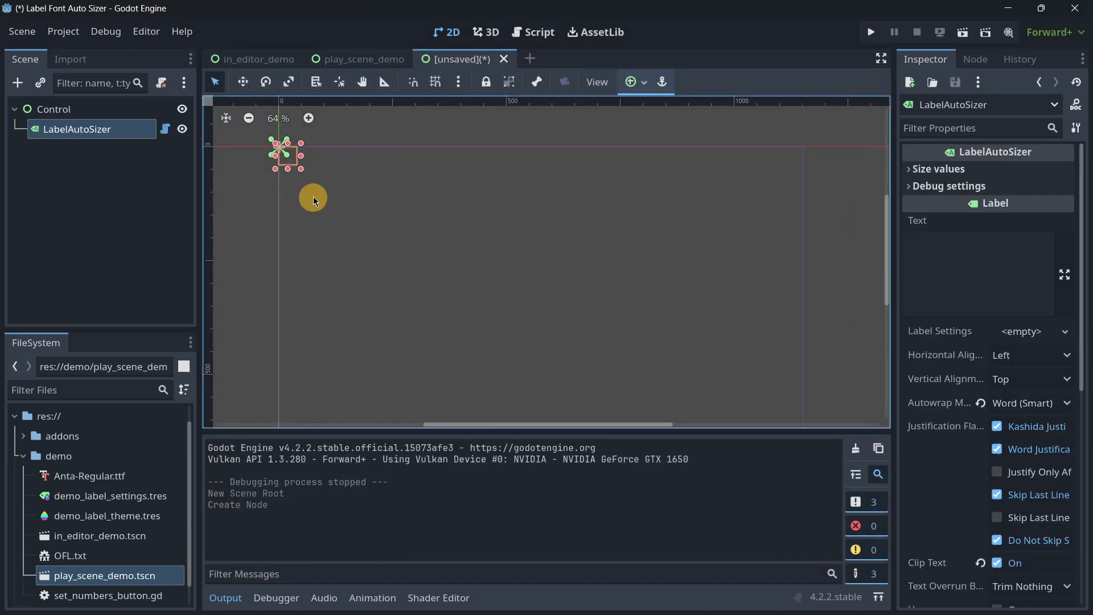
click(939, 168)
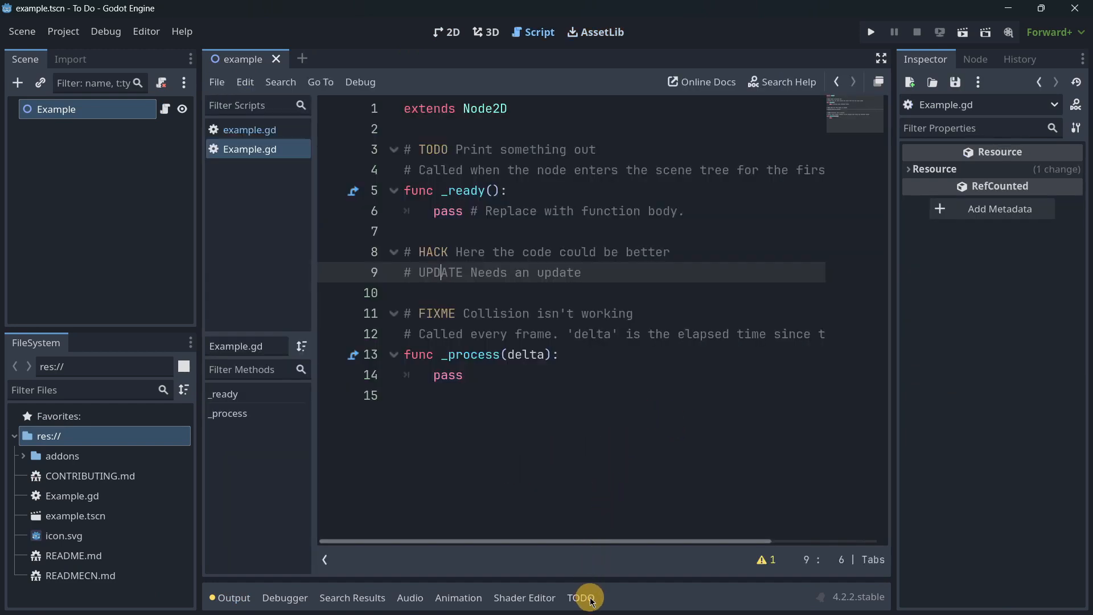
Open the TODO bottom panel and jump to the UPDATE comment line in the script
click(581, 597)
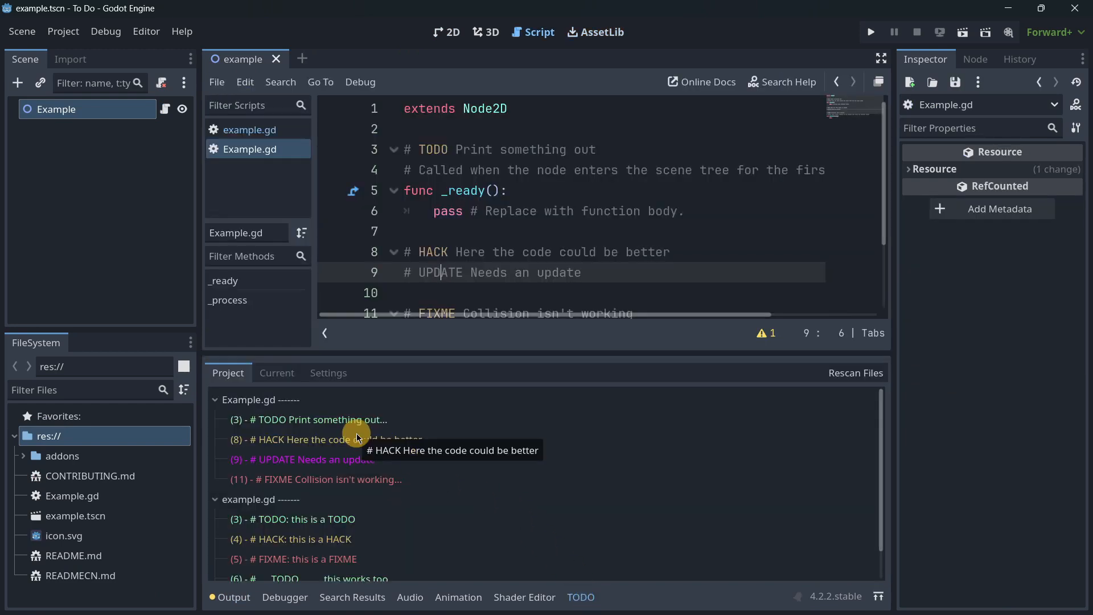
mouse_move(313, 428)
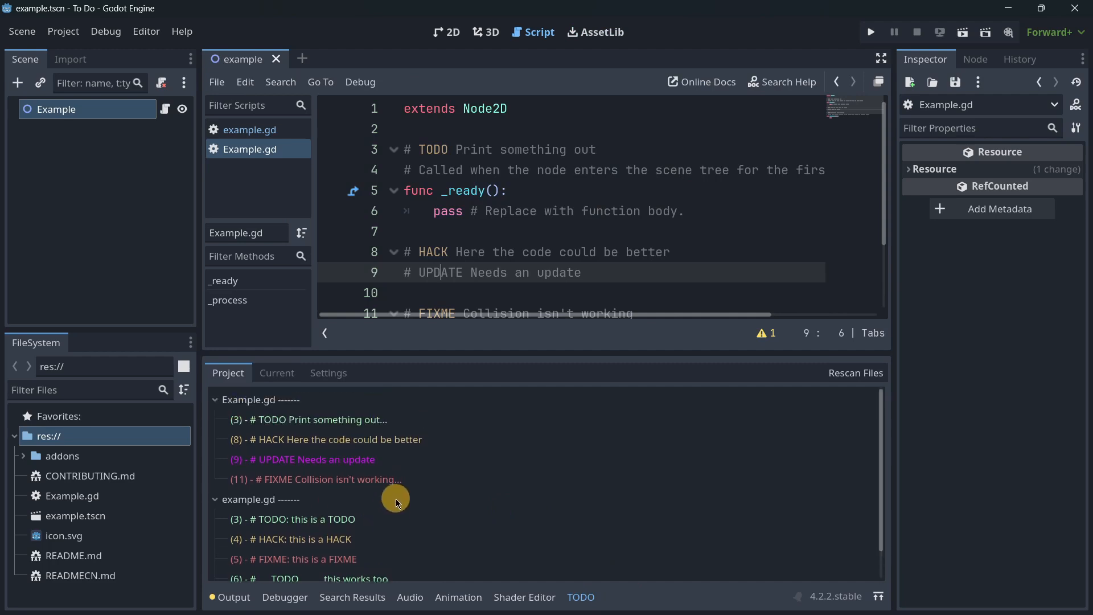
mouse_move(291, 408)
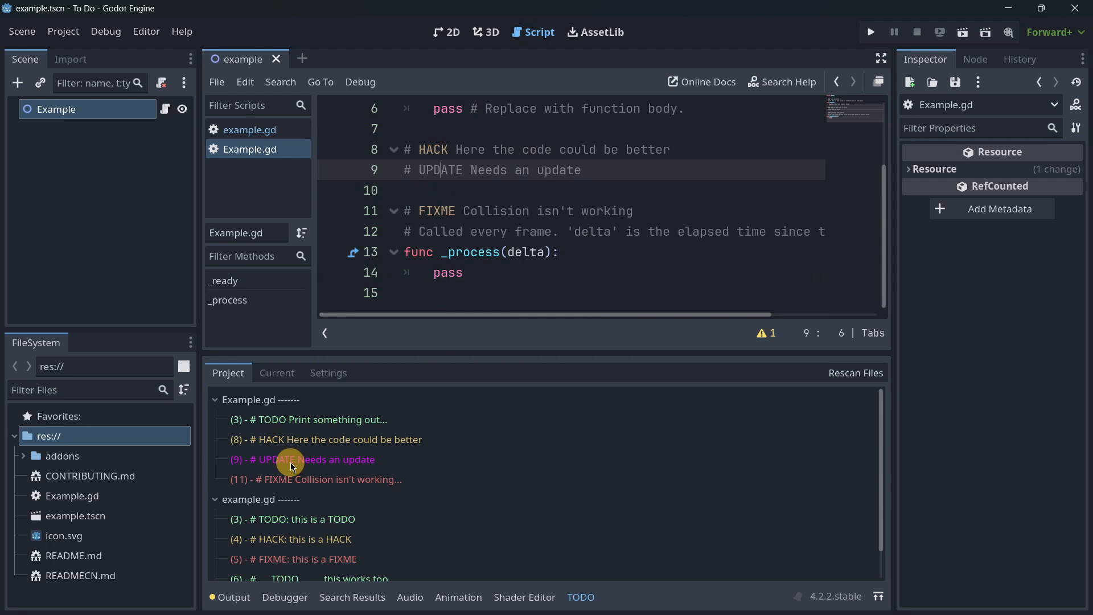
click(304, 459)
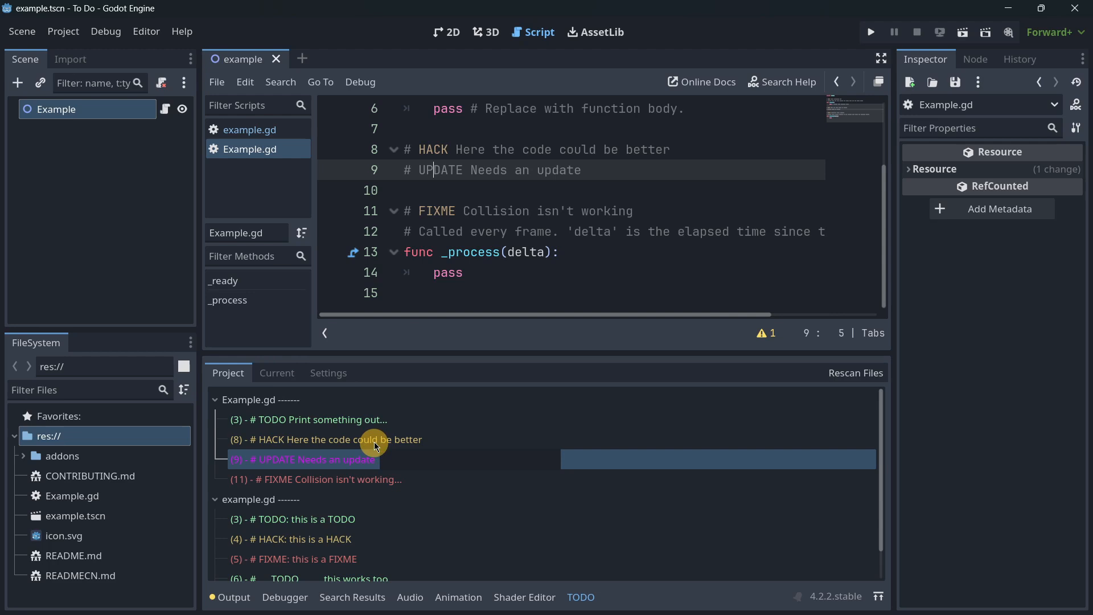
mouse_move(318, 442)
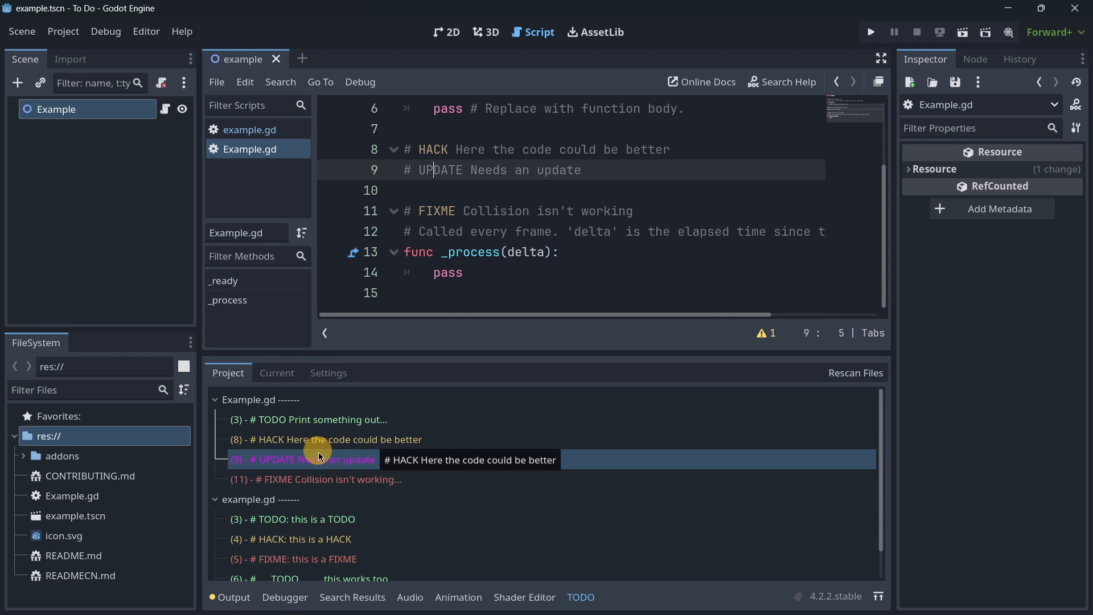
mouse_move(263, 460)
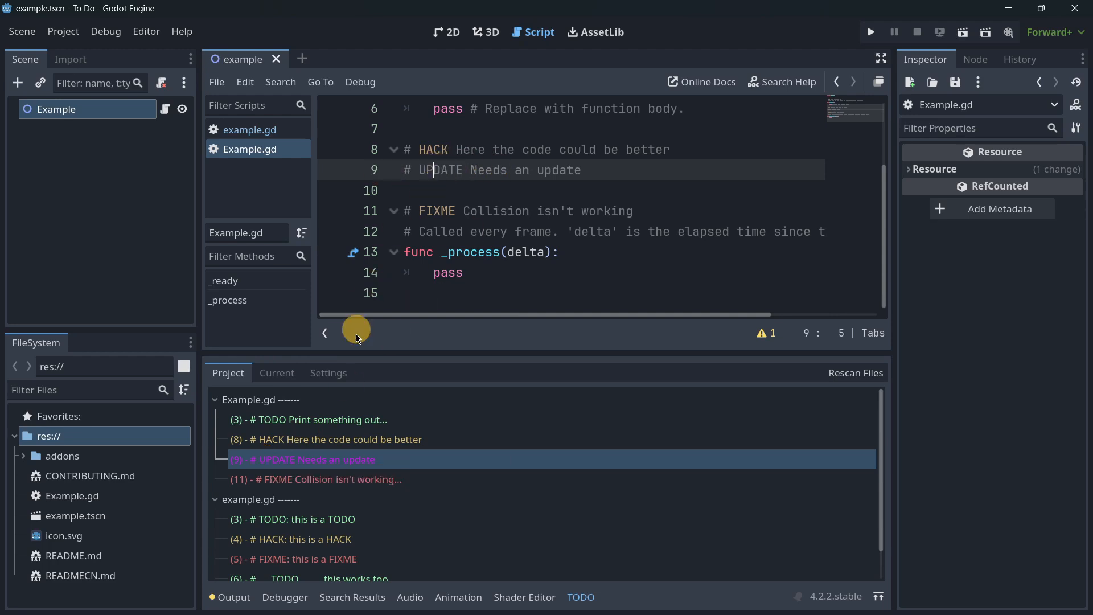
click(308, 419)
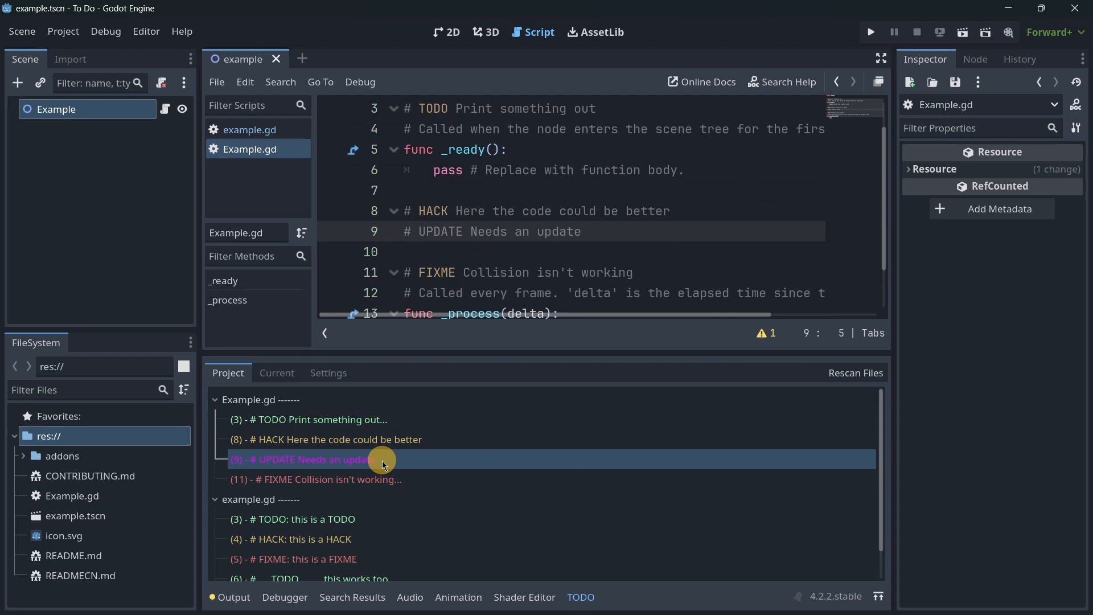
click(314, 479)
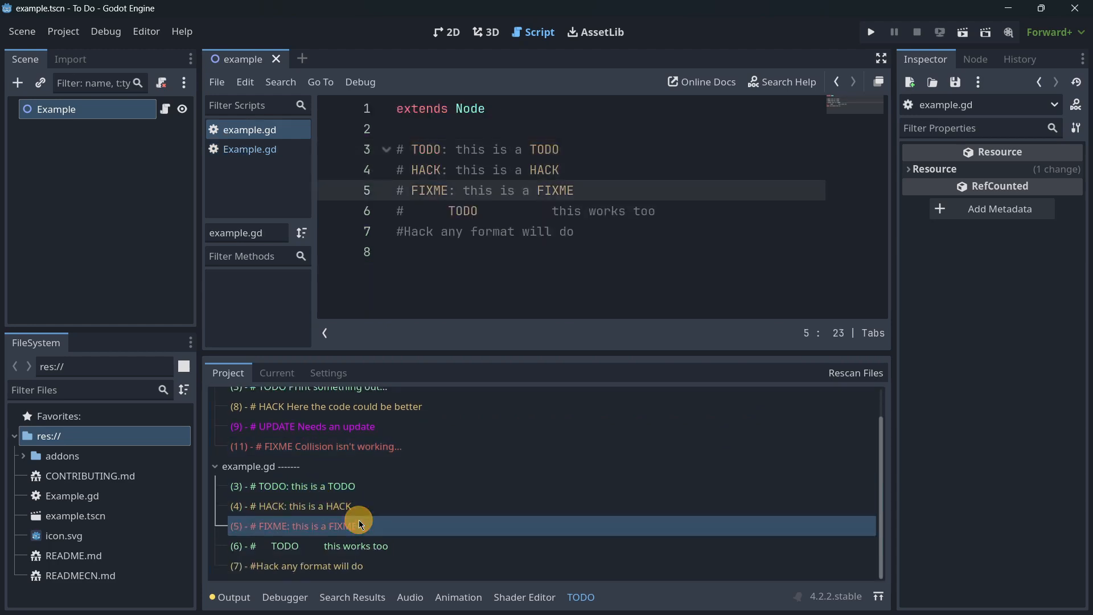
Show markers for the current script only, then bring up the TODO Settings tab
click(277, 372)
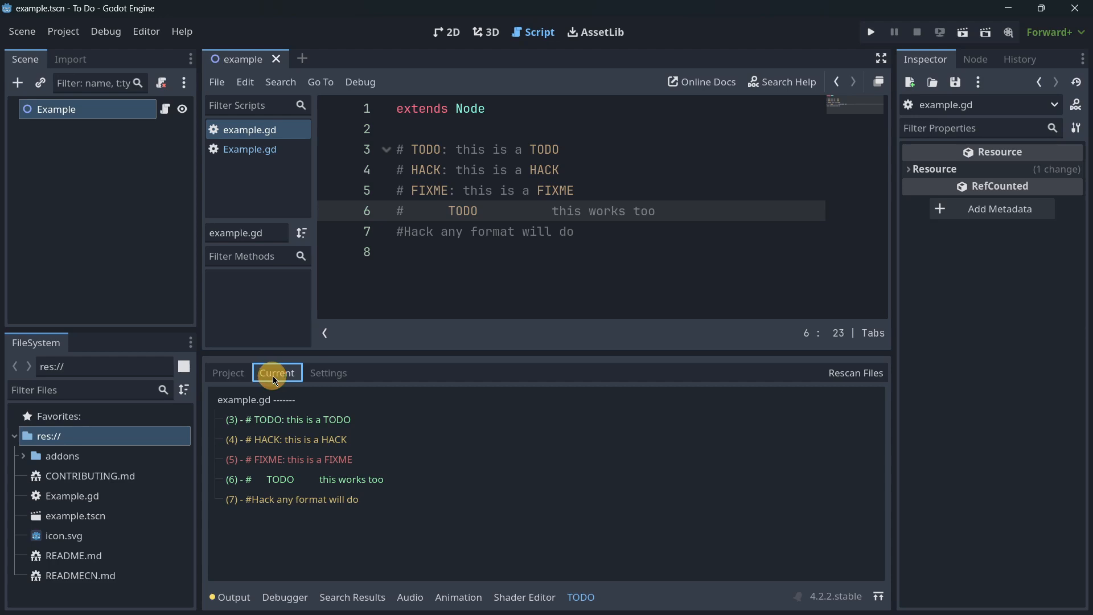
click(248, 150)
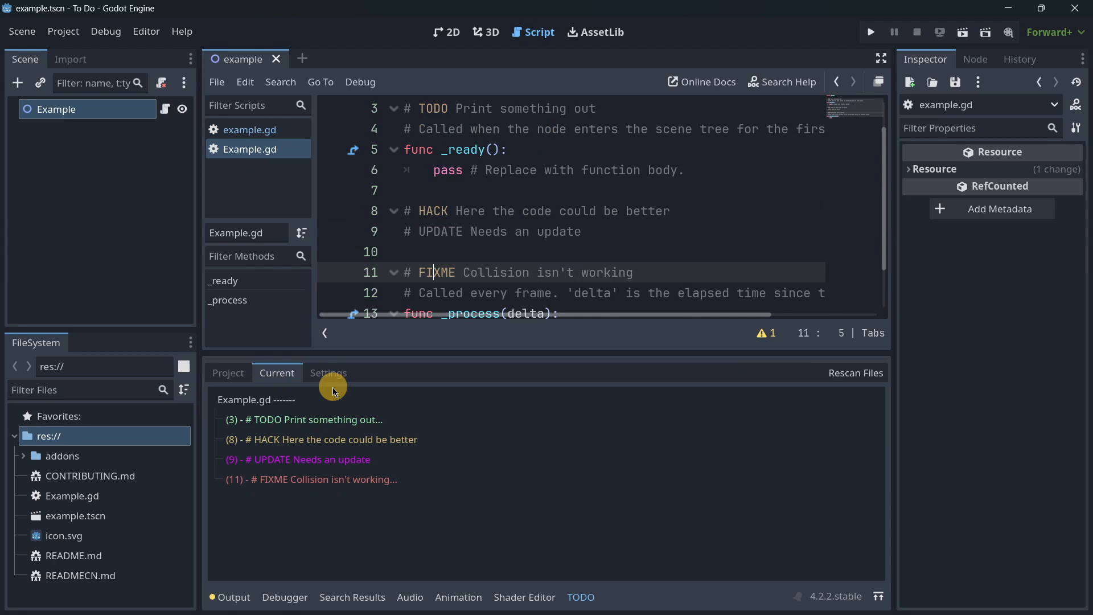
click(328, 372)
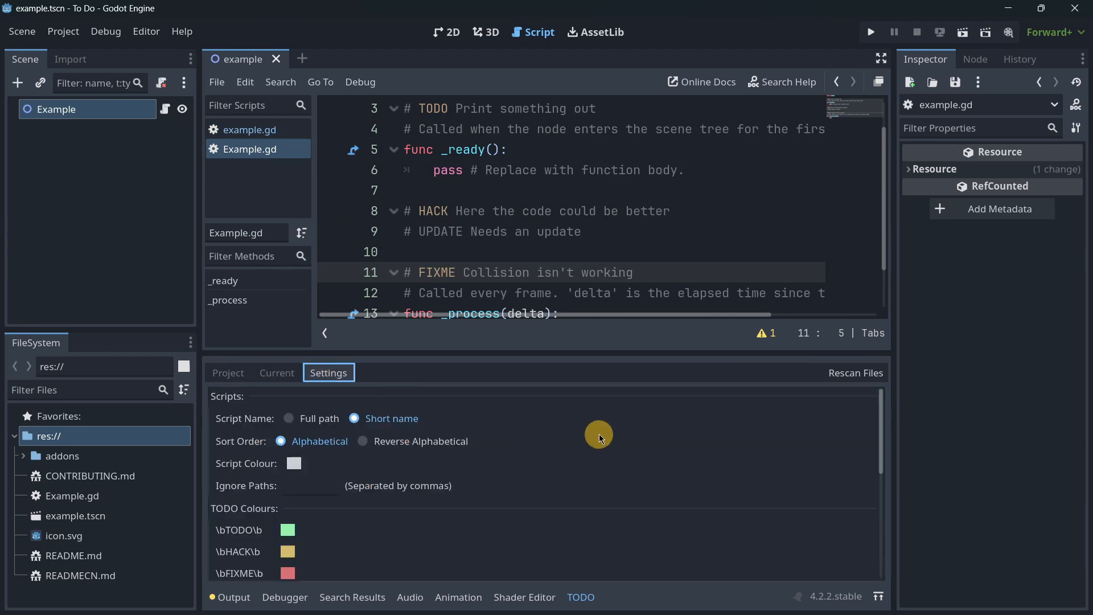
mouse_move(318, 407)
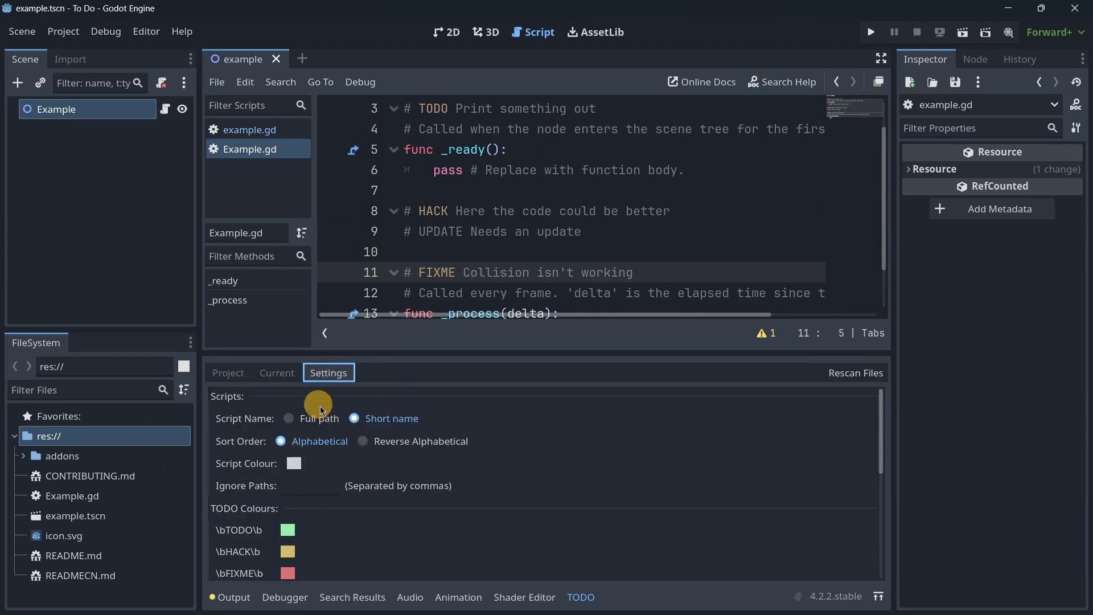
Set the UPDATE marker colour to green (a3ff11) and view Example.gd's markers under Current
scroll(down, 3)
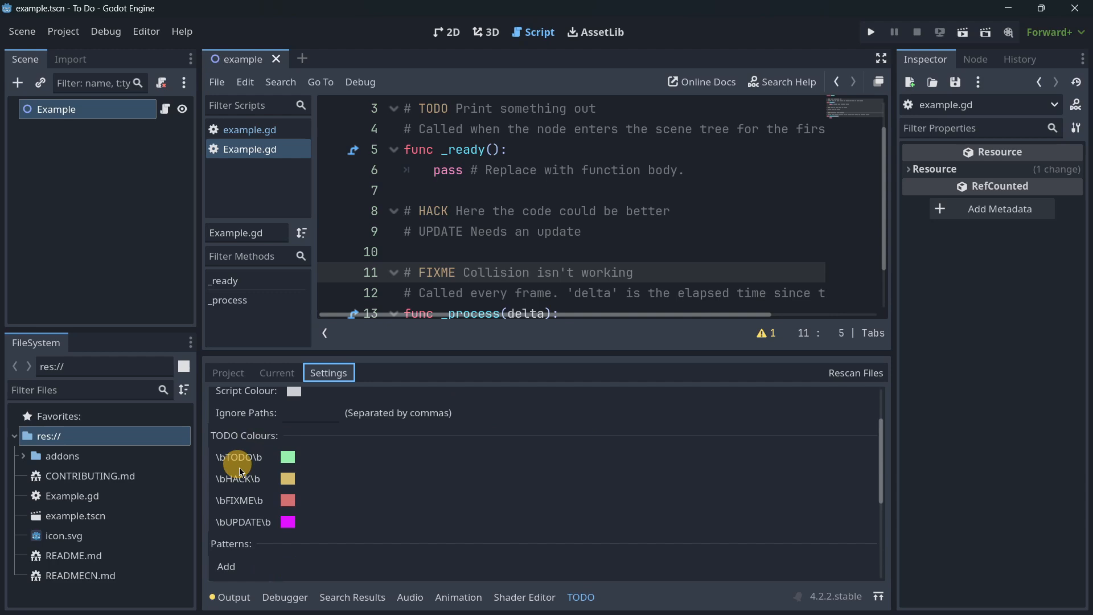
scroll(down, 3)
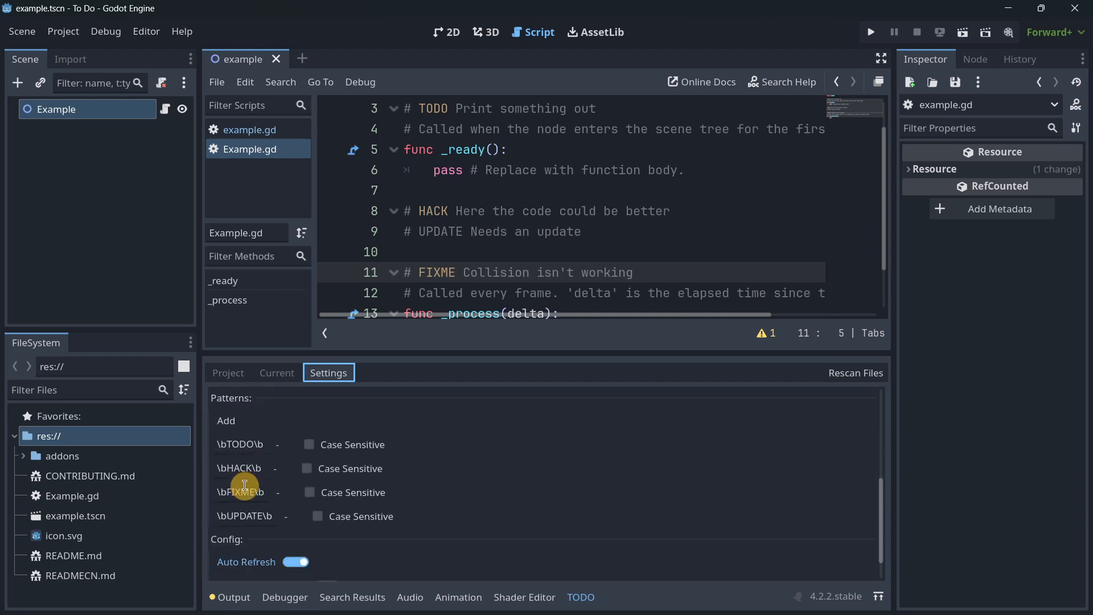
click(226, 421)
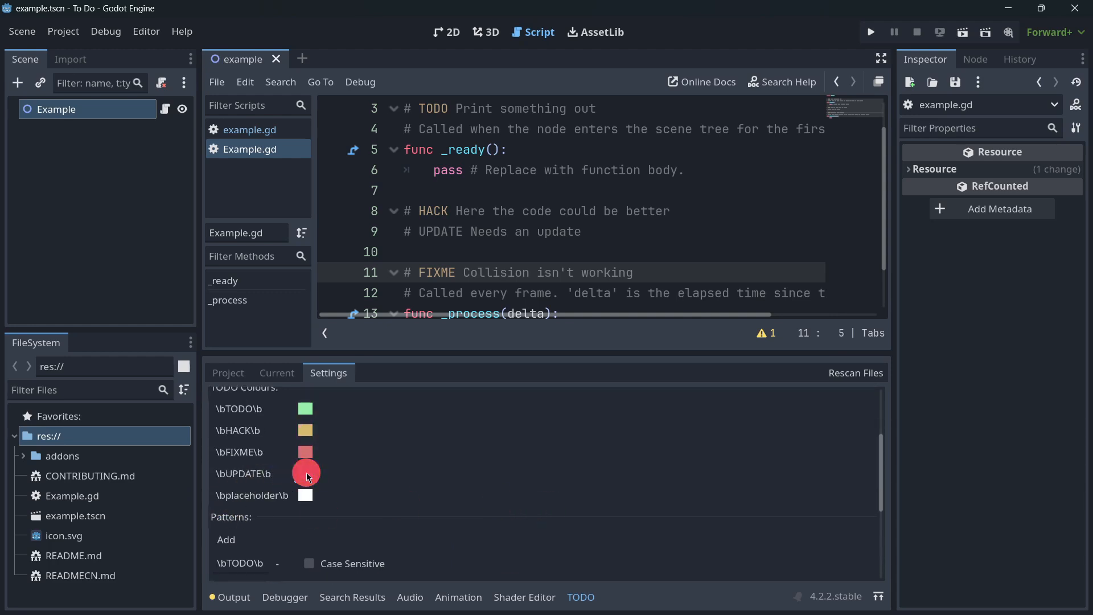
click(305, 473)
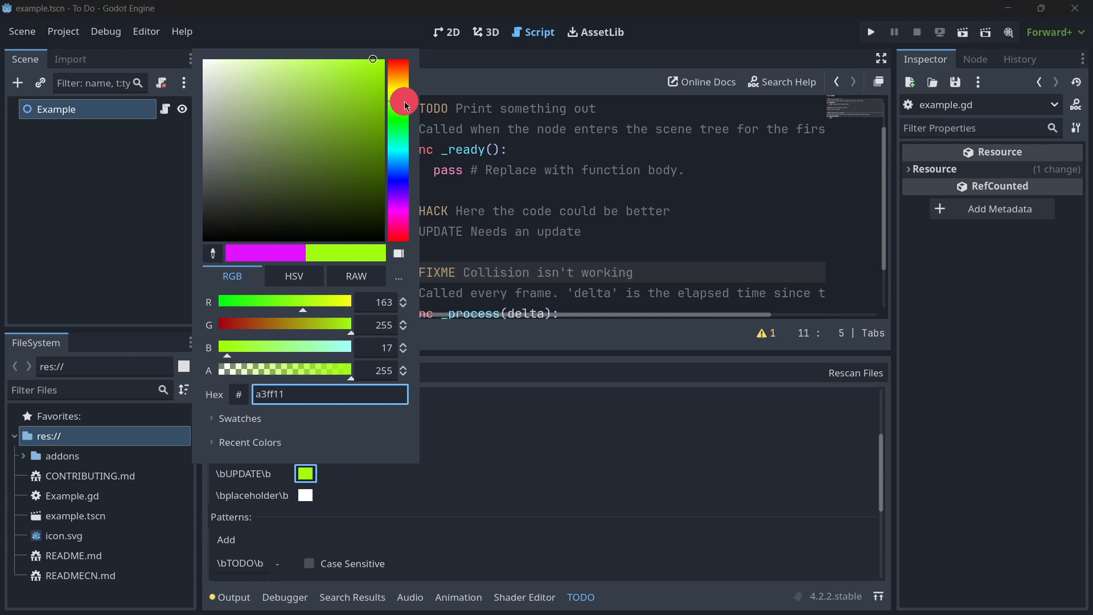
drag(405, 101, 351, 66)
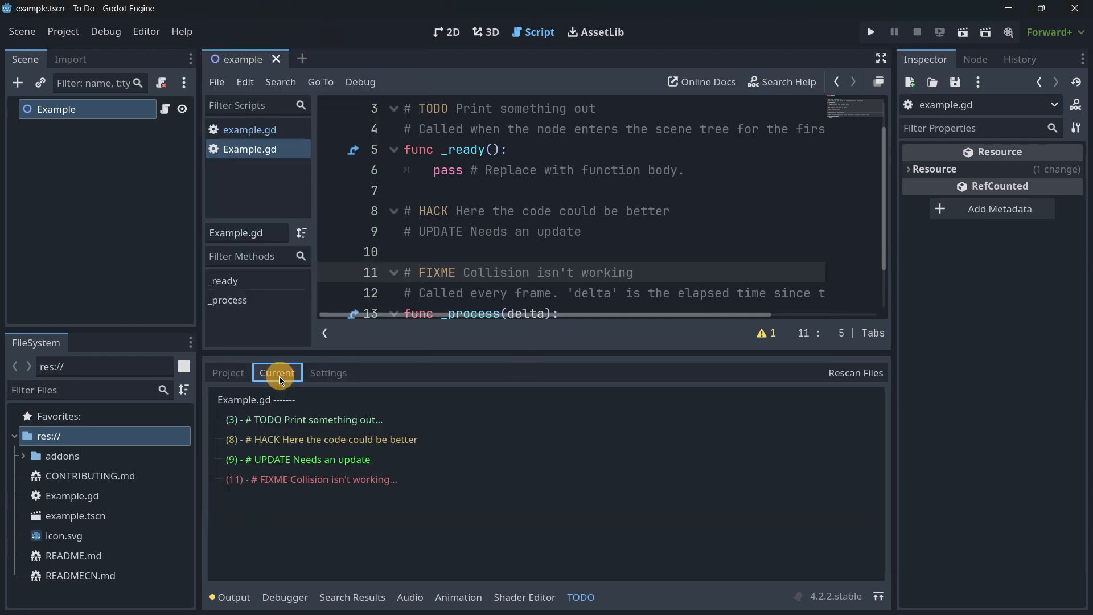
click(300, 459)
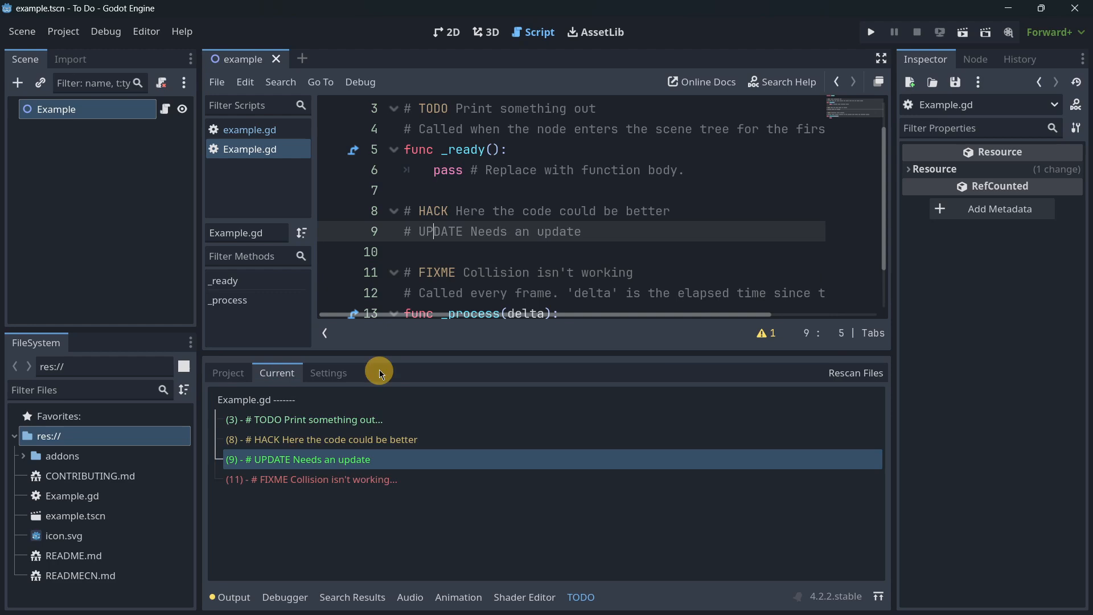